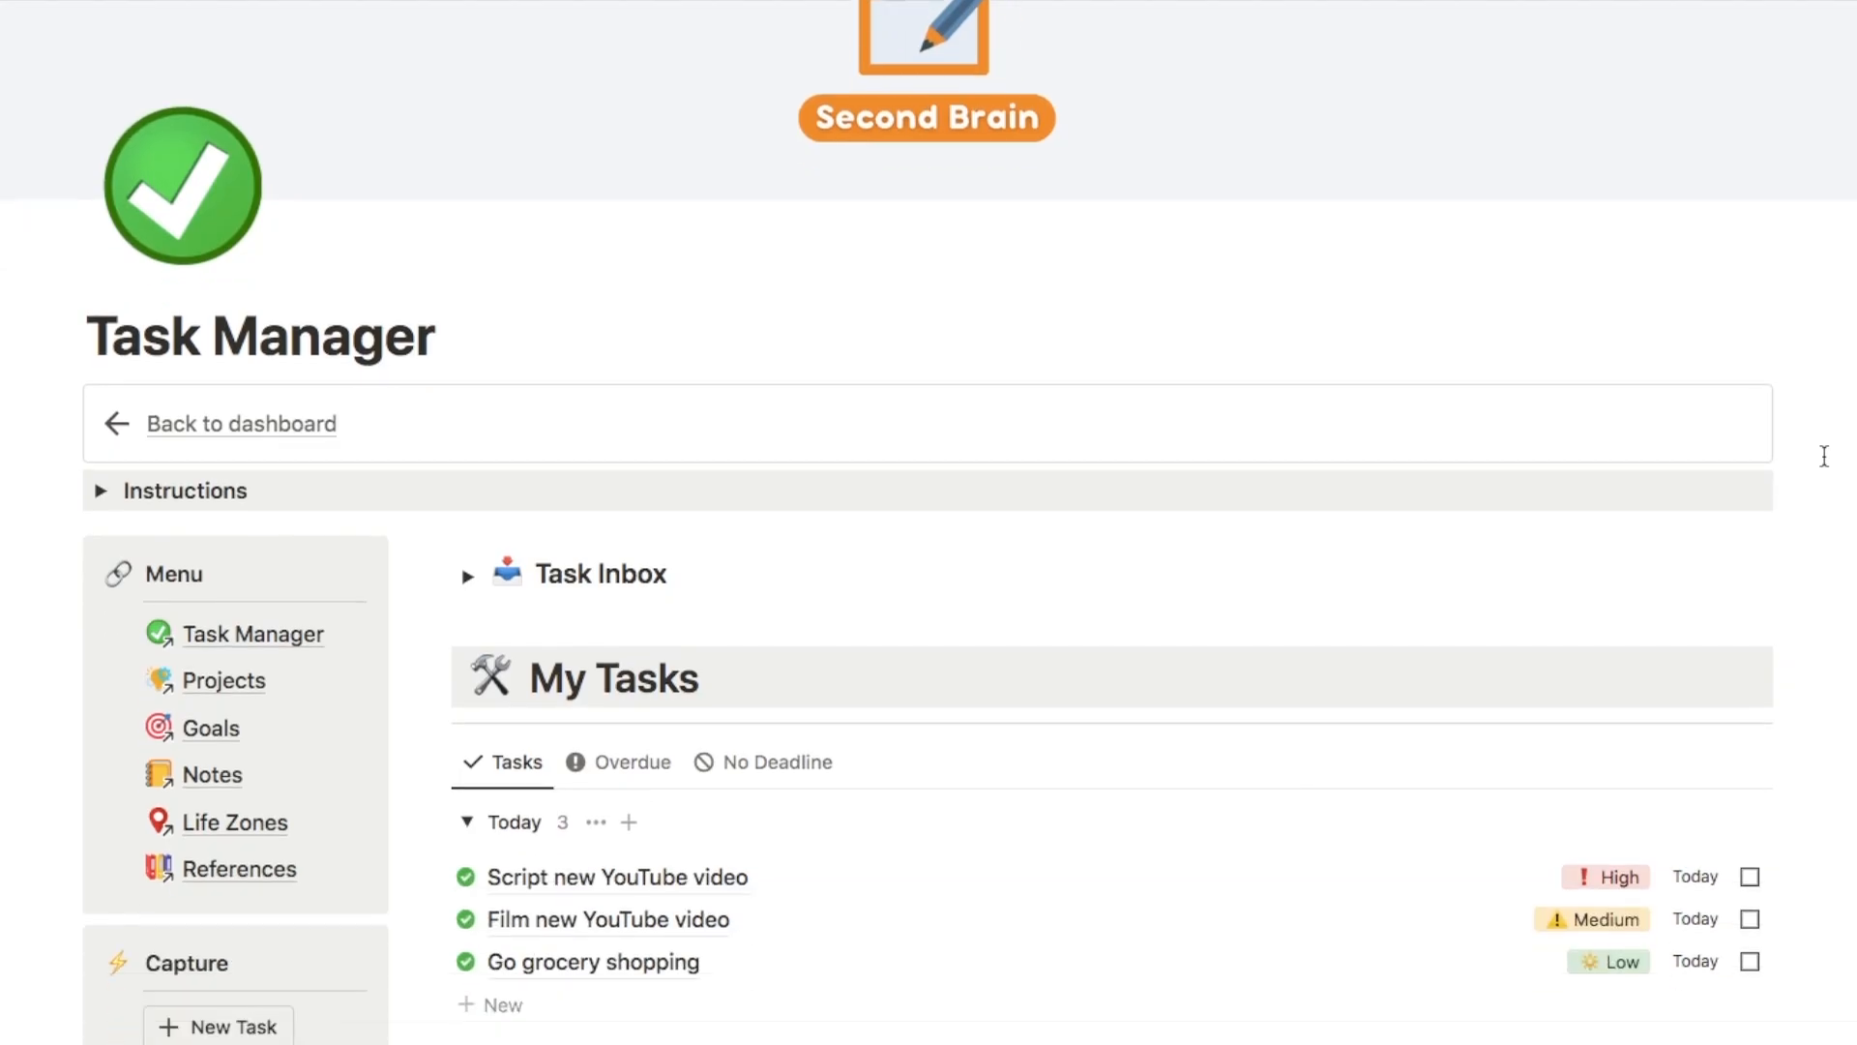
- Return to the Second Brain dashboard and scroll through its Tasks, Projects and Goals
scroll("down", 3)
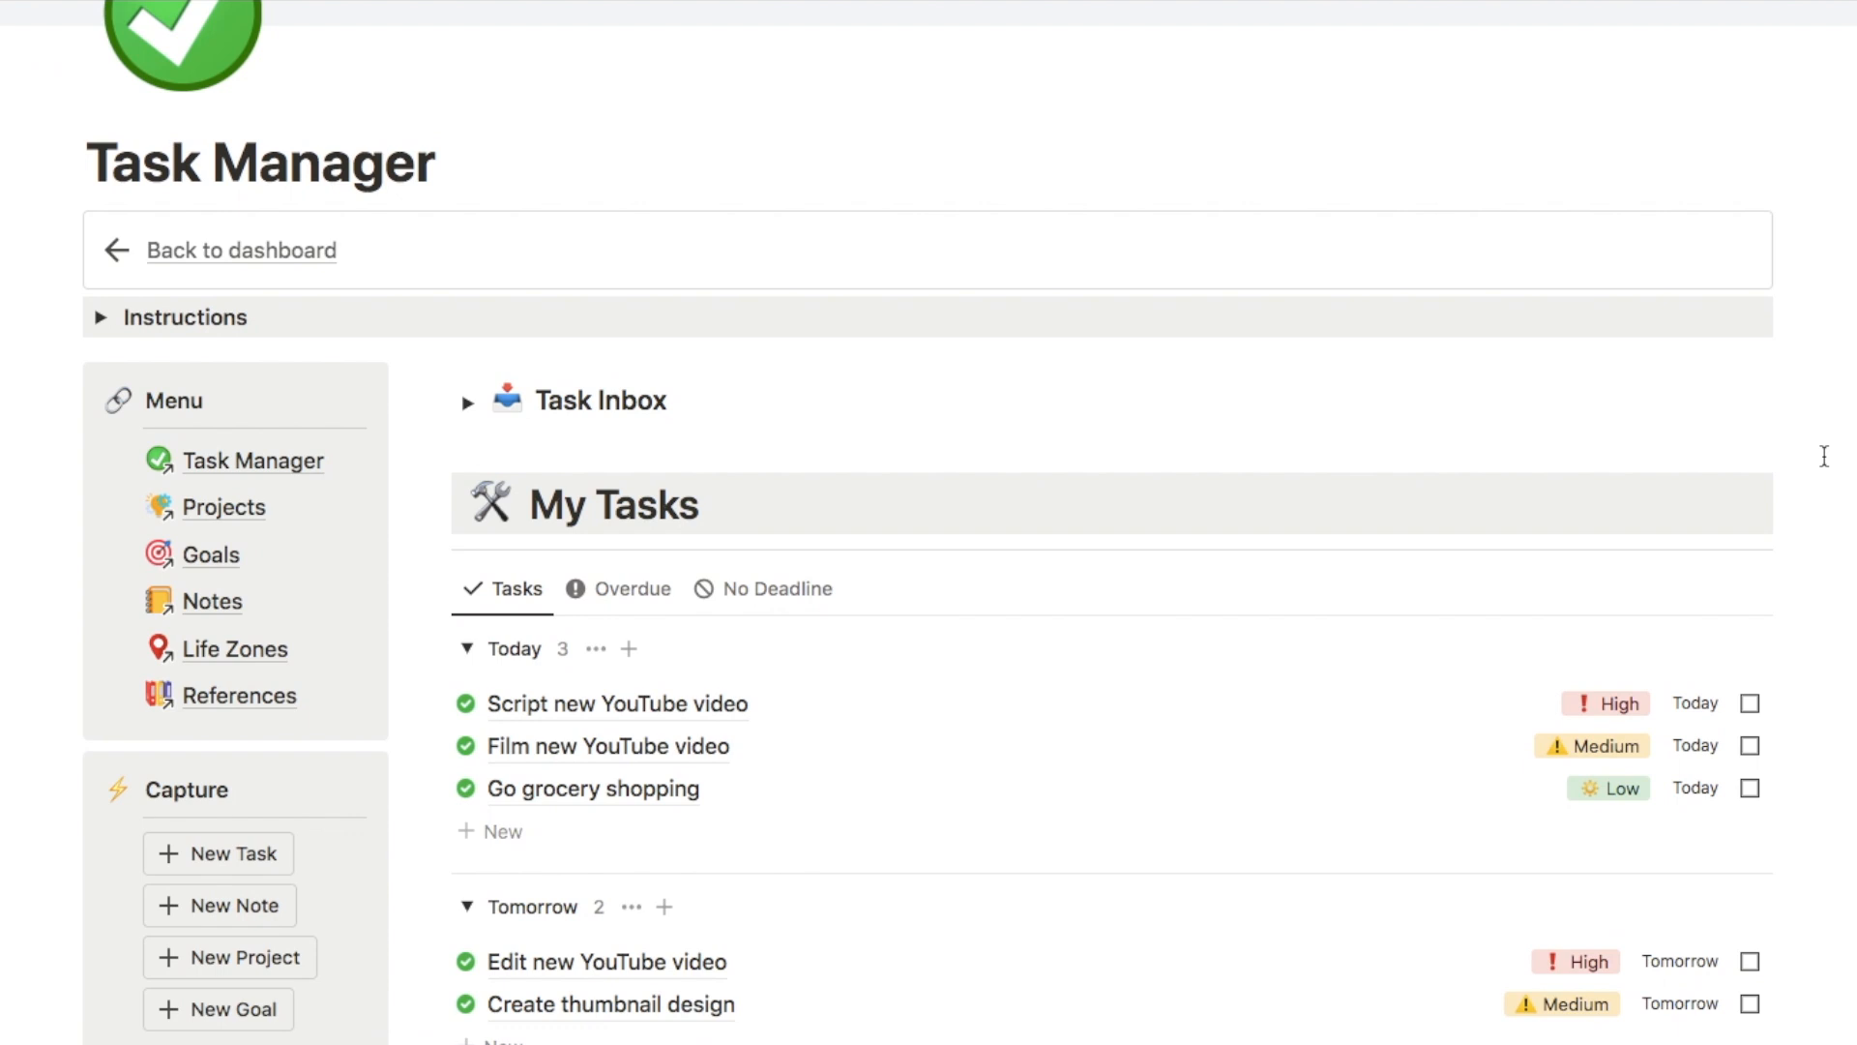
left_click(242, 250)
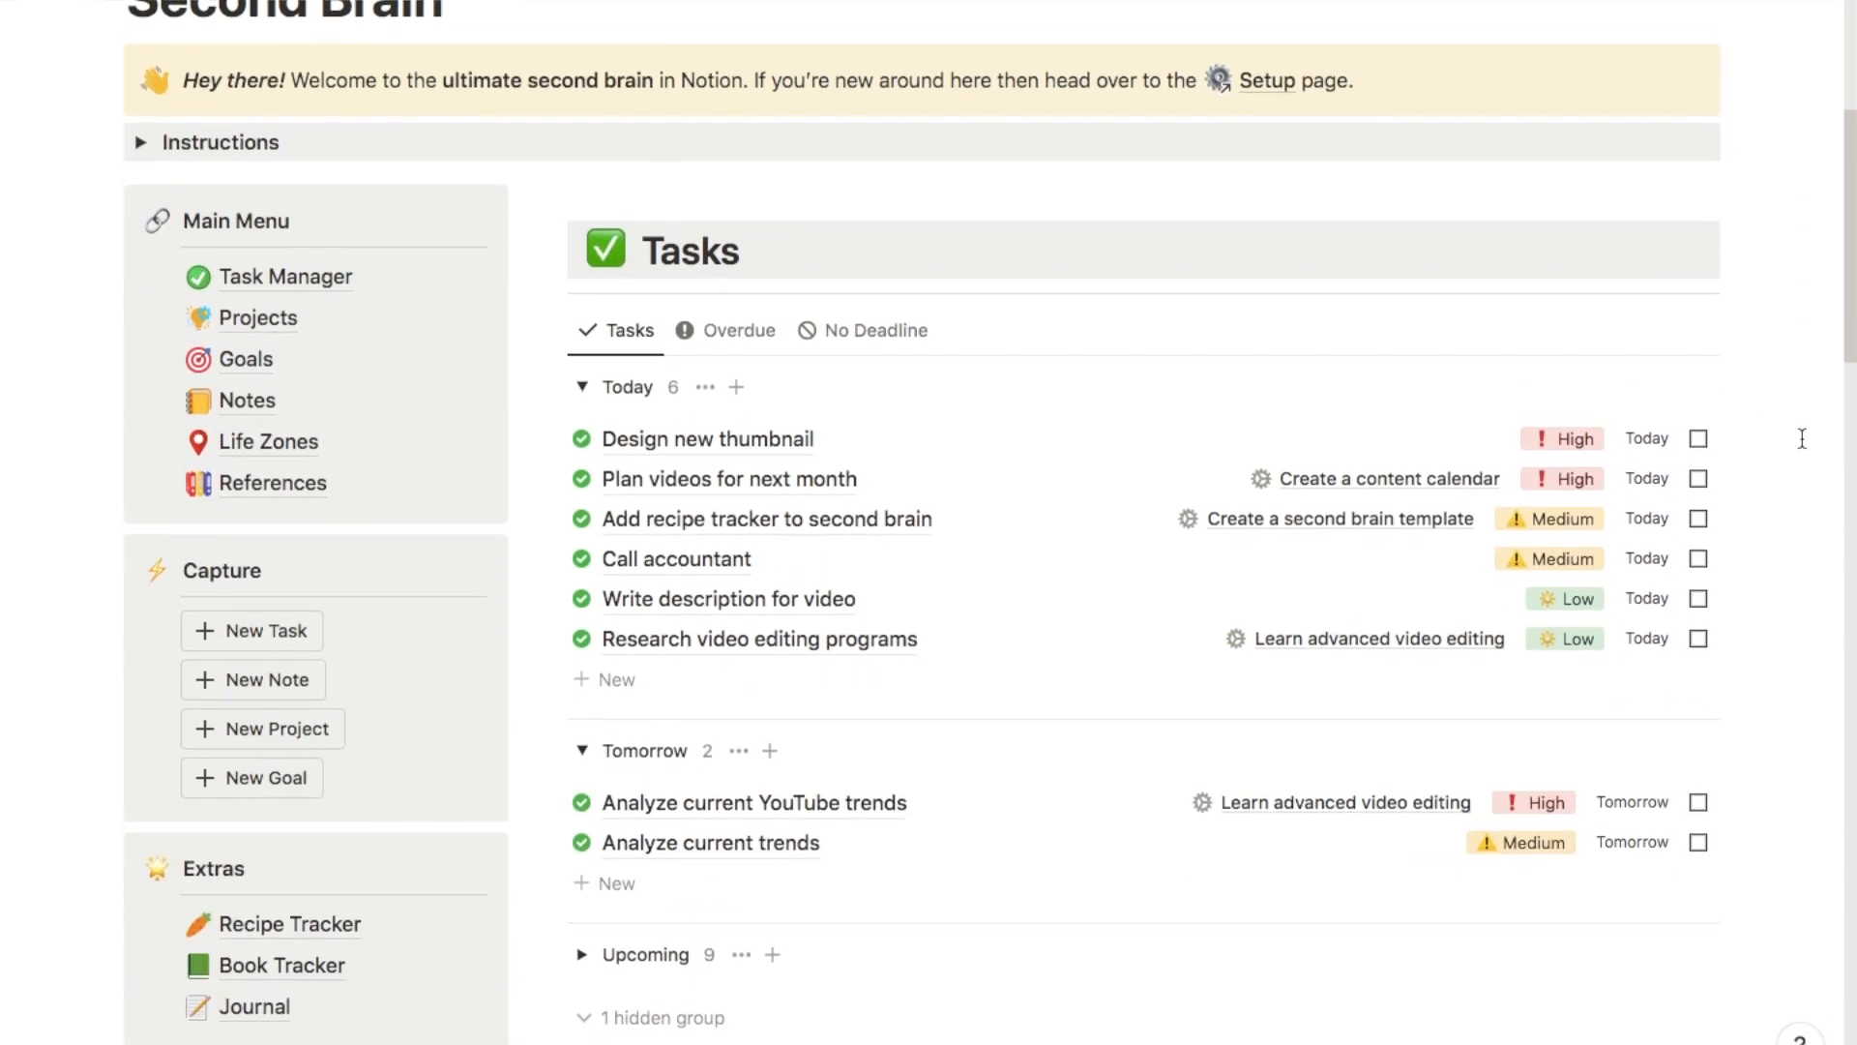
scroll("down", 3)
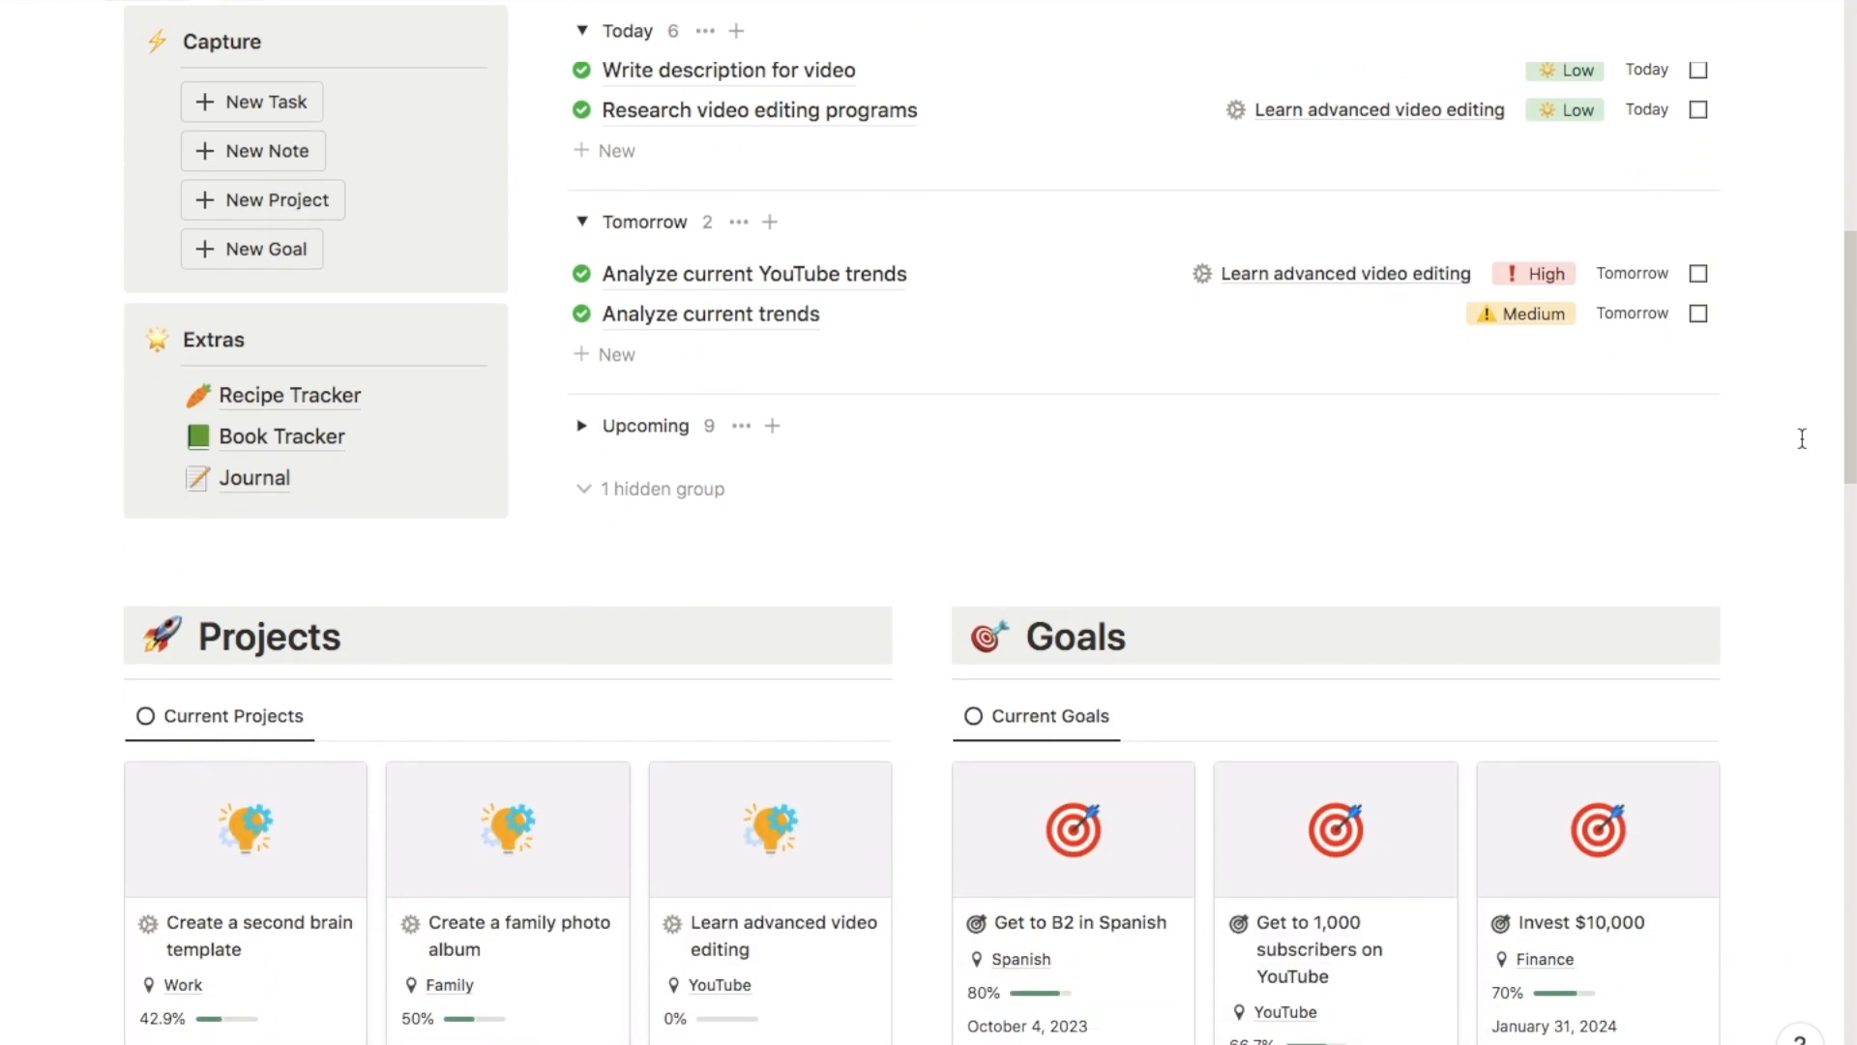
scroll("down", 3)
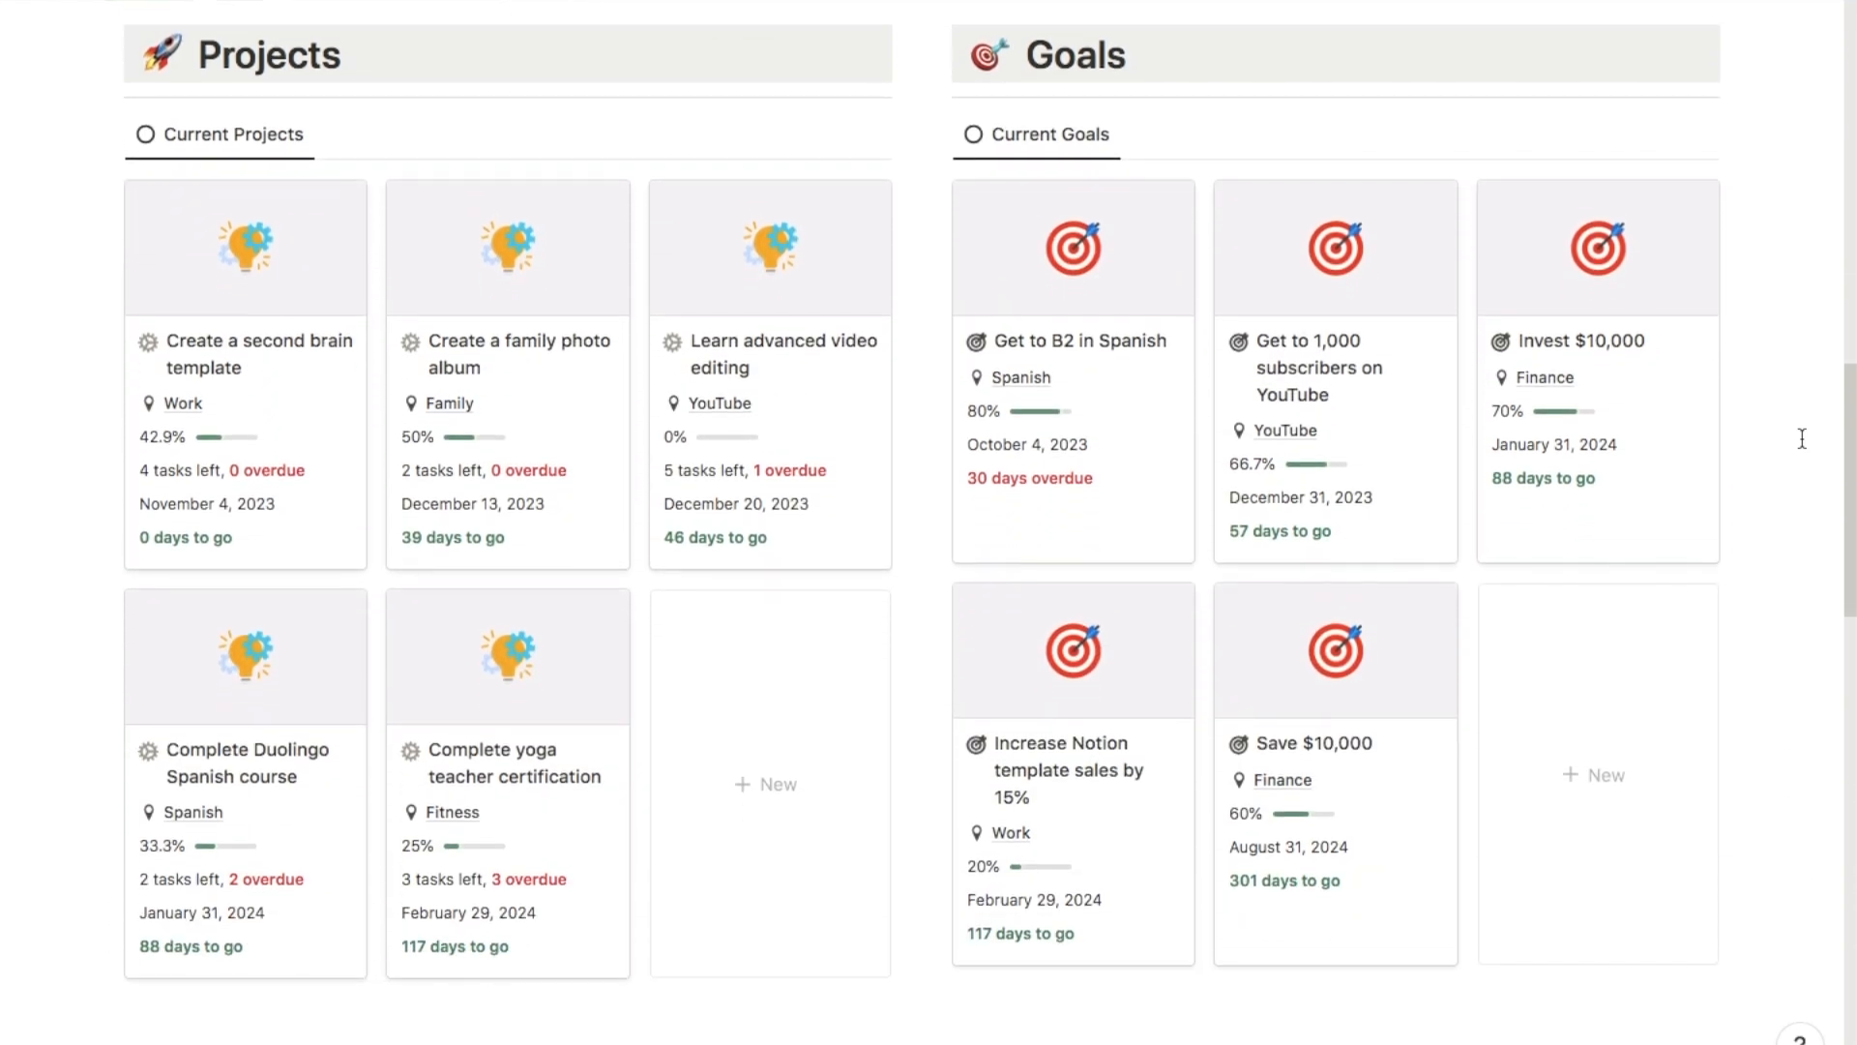
scroll("down", 3)
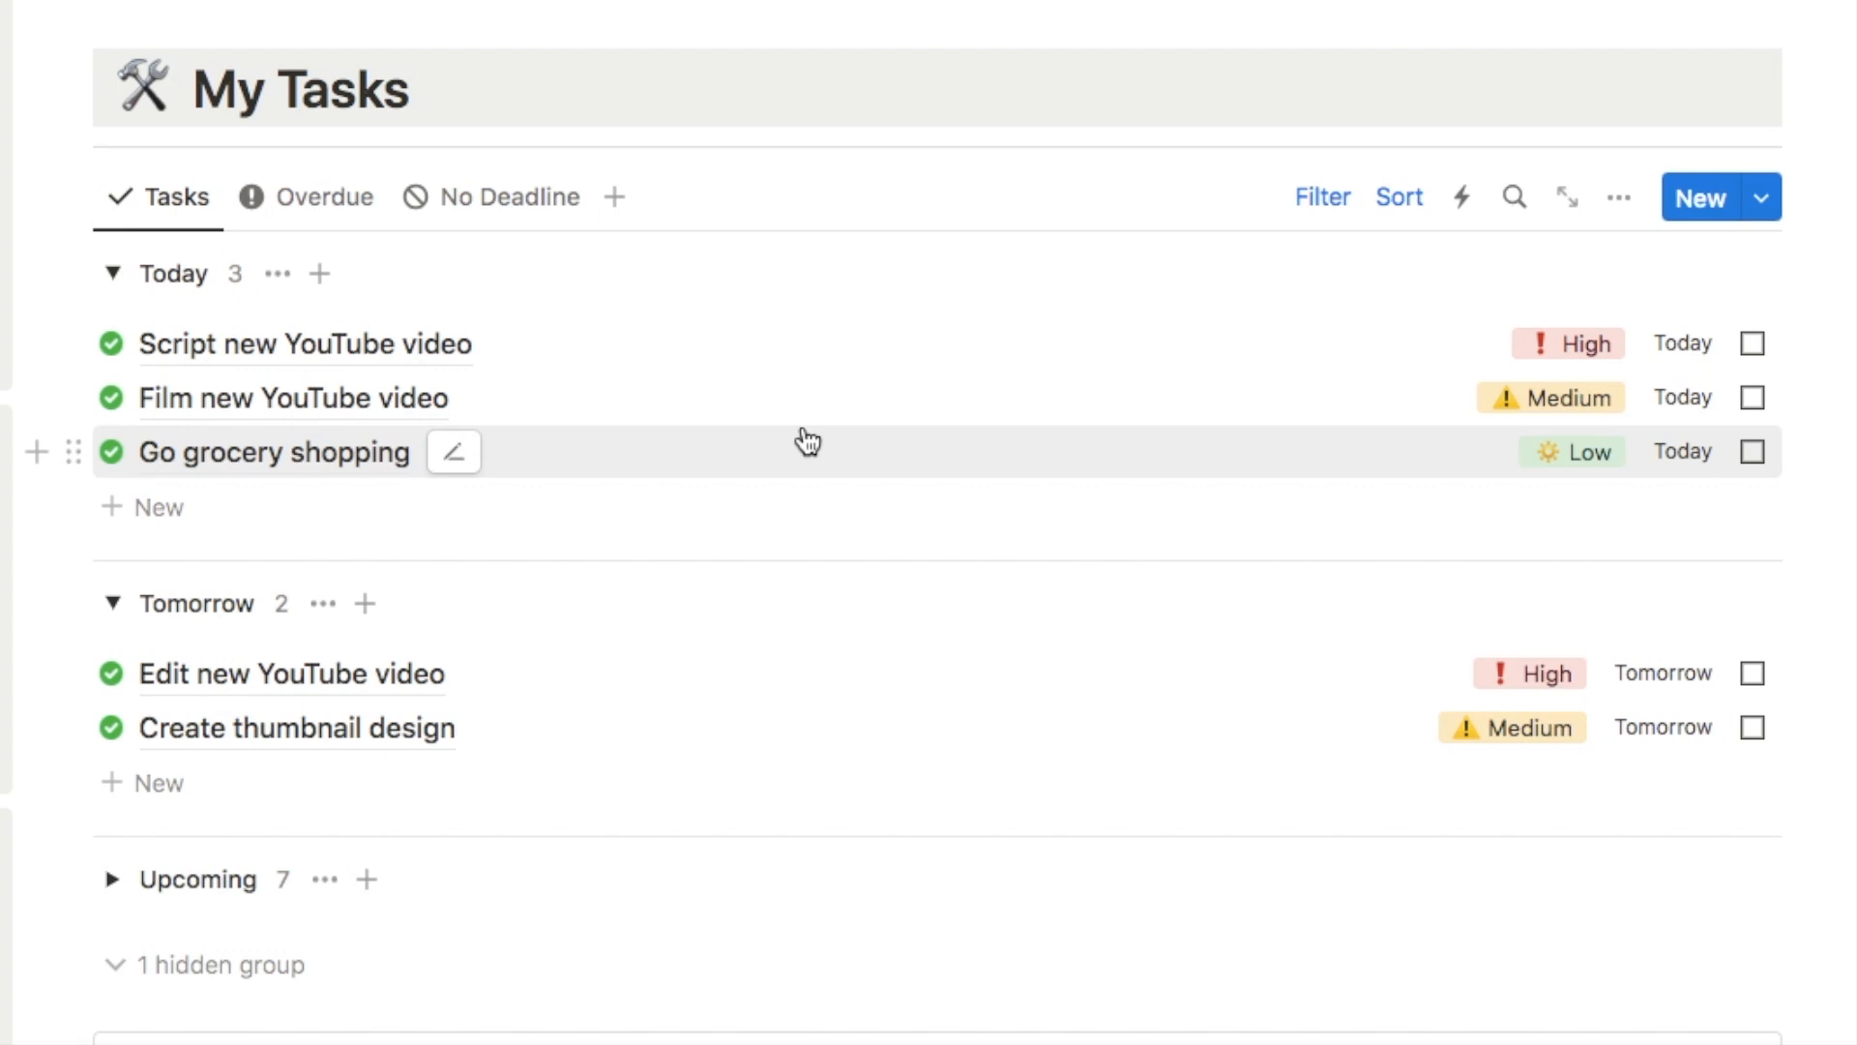
mouse_move(207, 801)
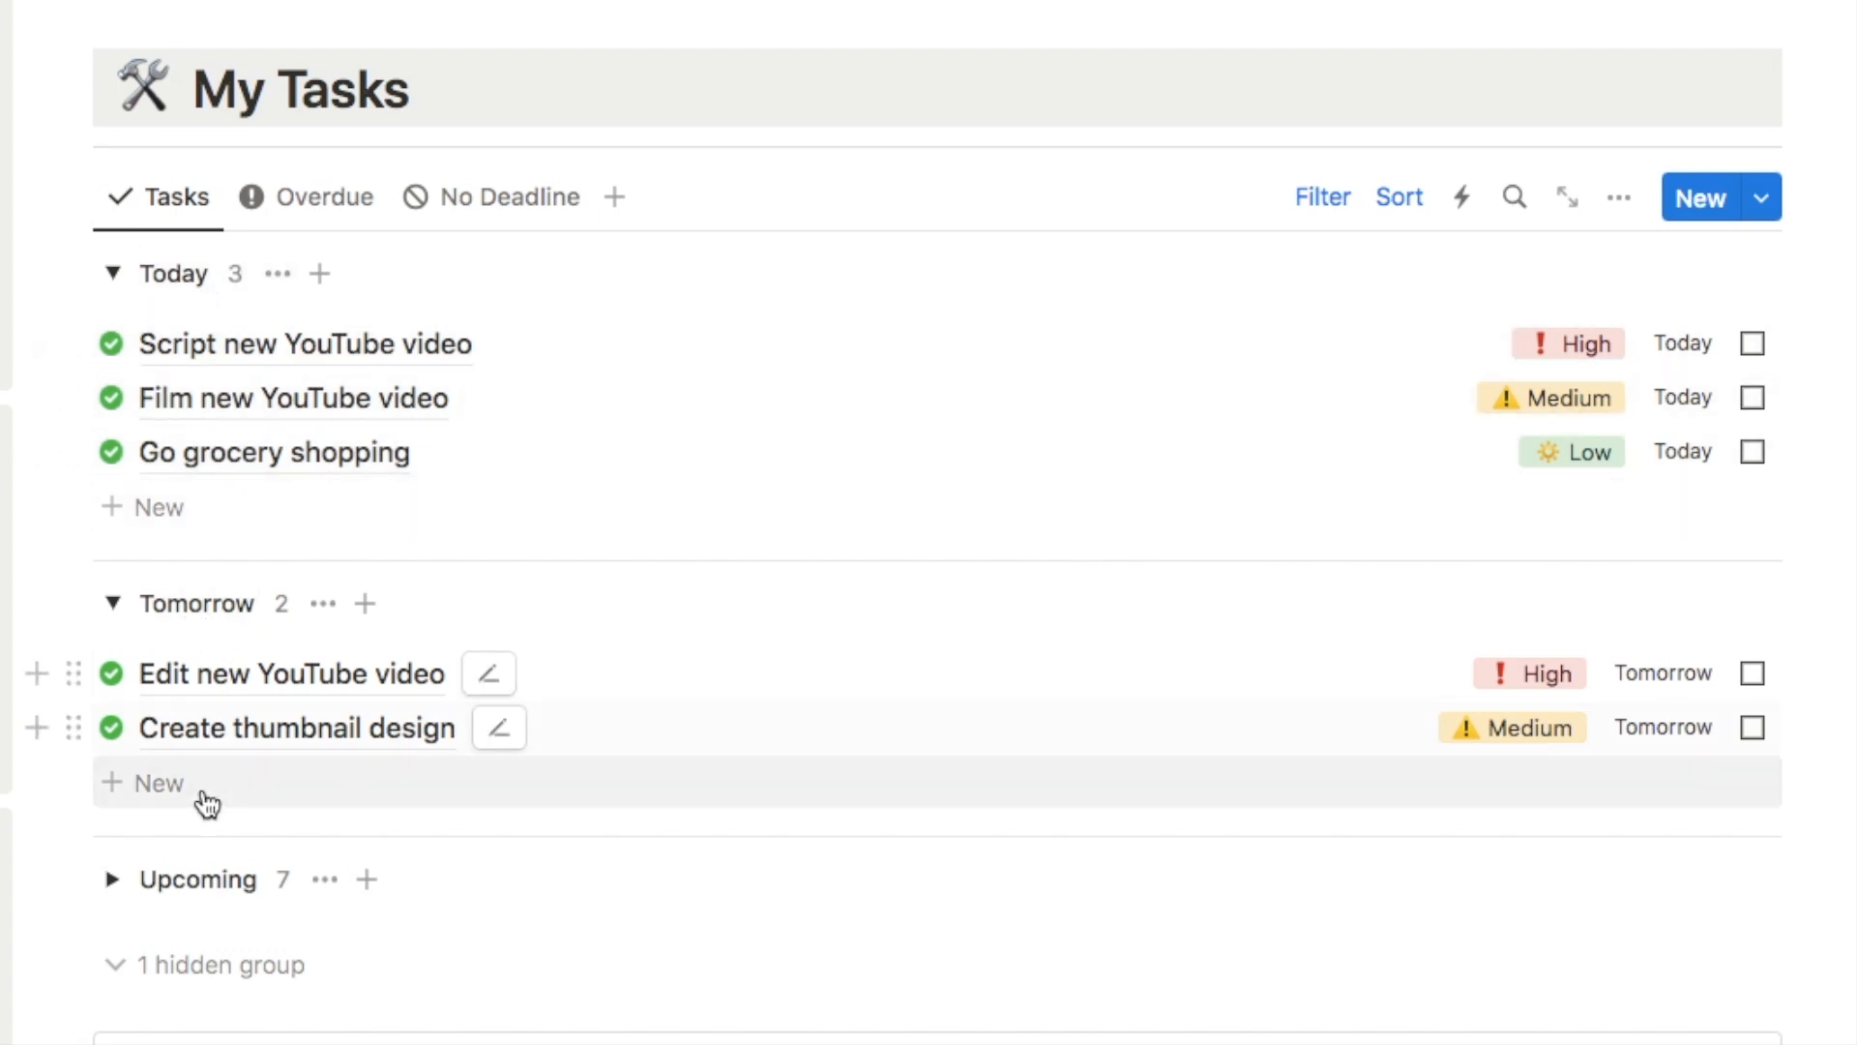
mouse_move(355, 484)
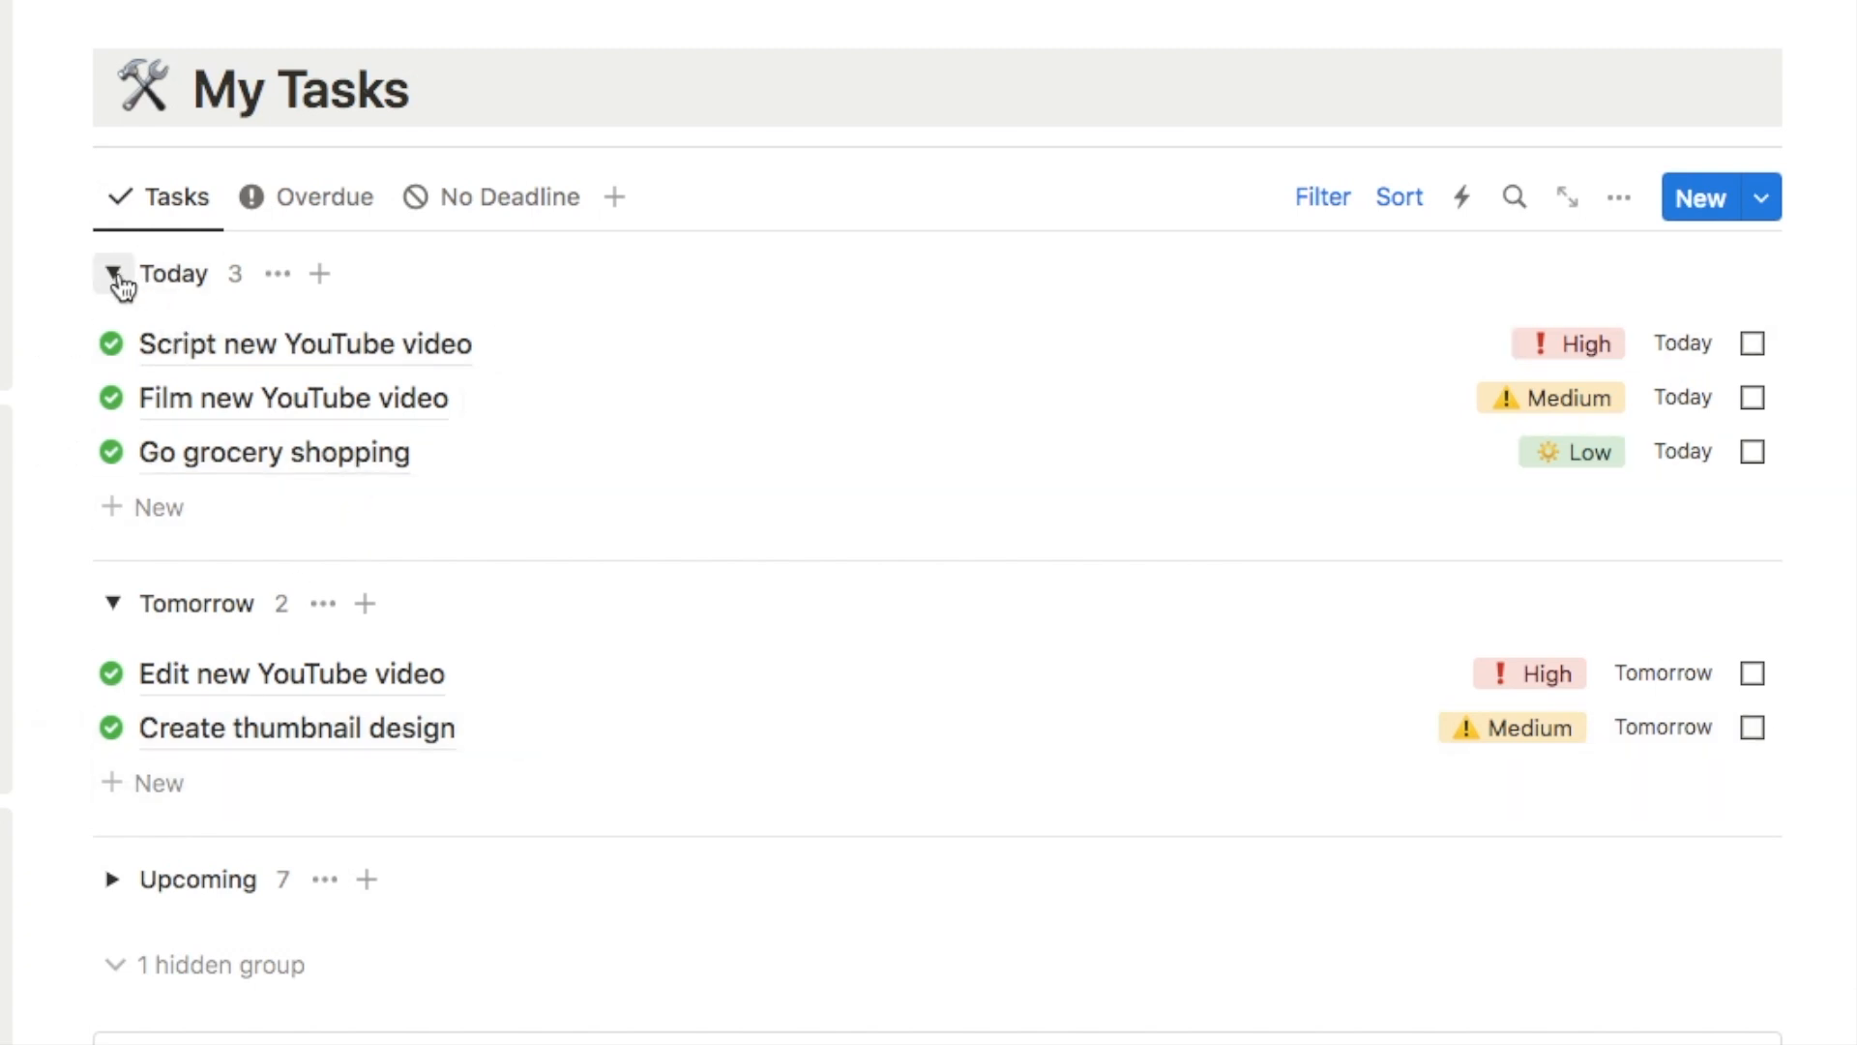
mouse_move(115, 603)
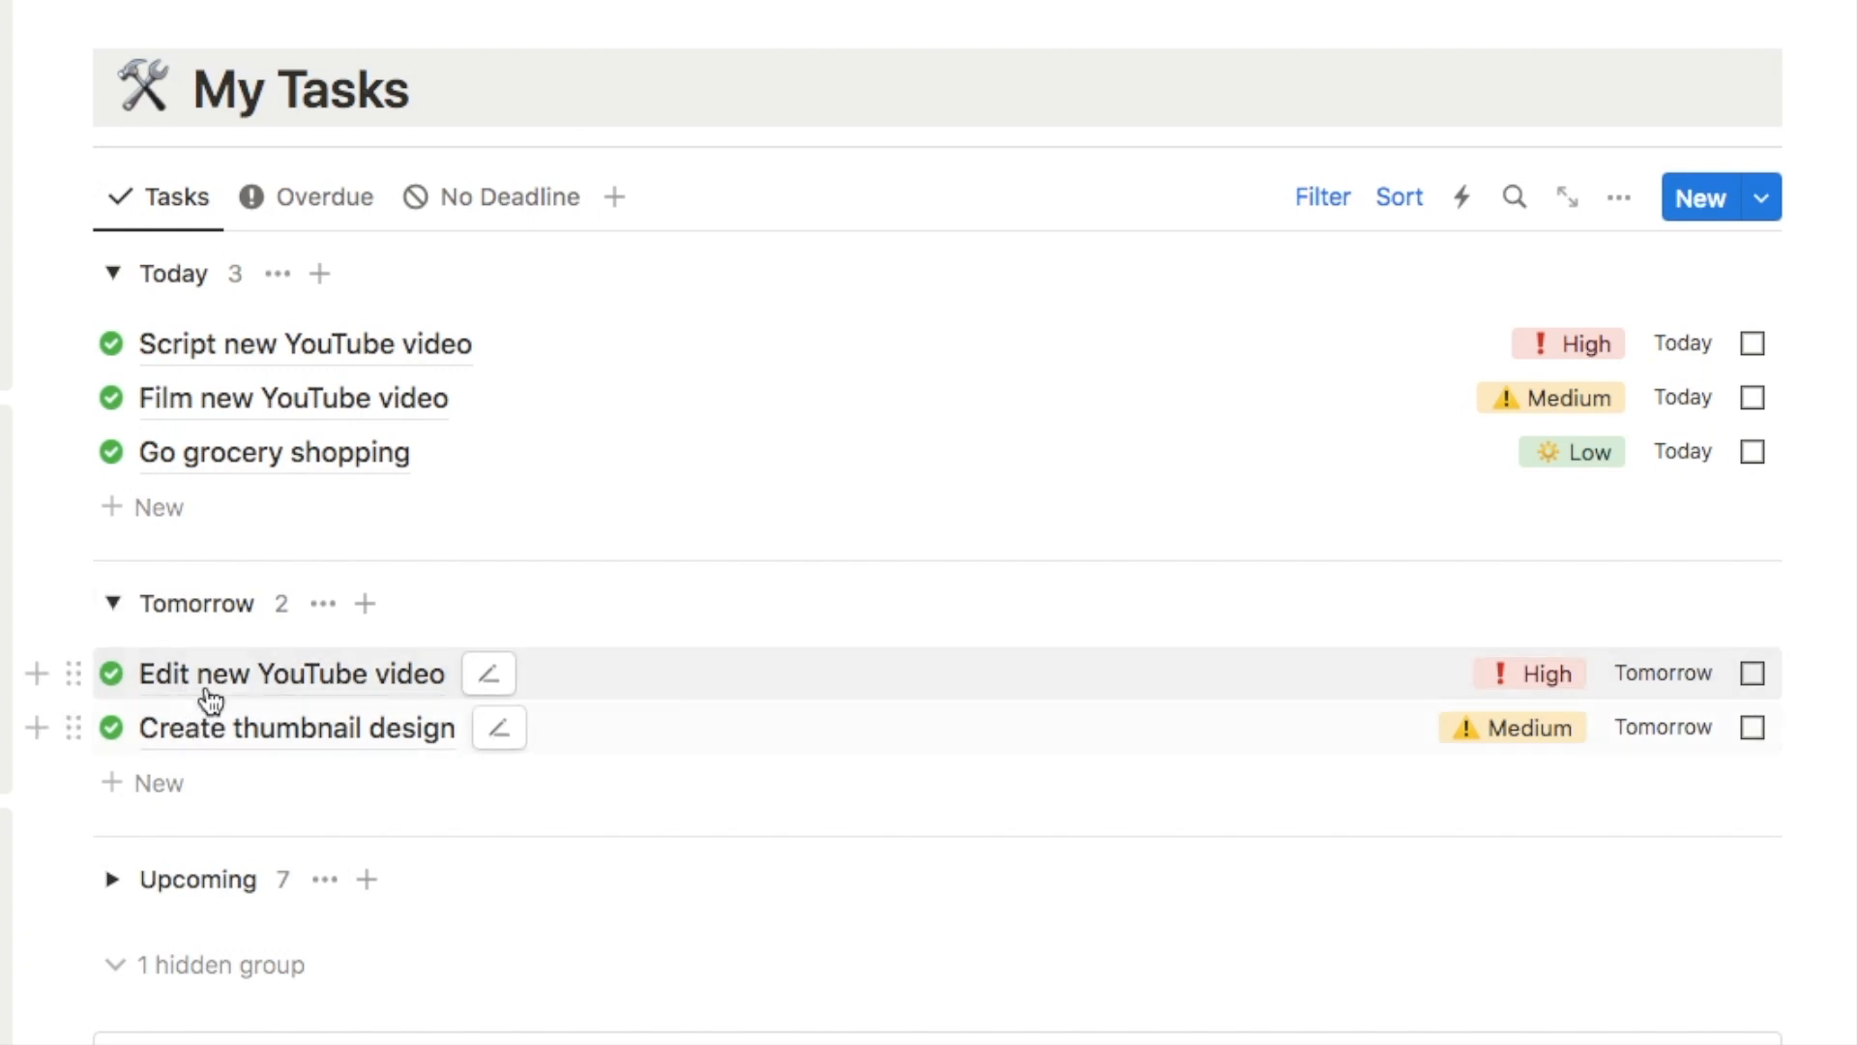
- Expand the Upcoming group of My Tasks to reveal its seven tasks
scroll("down", 3)
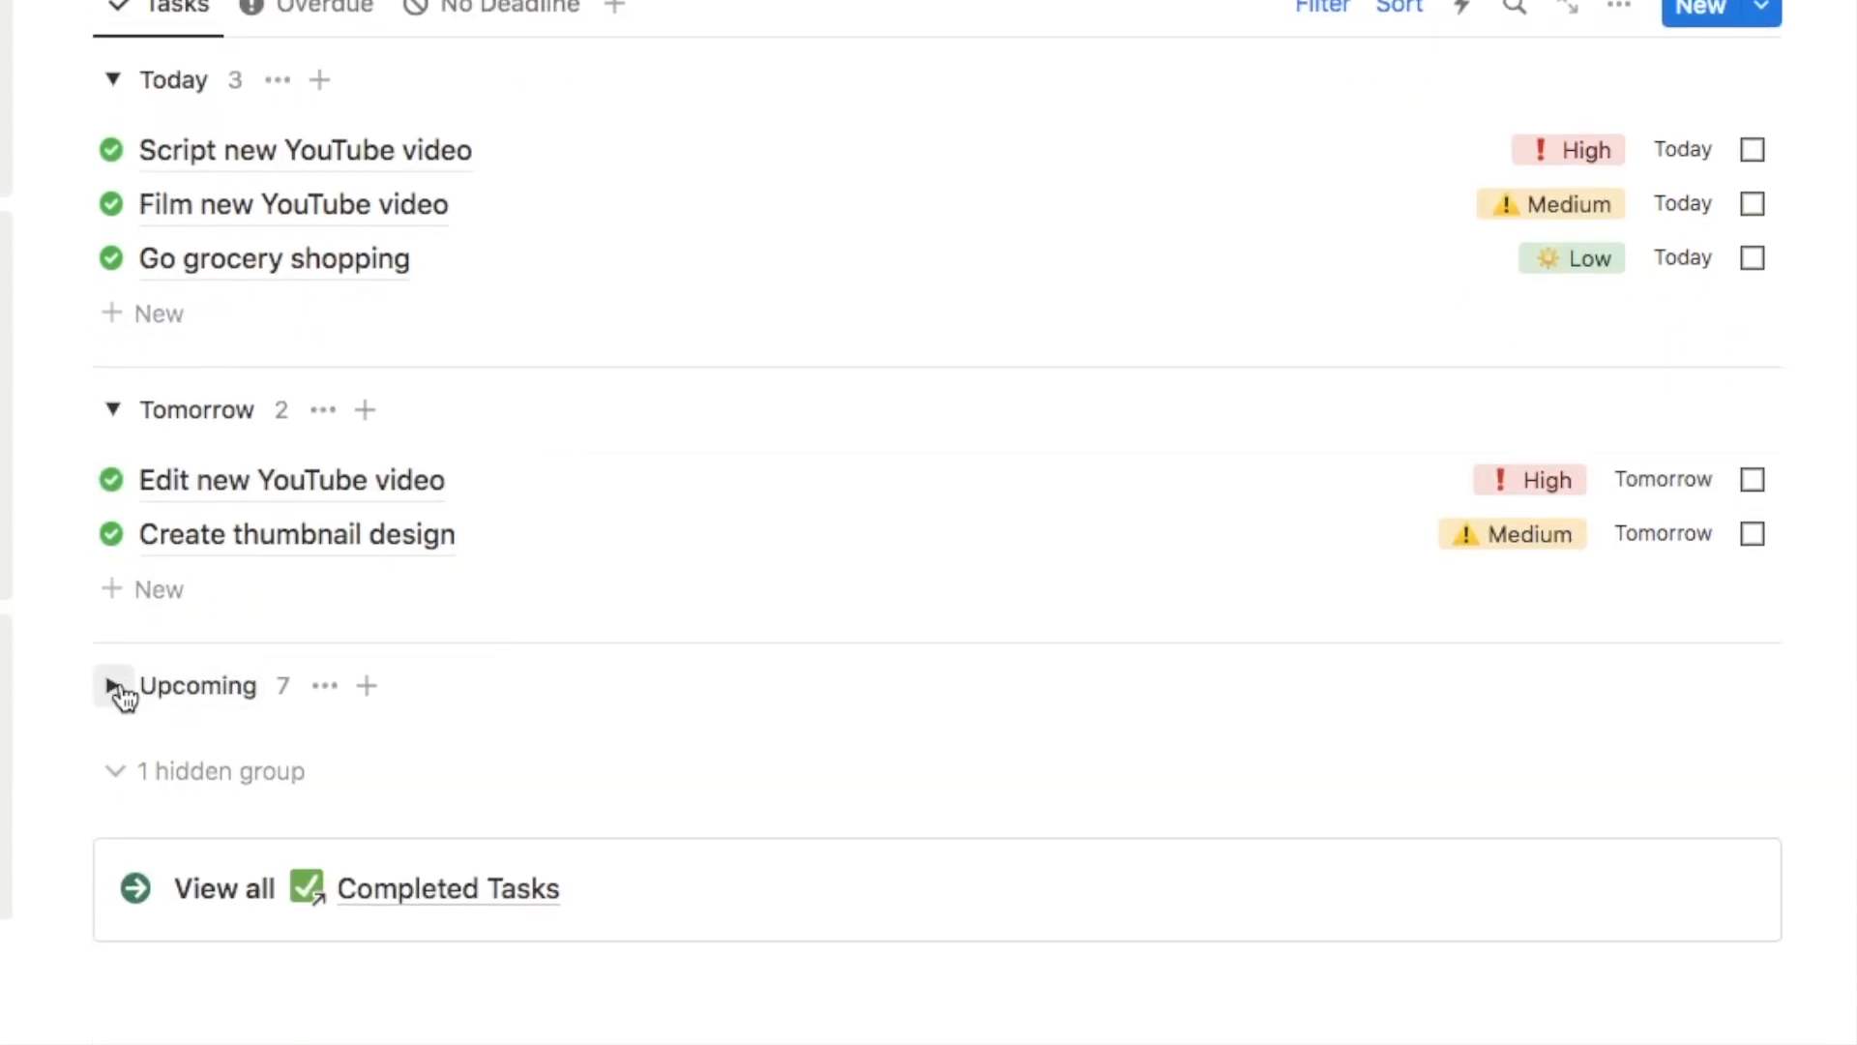
left_click(114, 685)
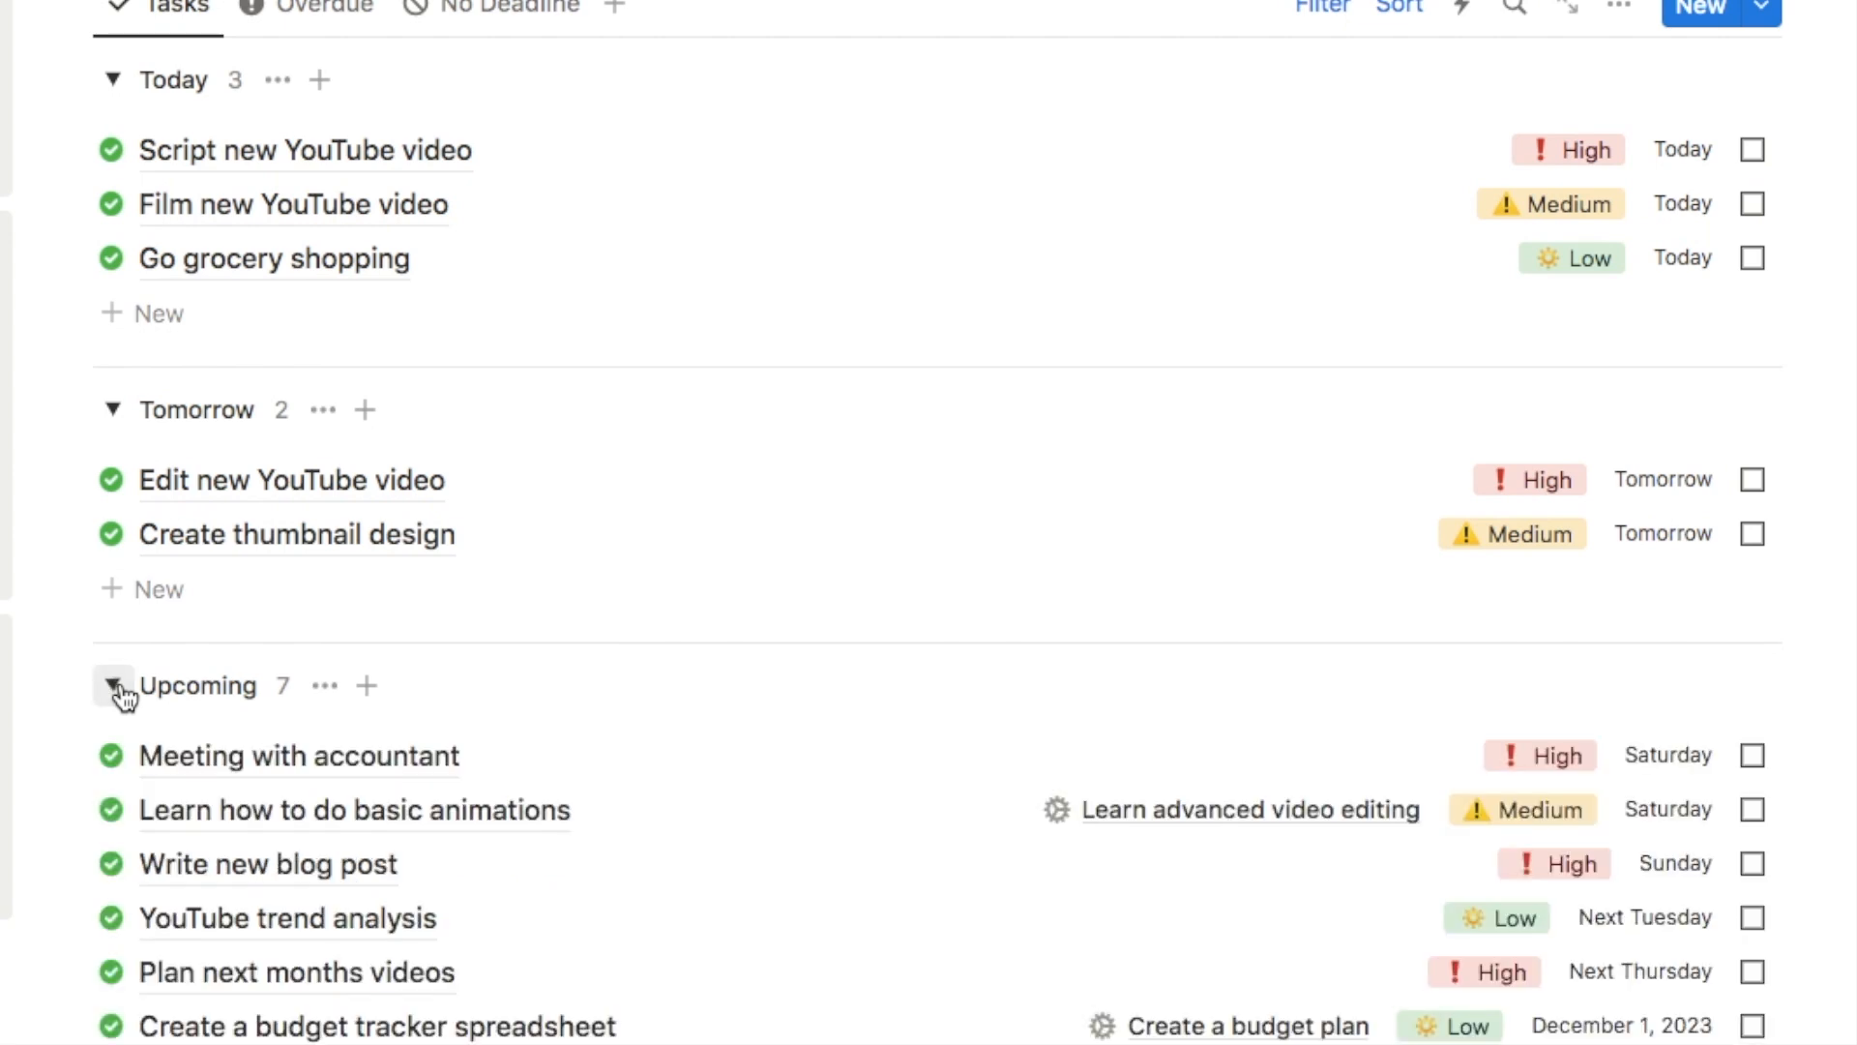
scroll("down", 3)
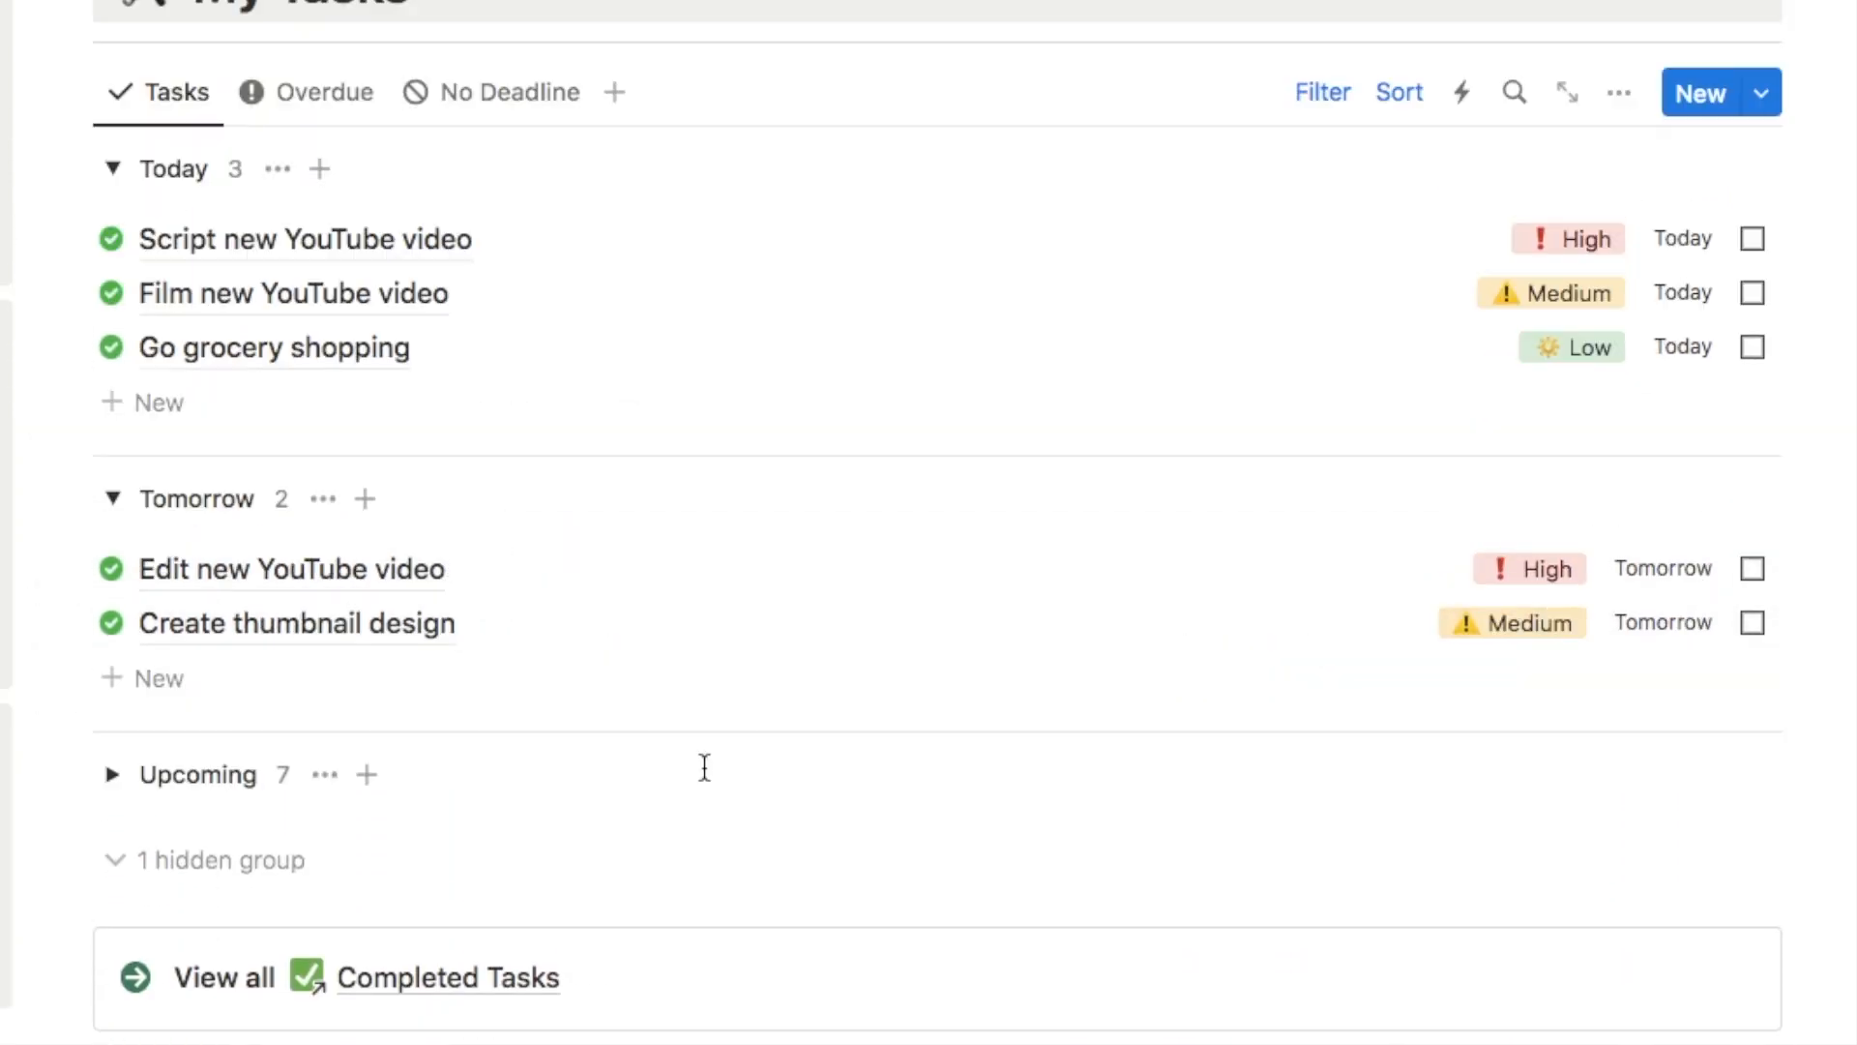
mouse_move(290, 569)
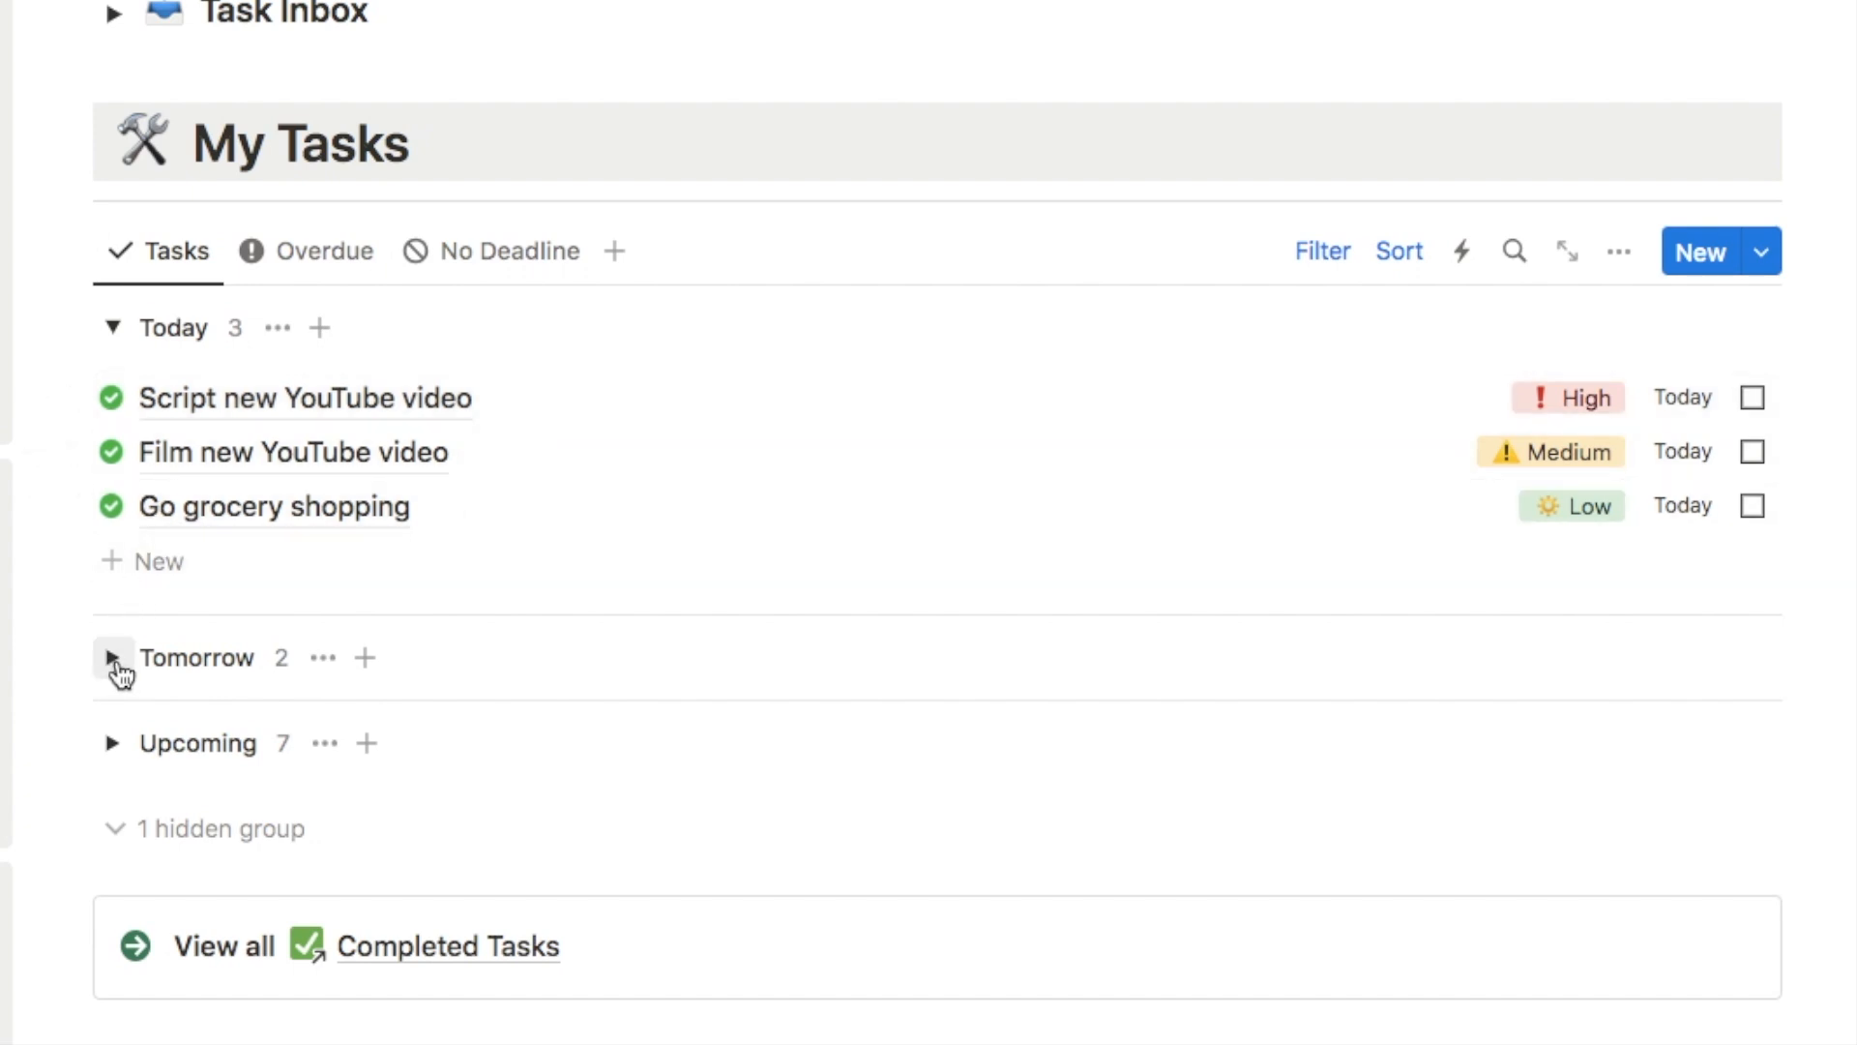
- Expand the Tomorrow group again and review Upcoming tasks through December 2, 2023
left_click(111, 659)
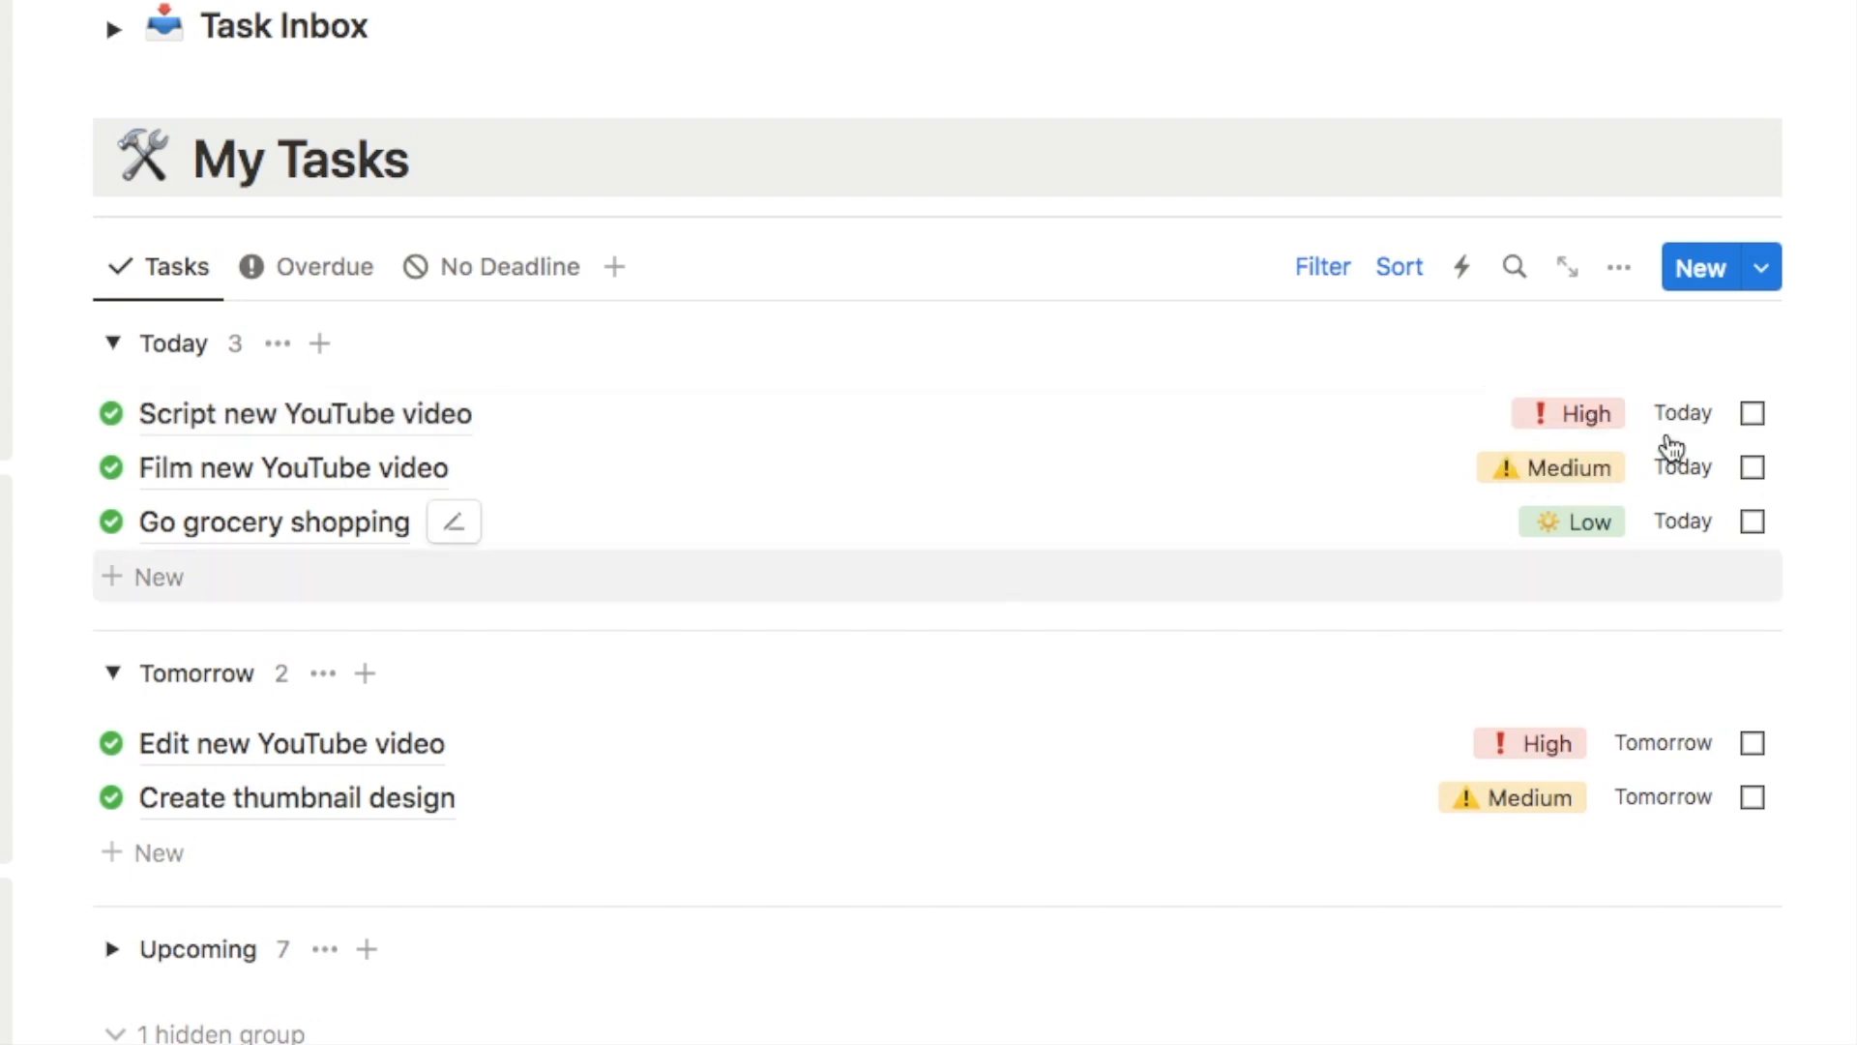
mouse_move(1212, 559)
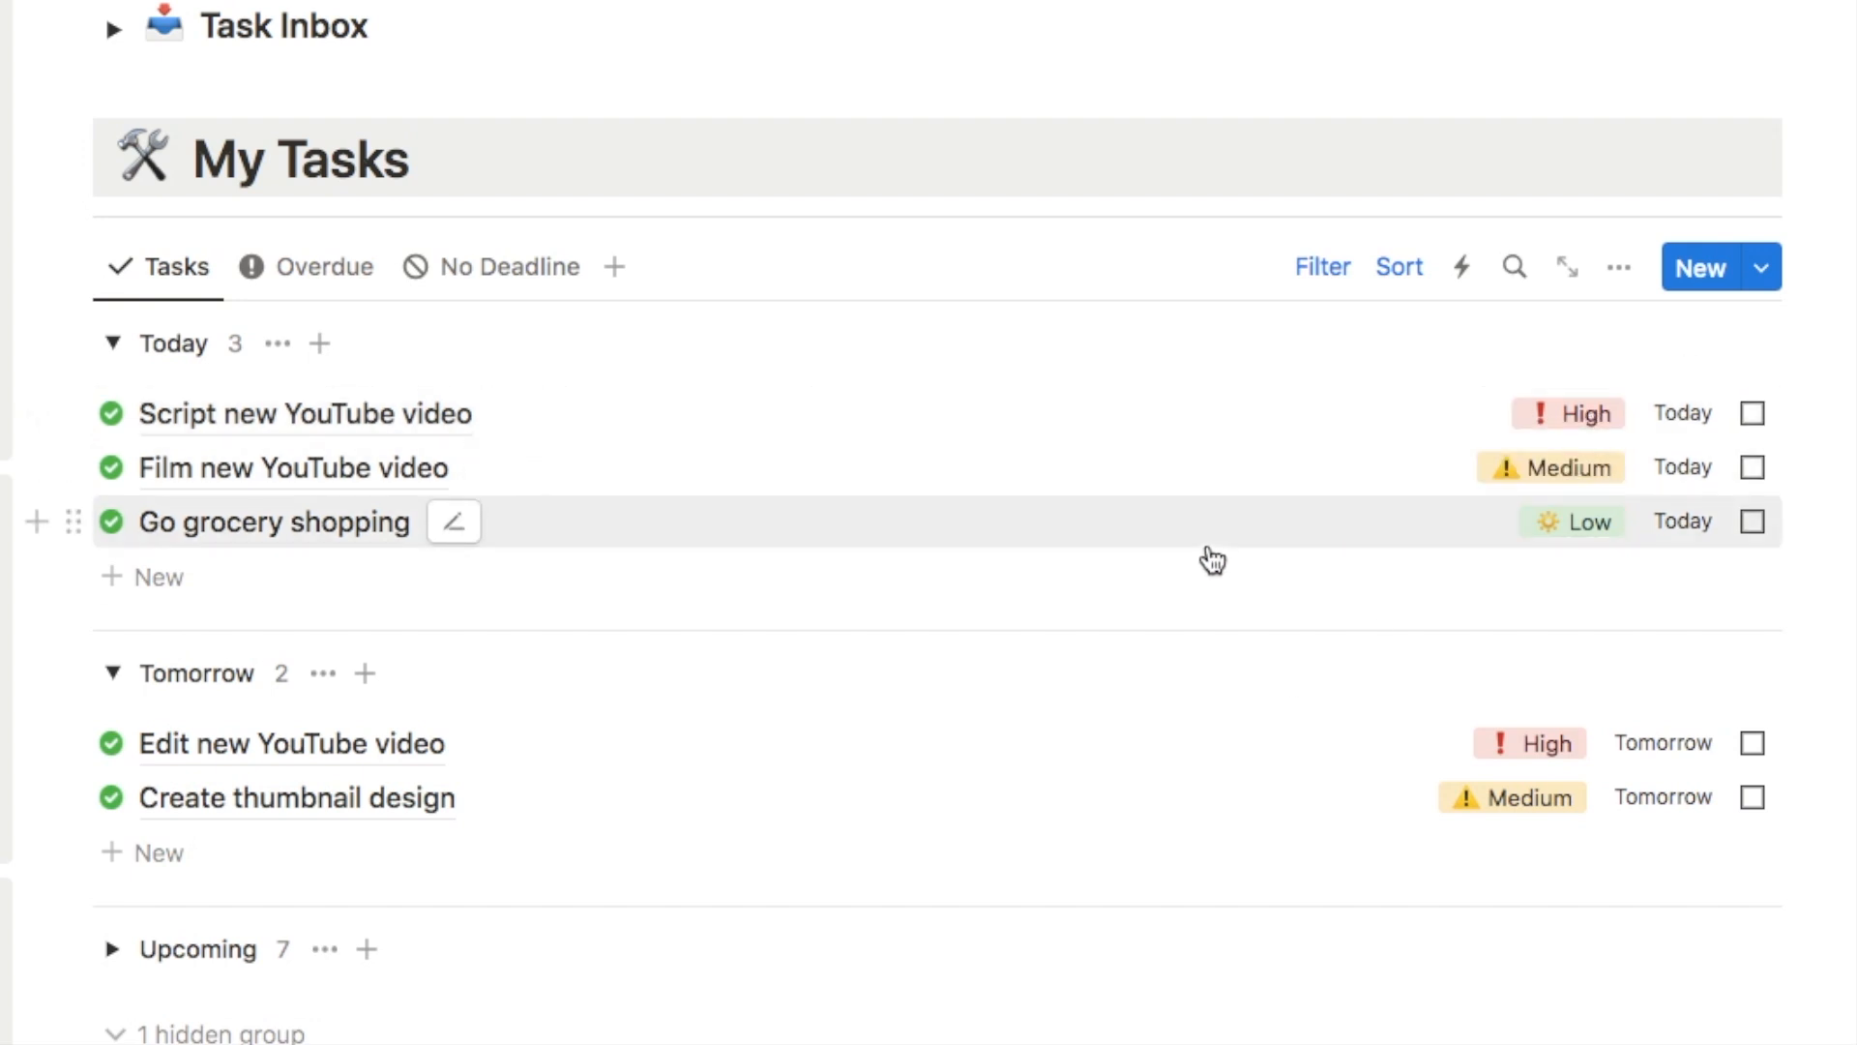
scroll("down", 3)
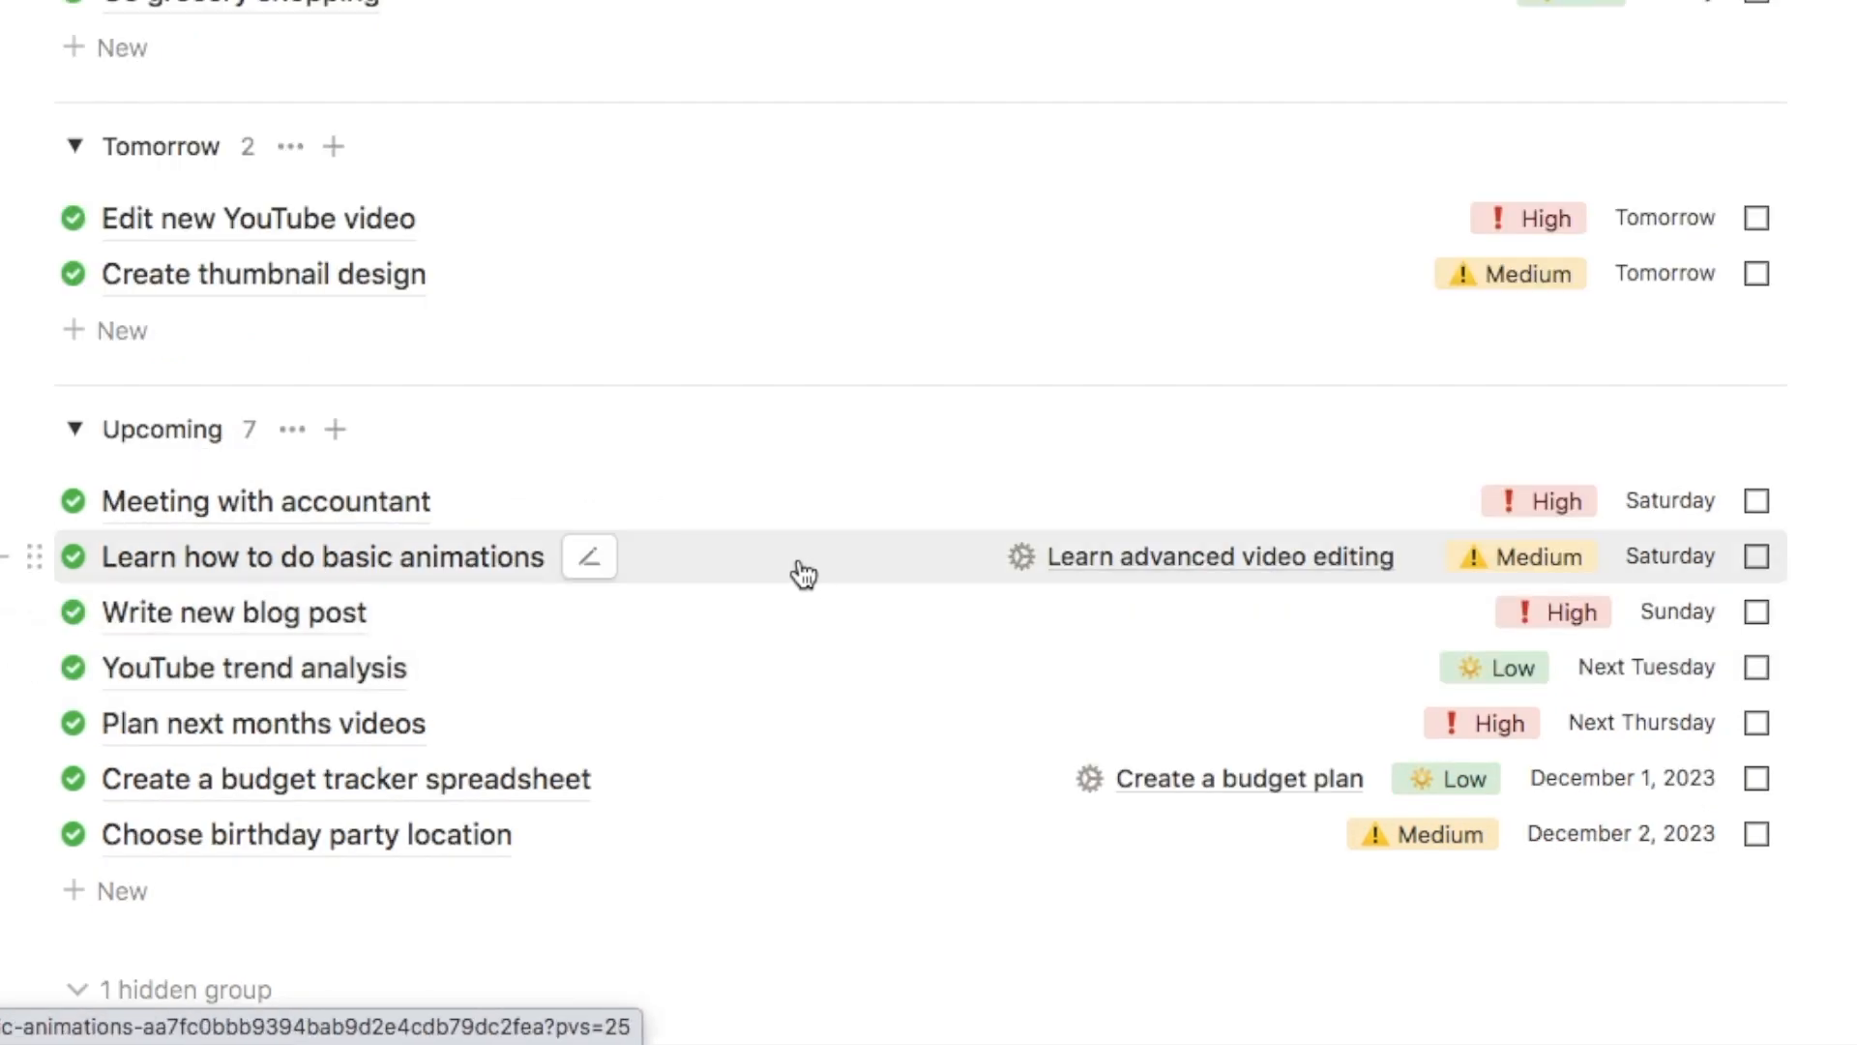
mouse_move(1133, 629)
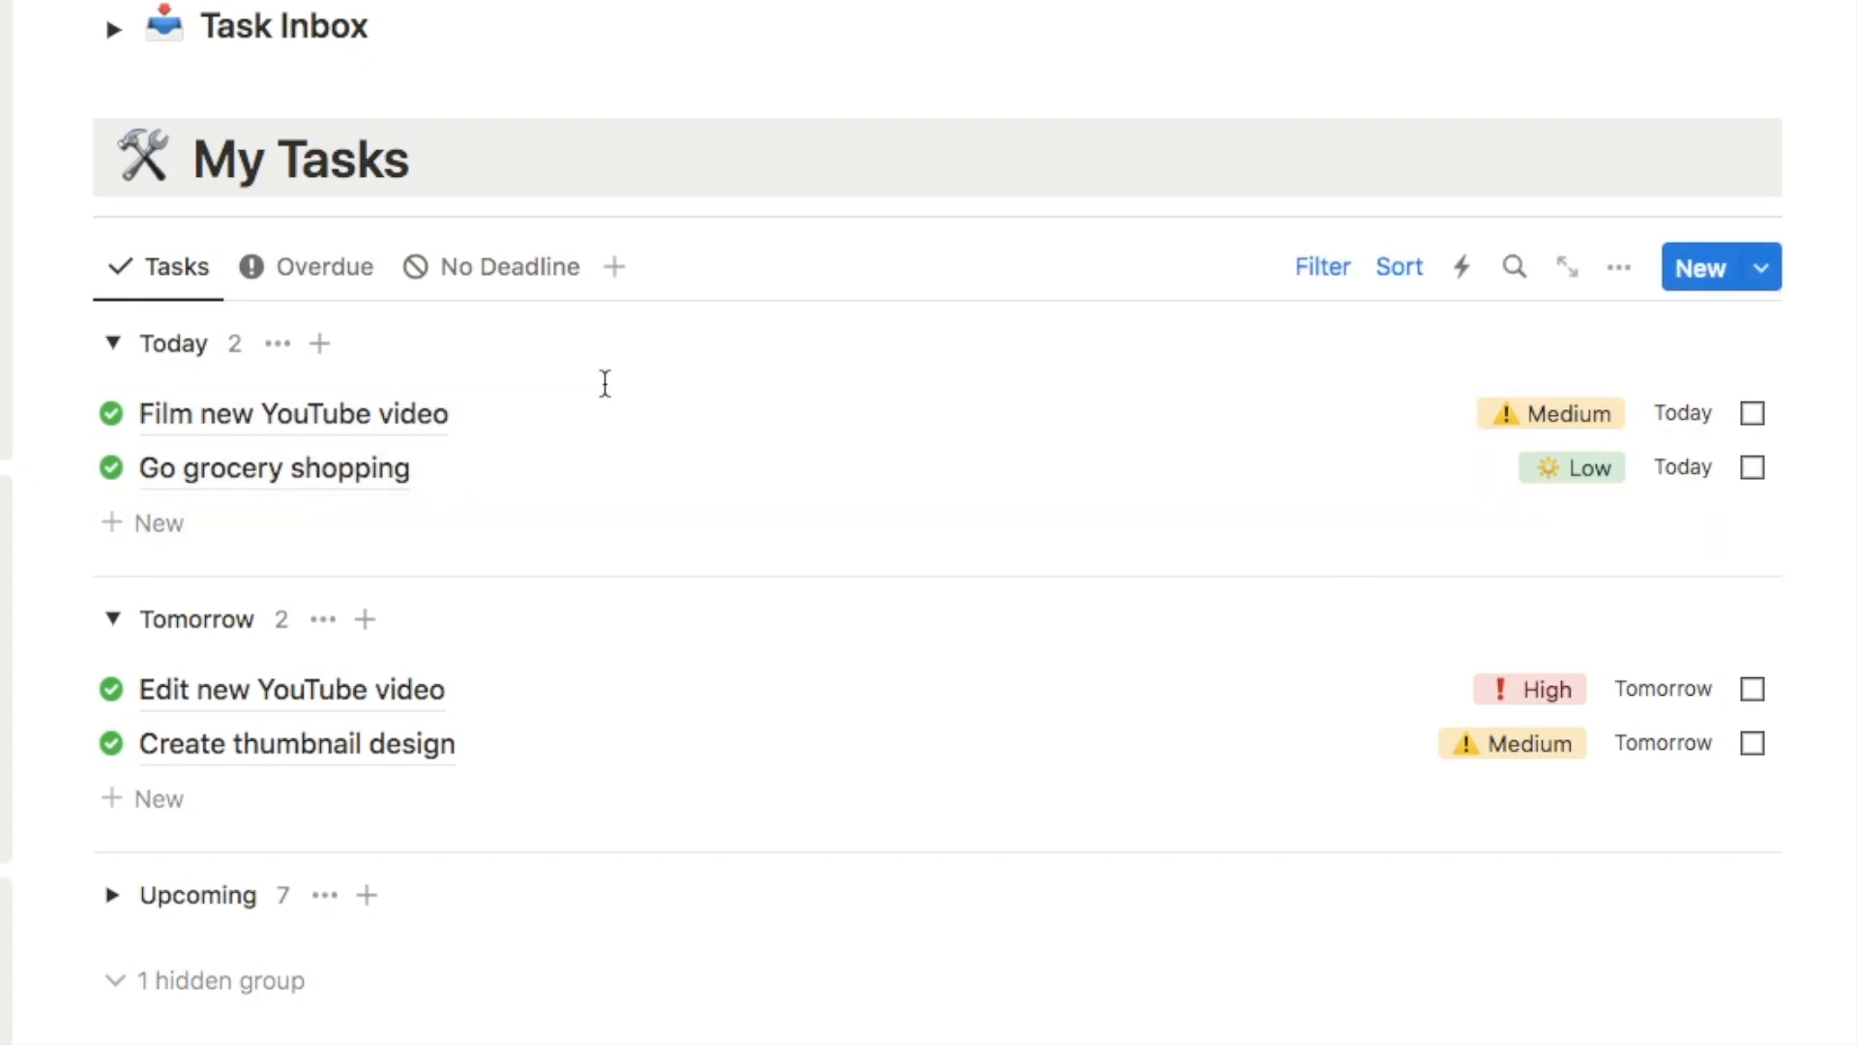
mouse_move(359, 351)
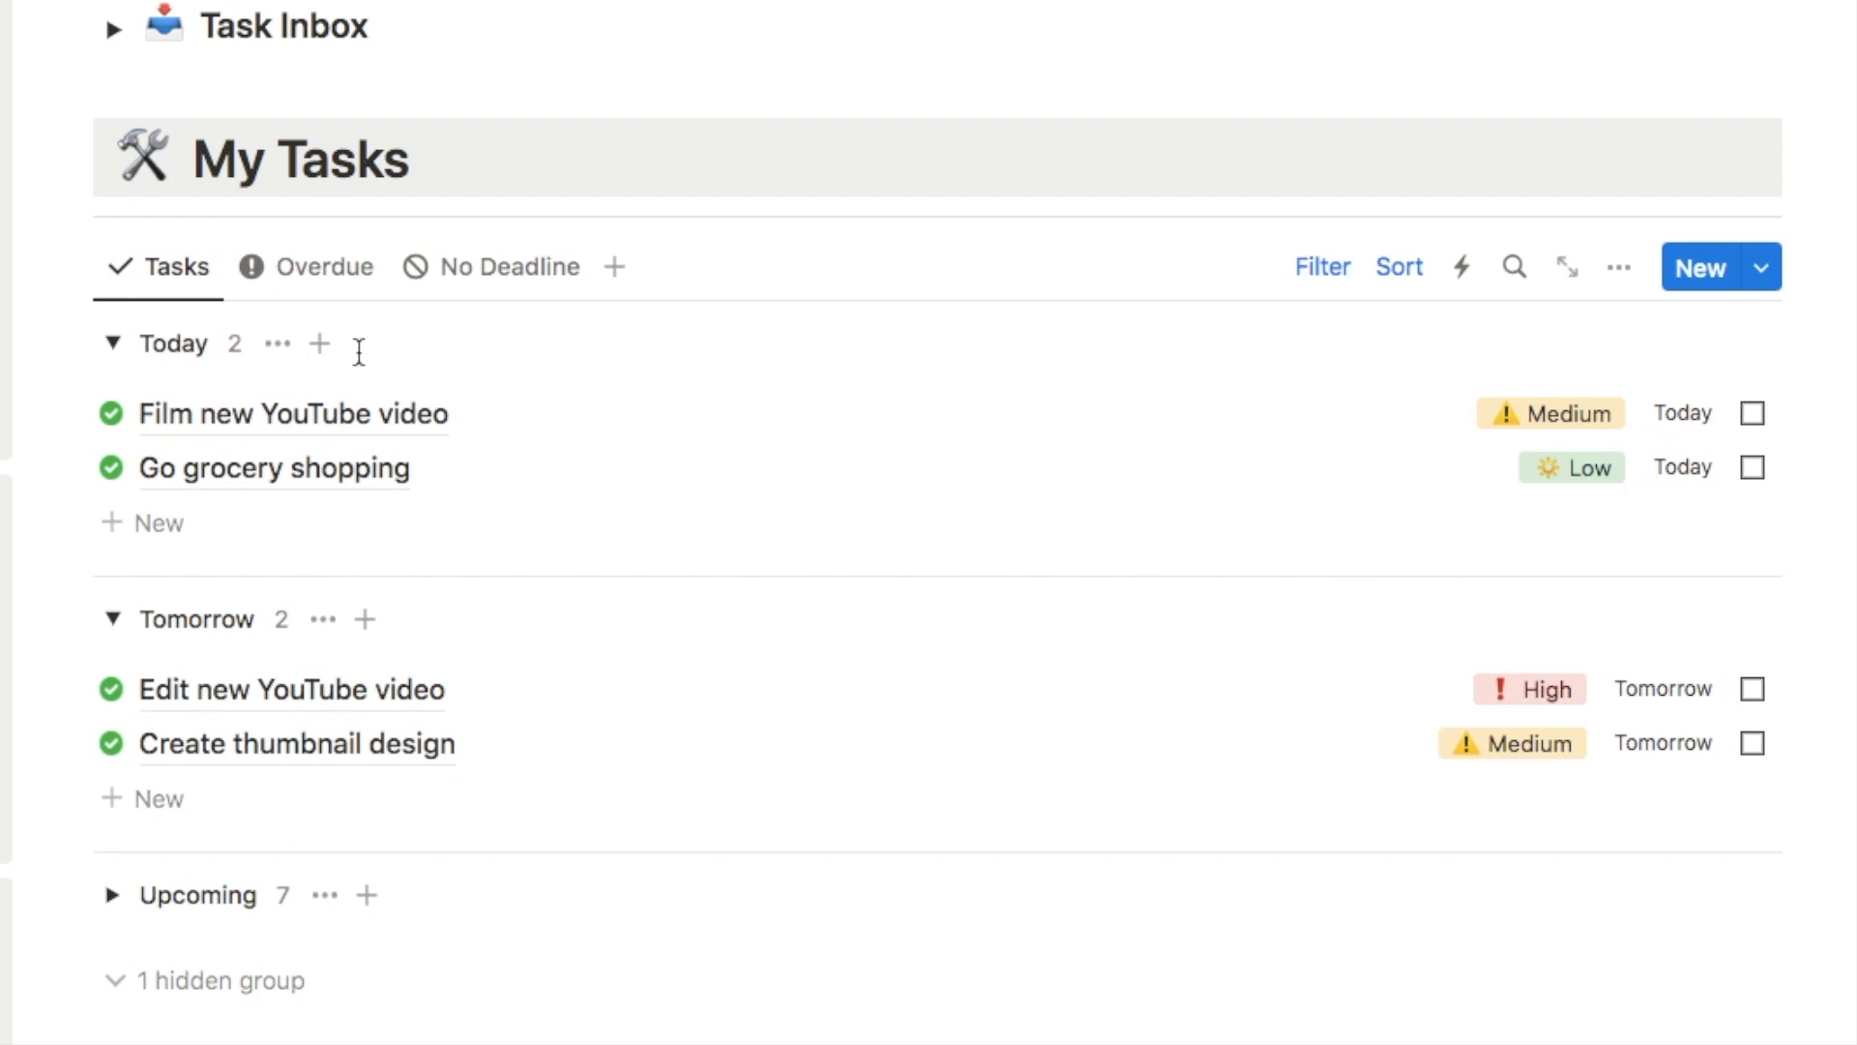
- Switch My Tasks to the Overdue view listing four tasks like Renew passport
left_click(328, 267)
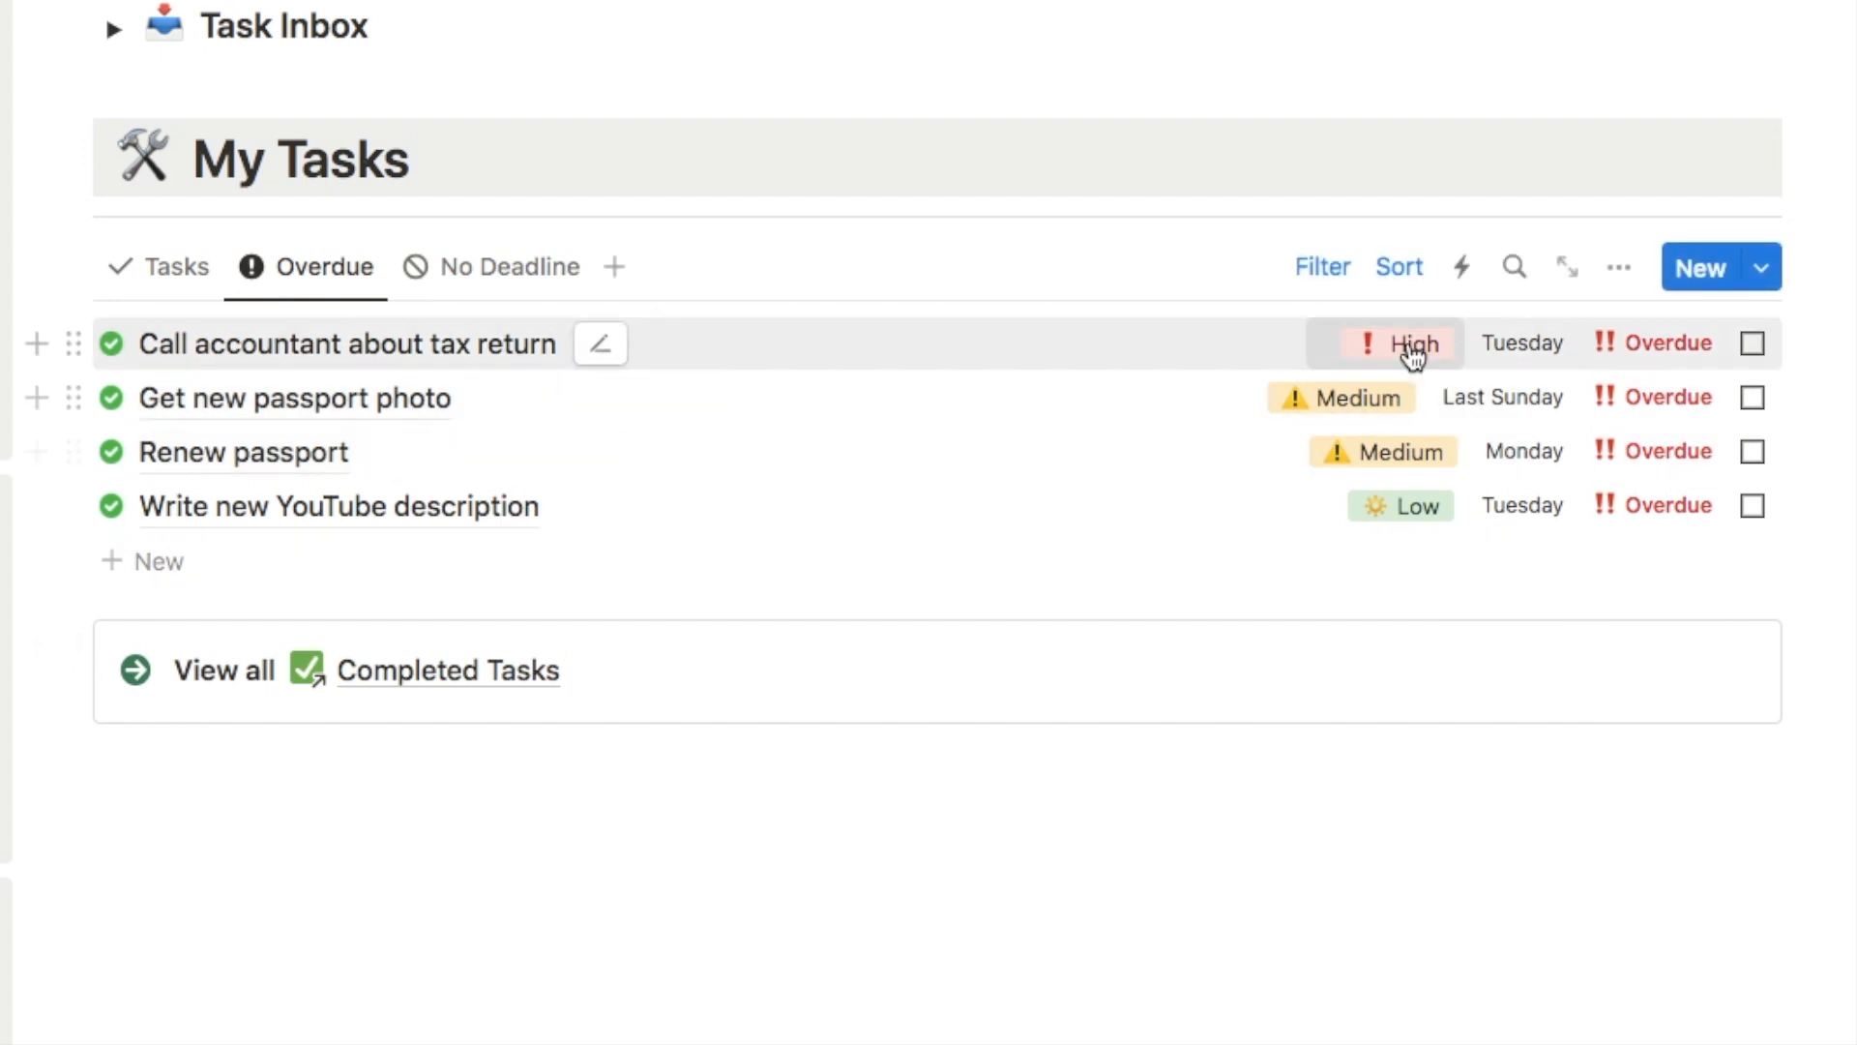
mouse_move(1410, 349)
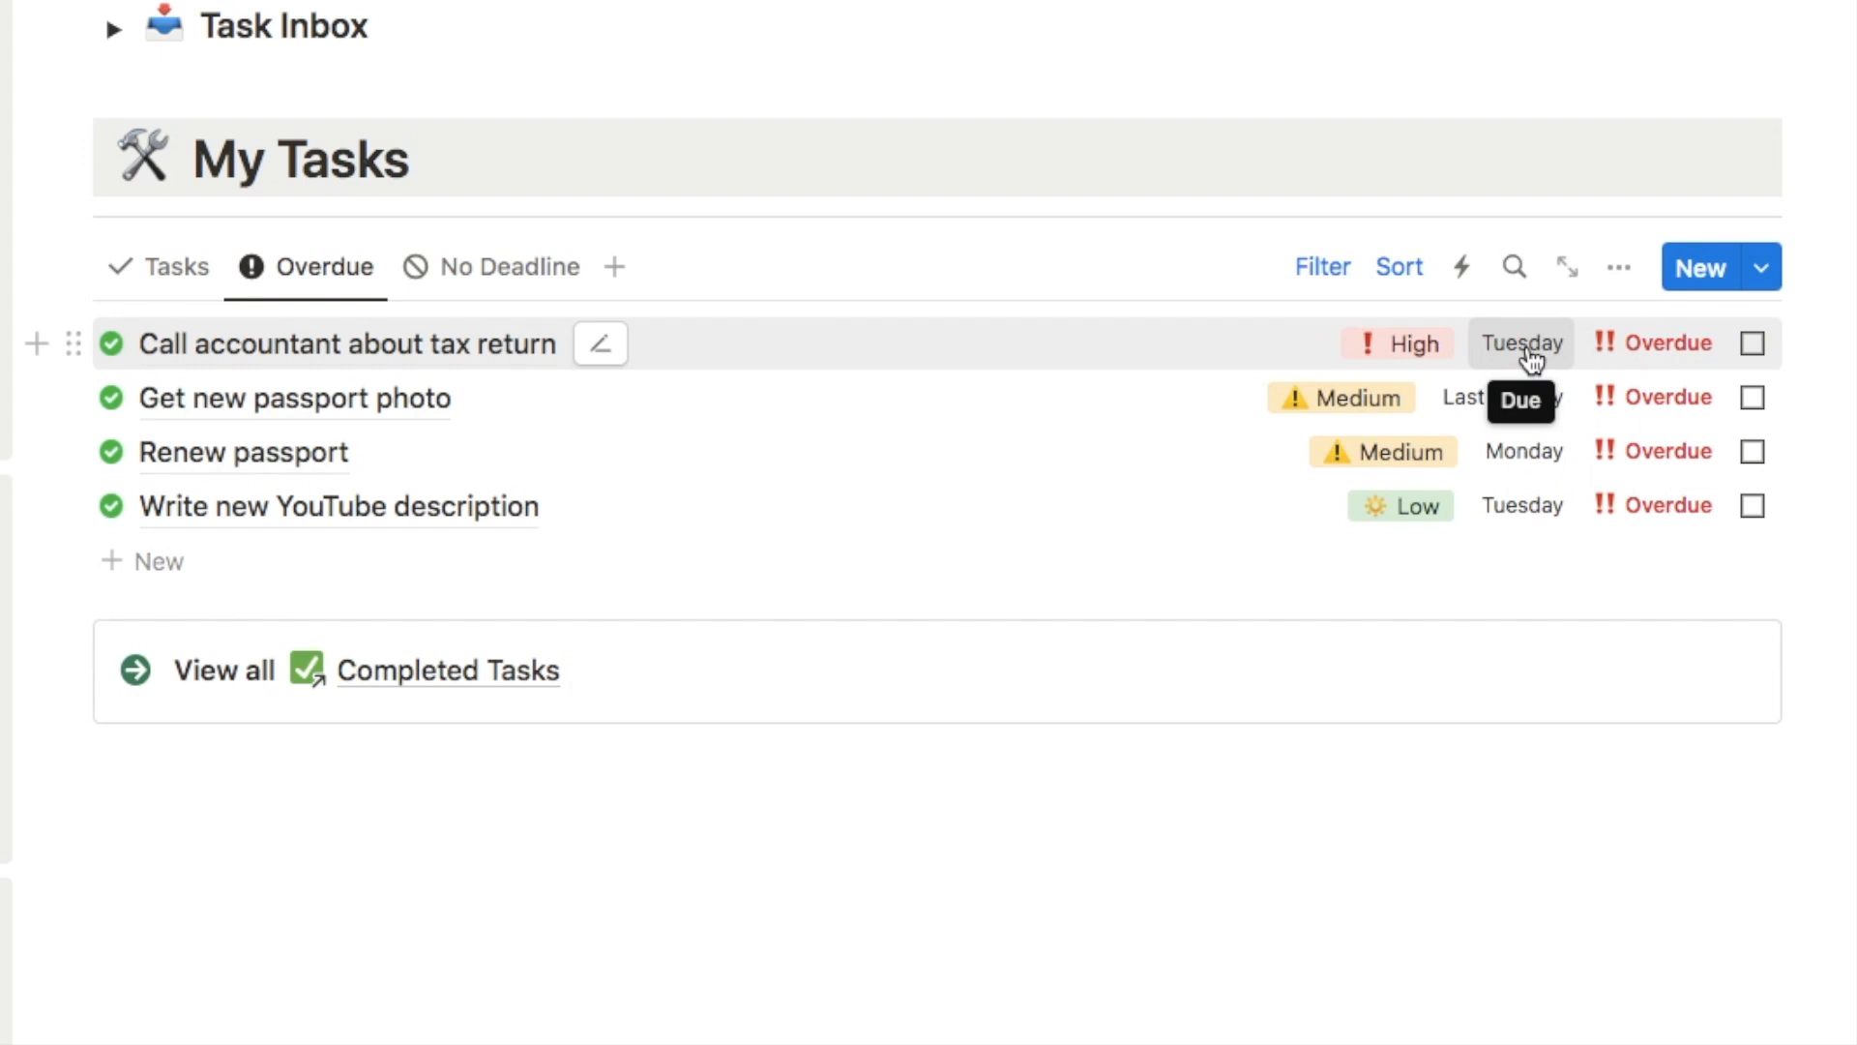
left_click(1520, 342)
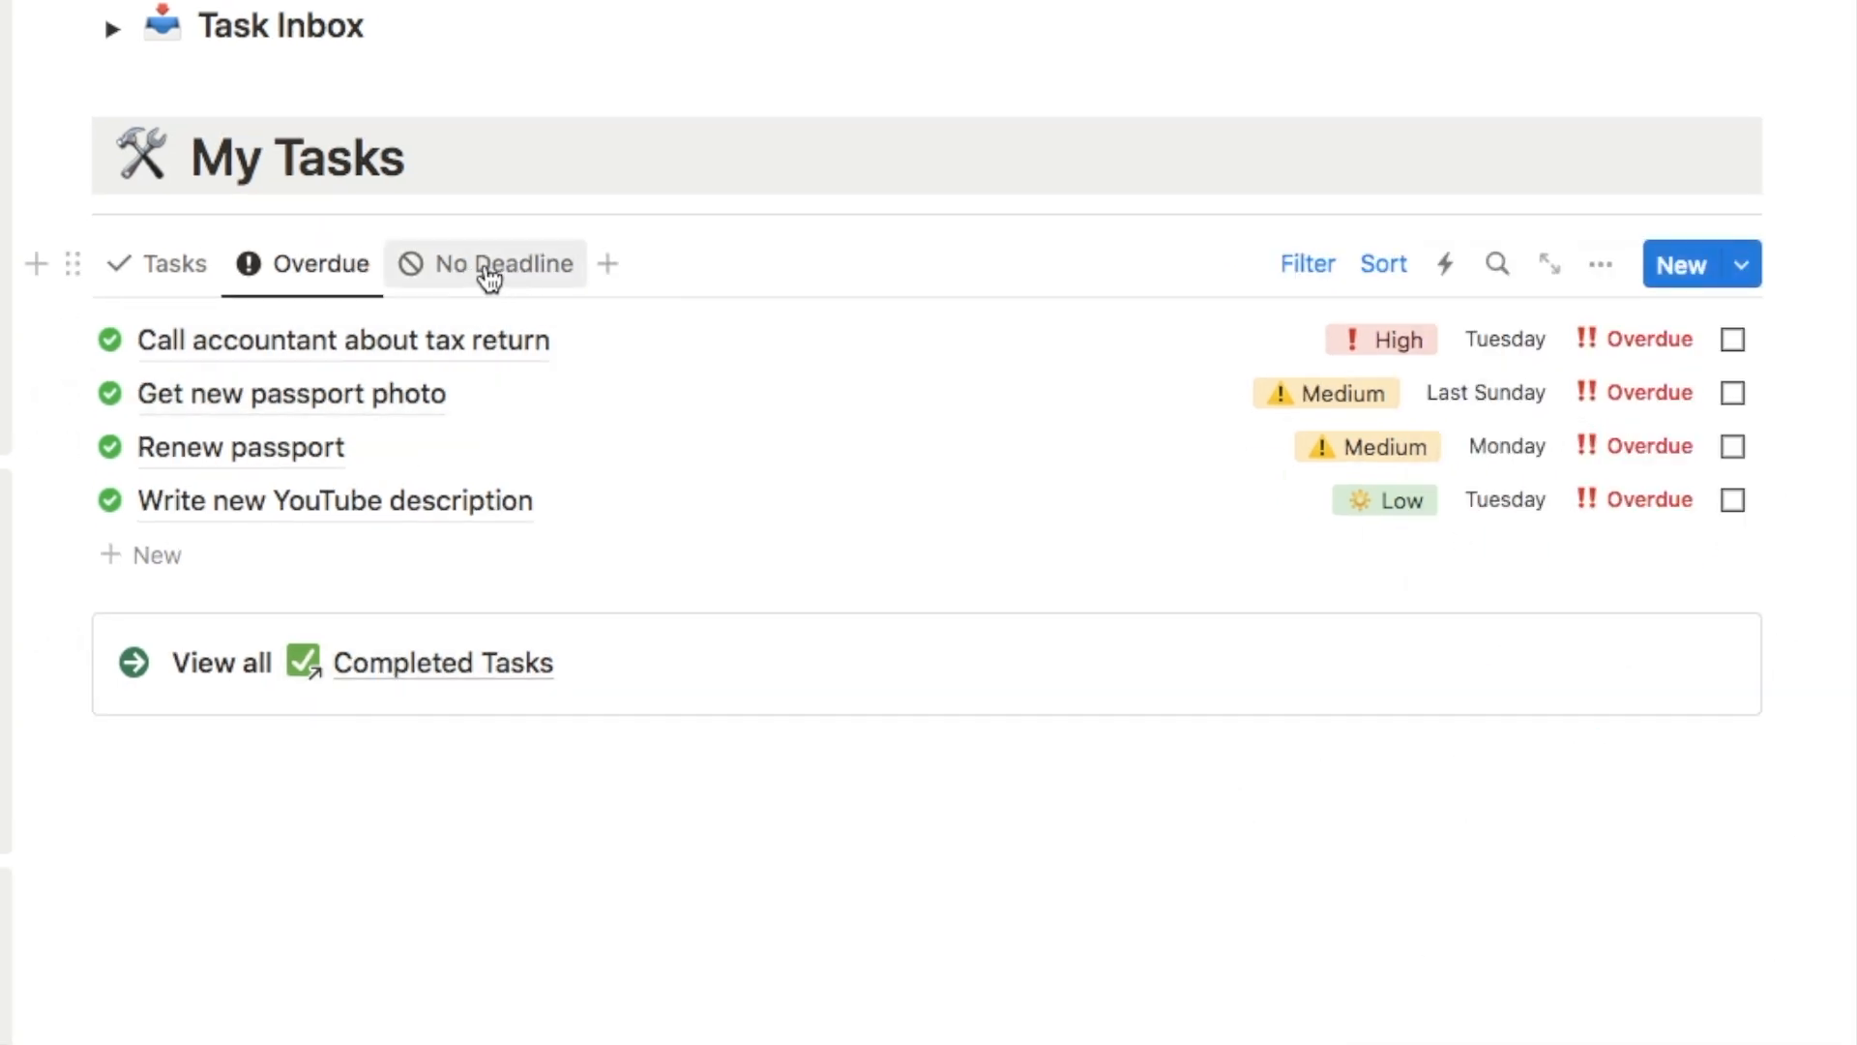
- Show the No Deadline tasks and mark Script new YouTube video as done
left_click(502, 264)
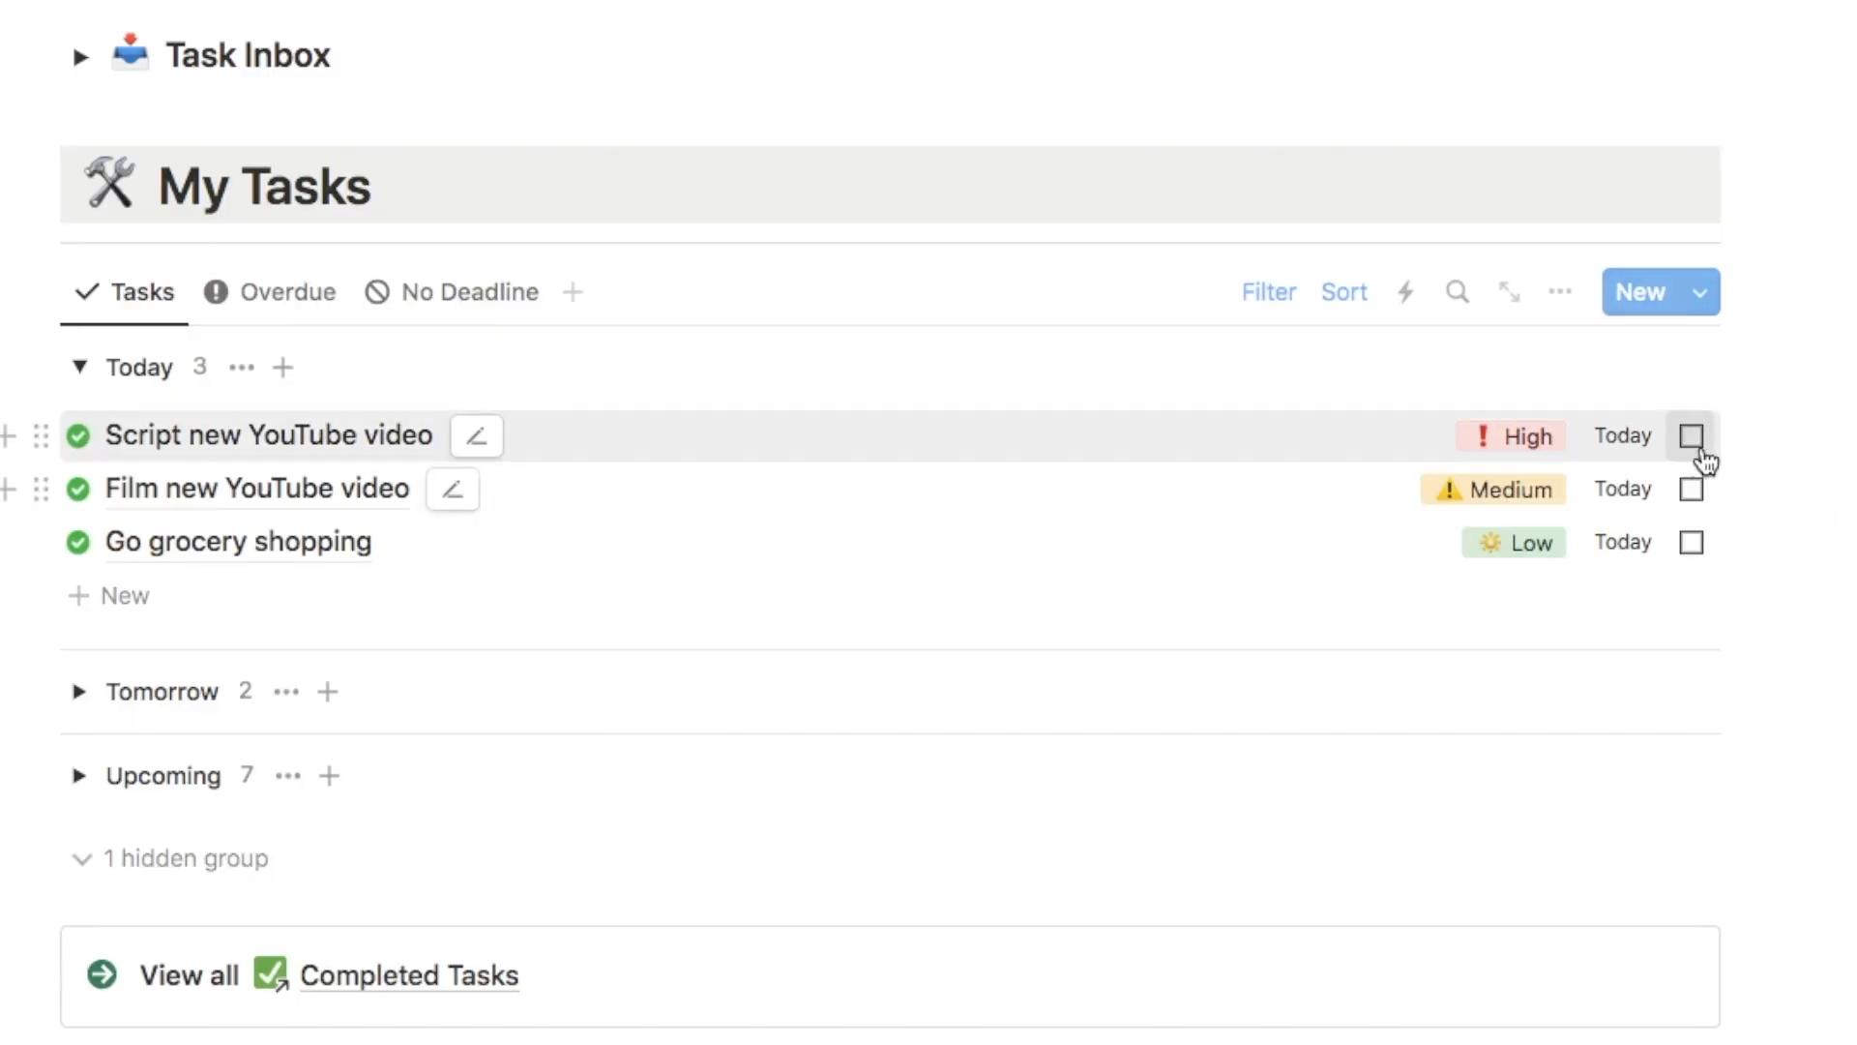
left_click(1690, 435)
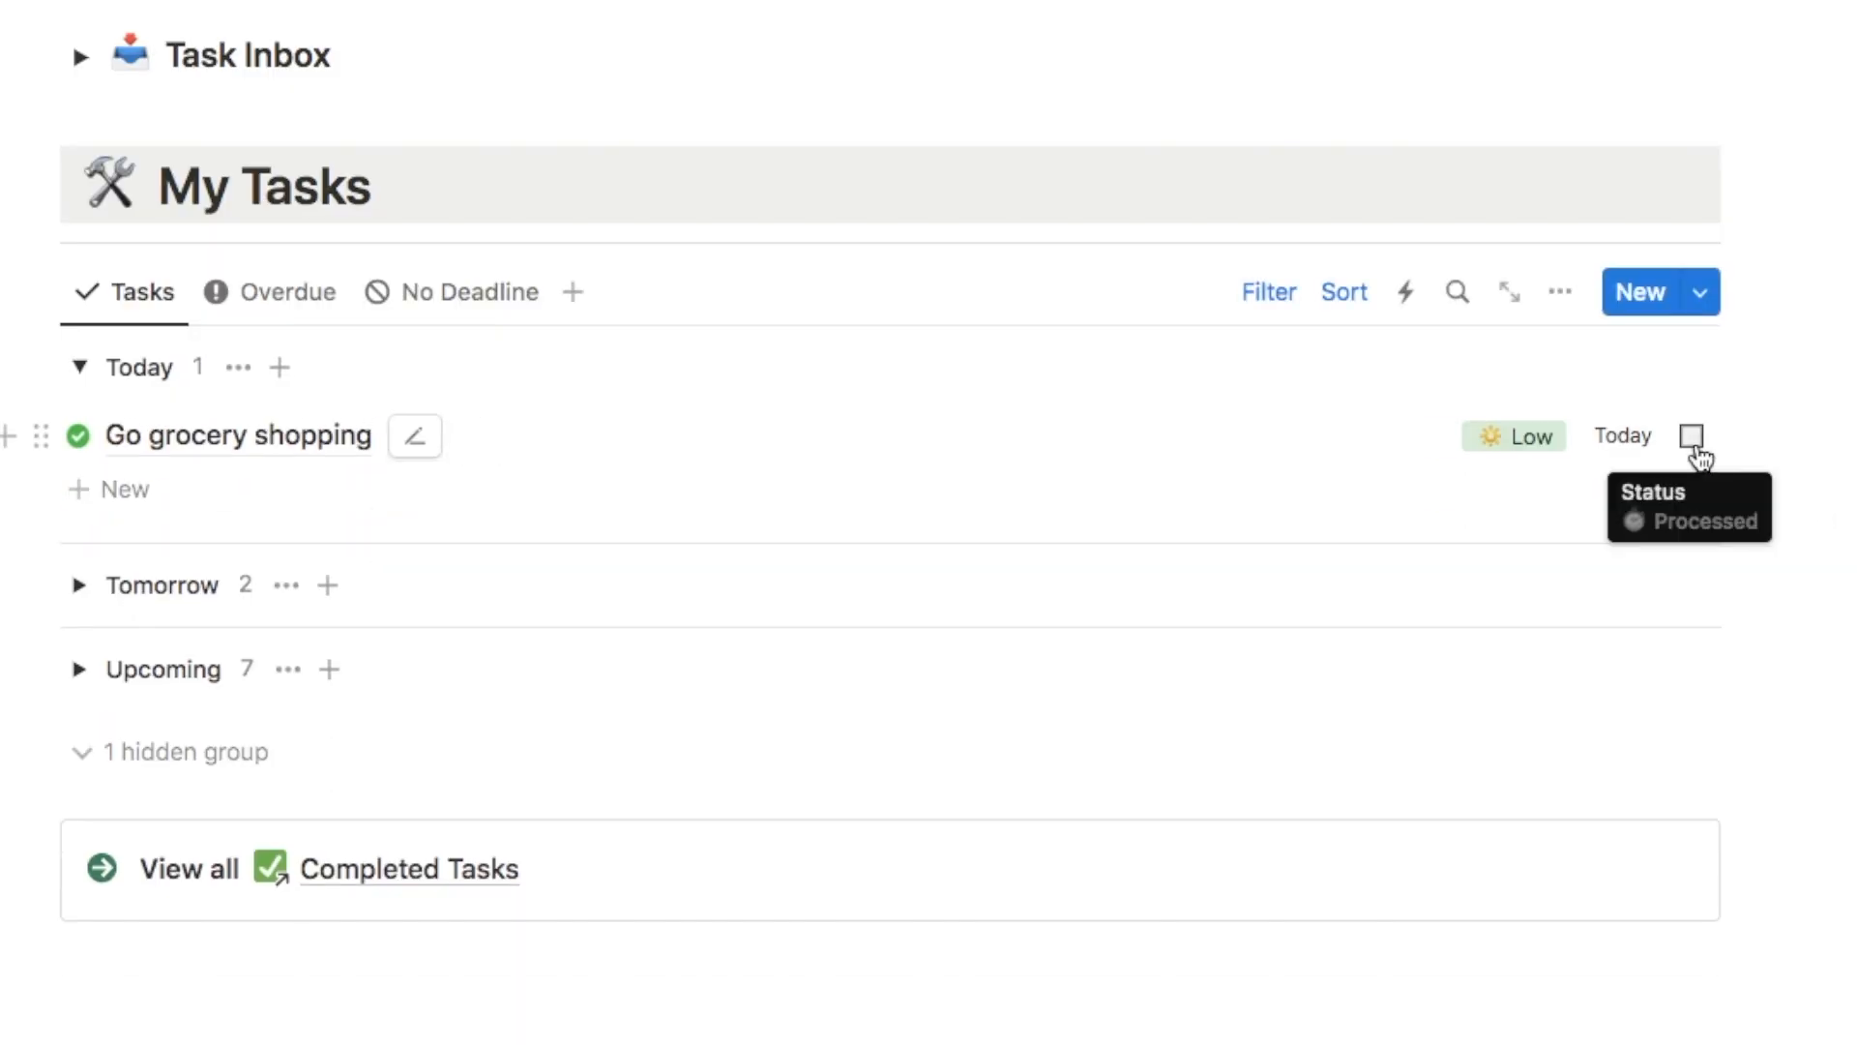
left_click(467, 291)
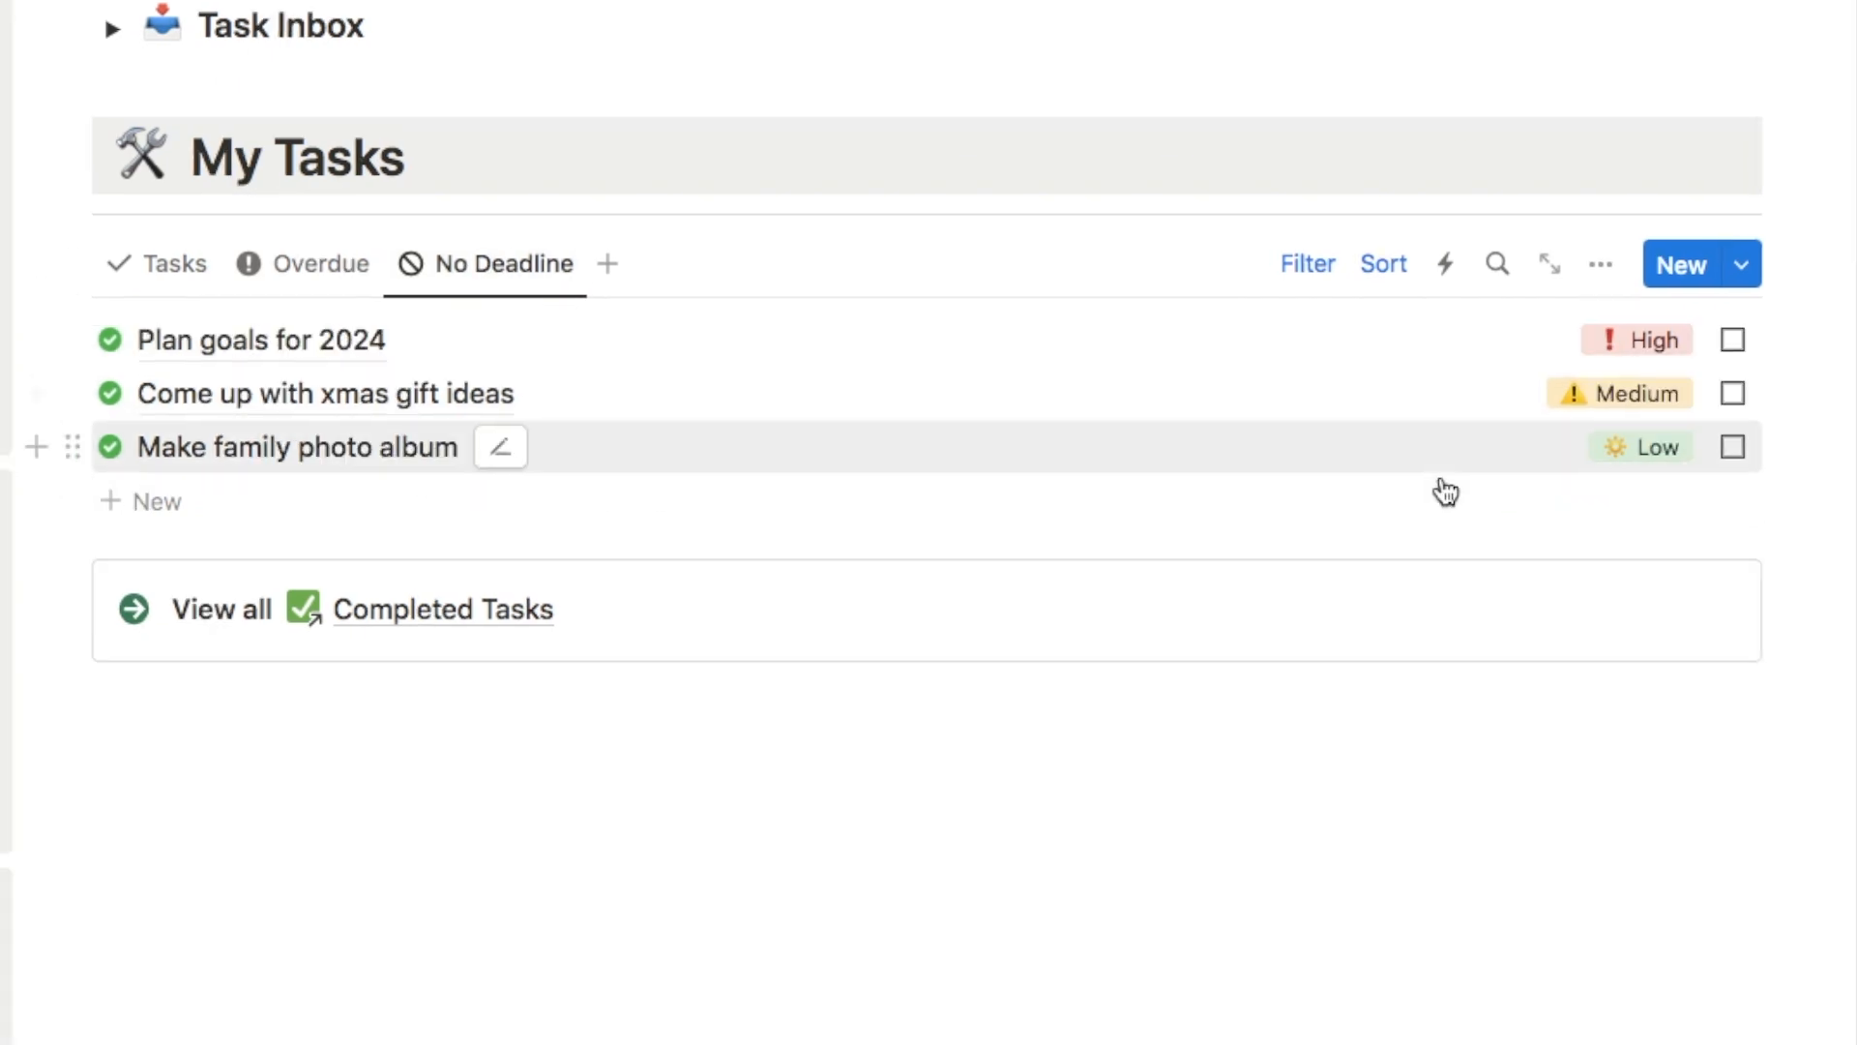
mouse_move(1640, 447)
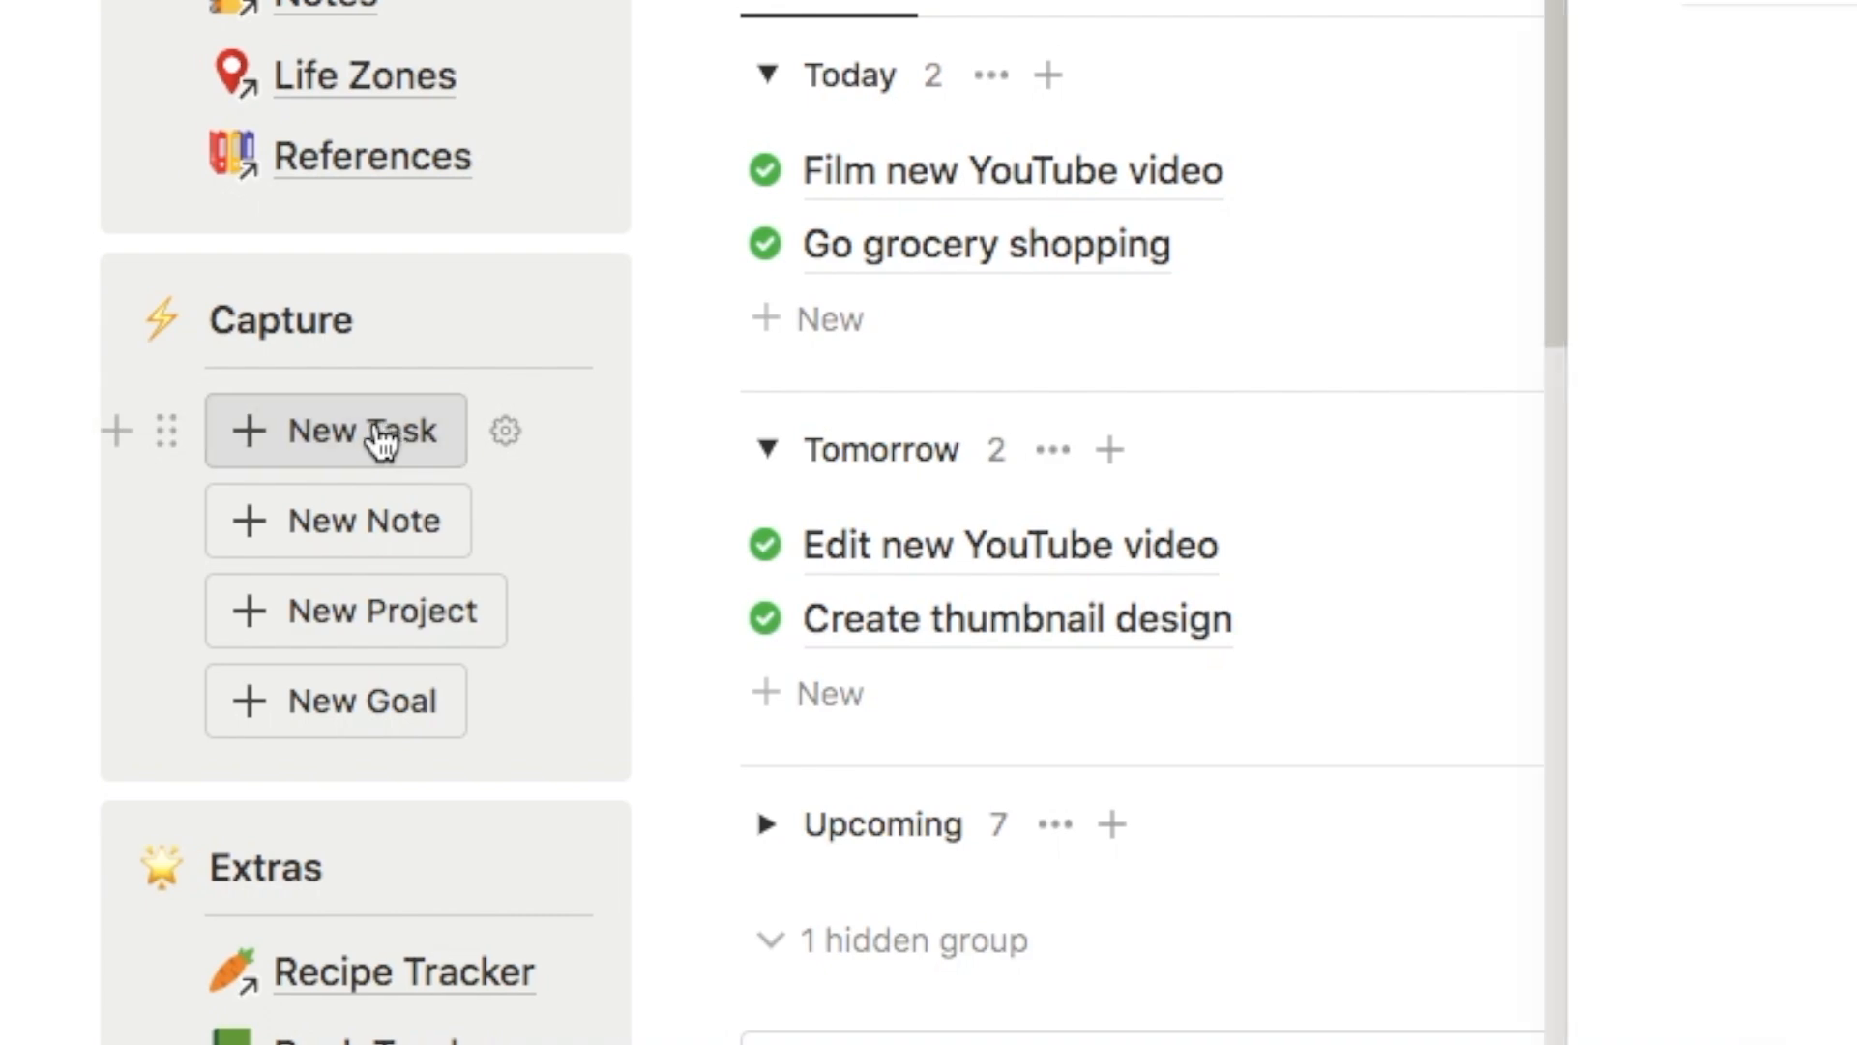
- Title the new task 'Write a new blog post' and close its side peek
left_click(336, 429)
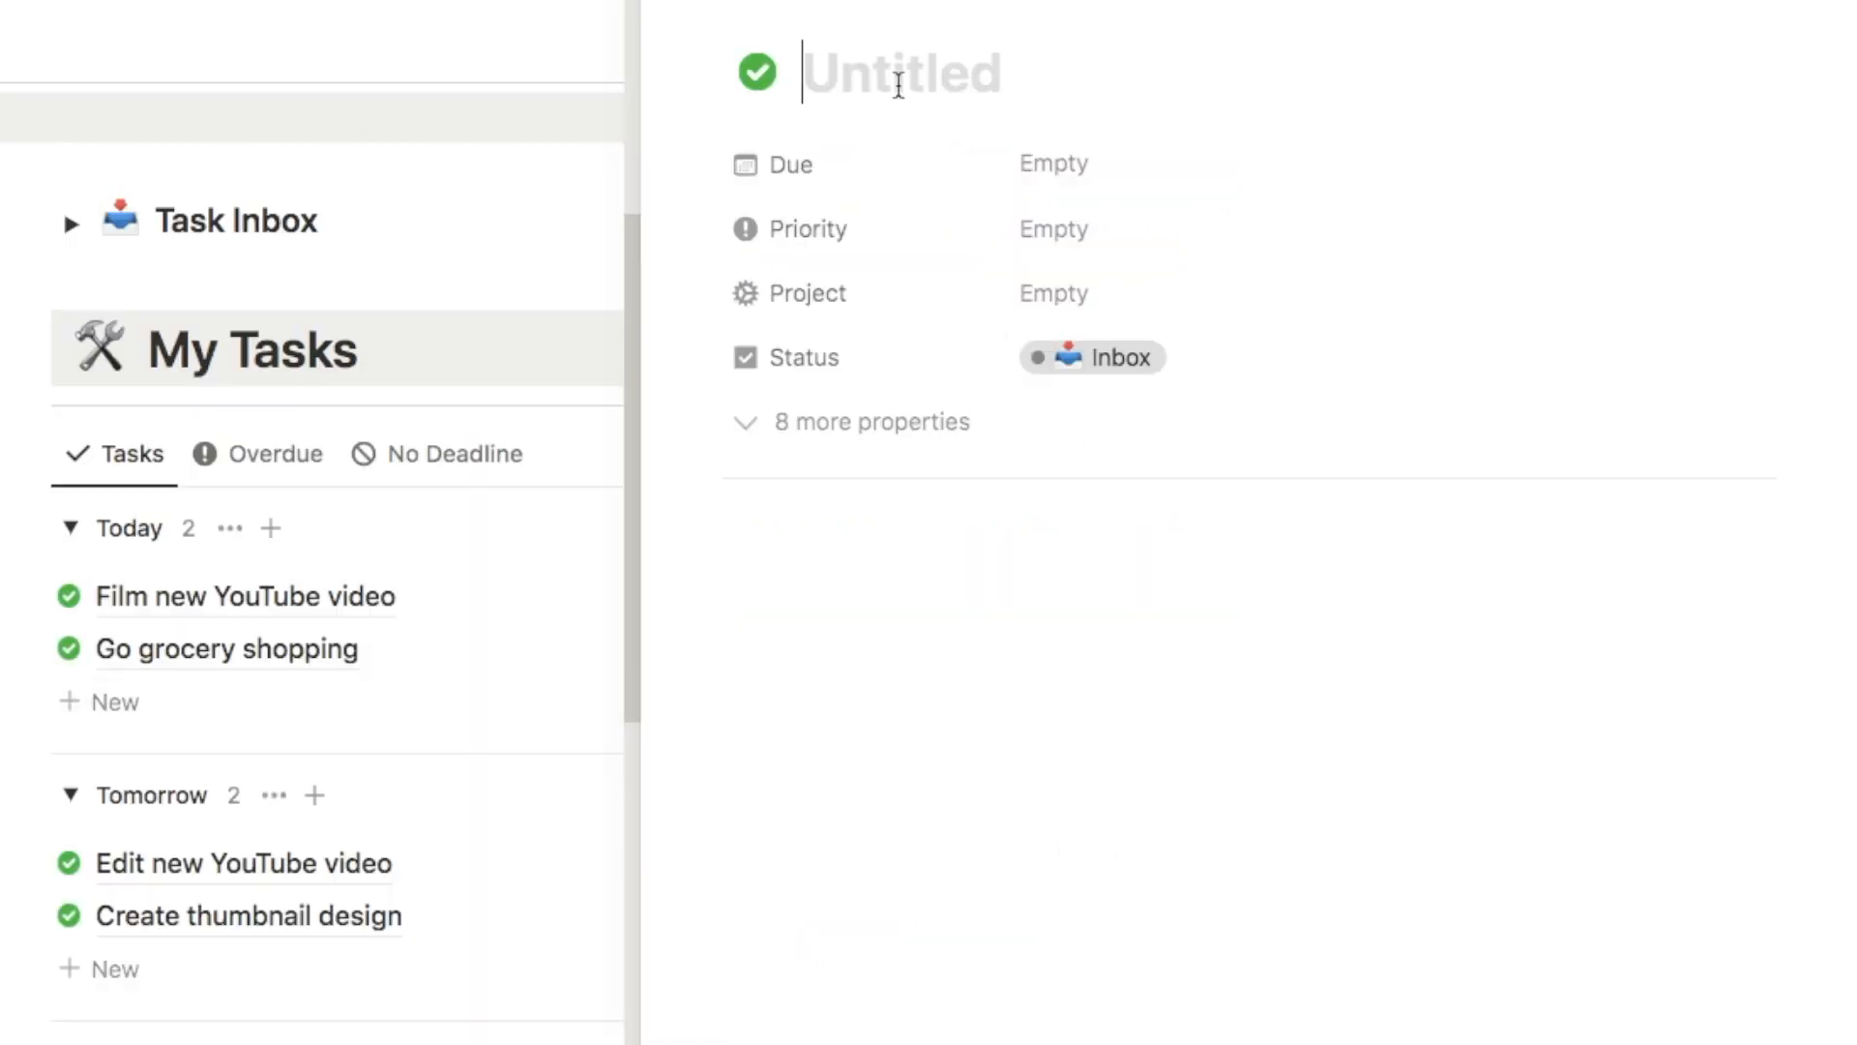
type("W")
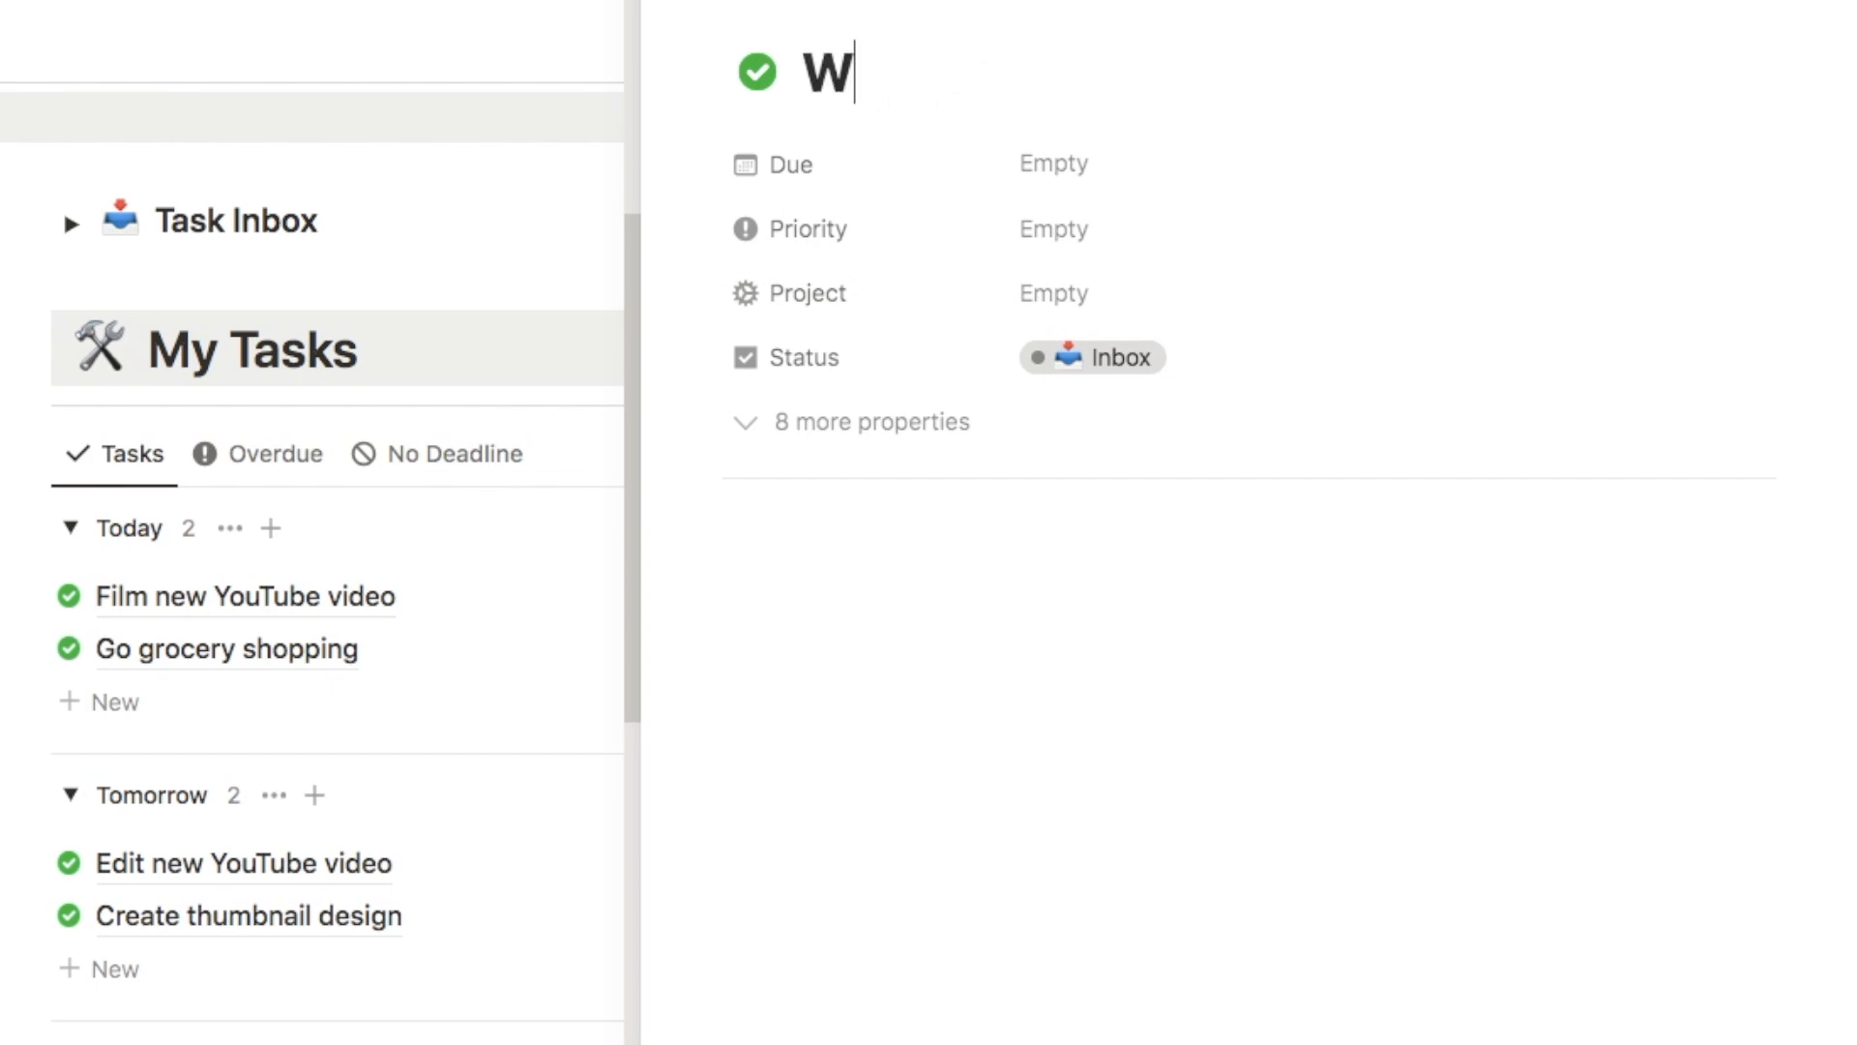
type("rite a new blog")
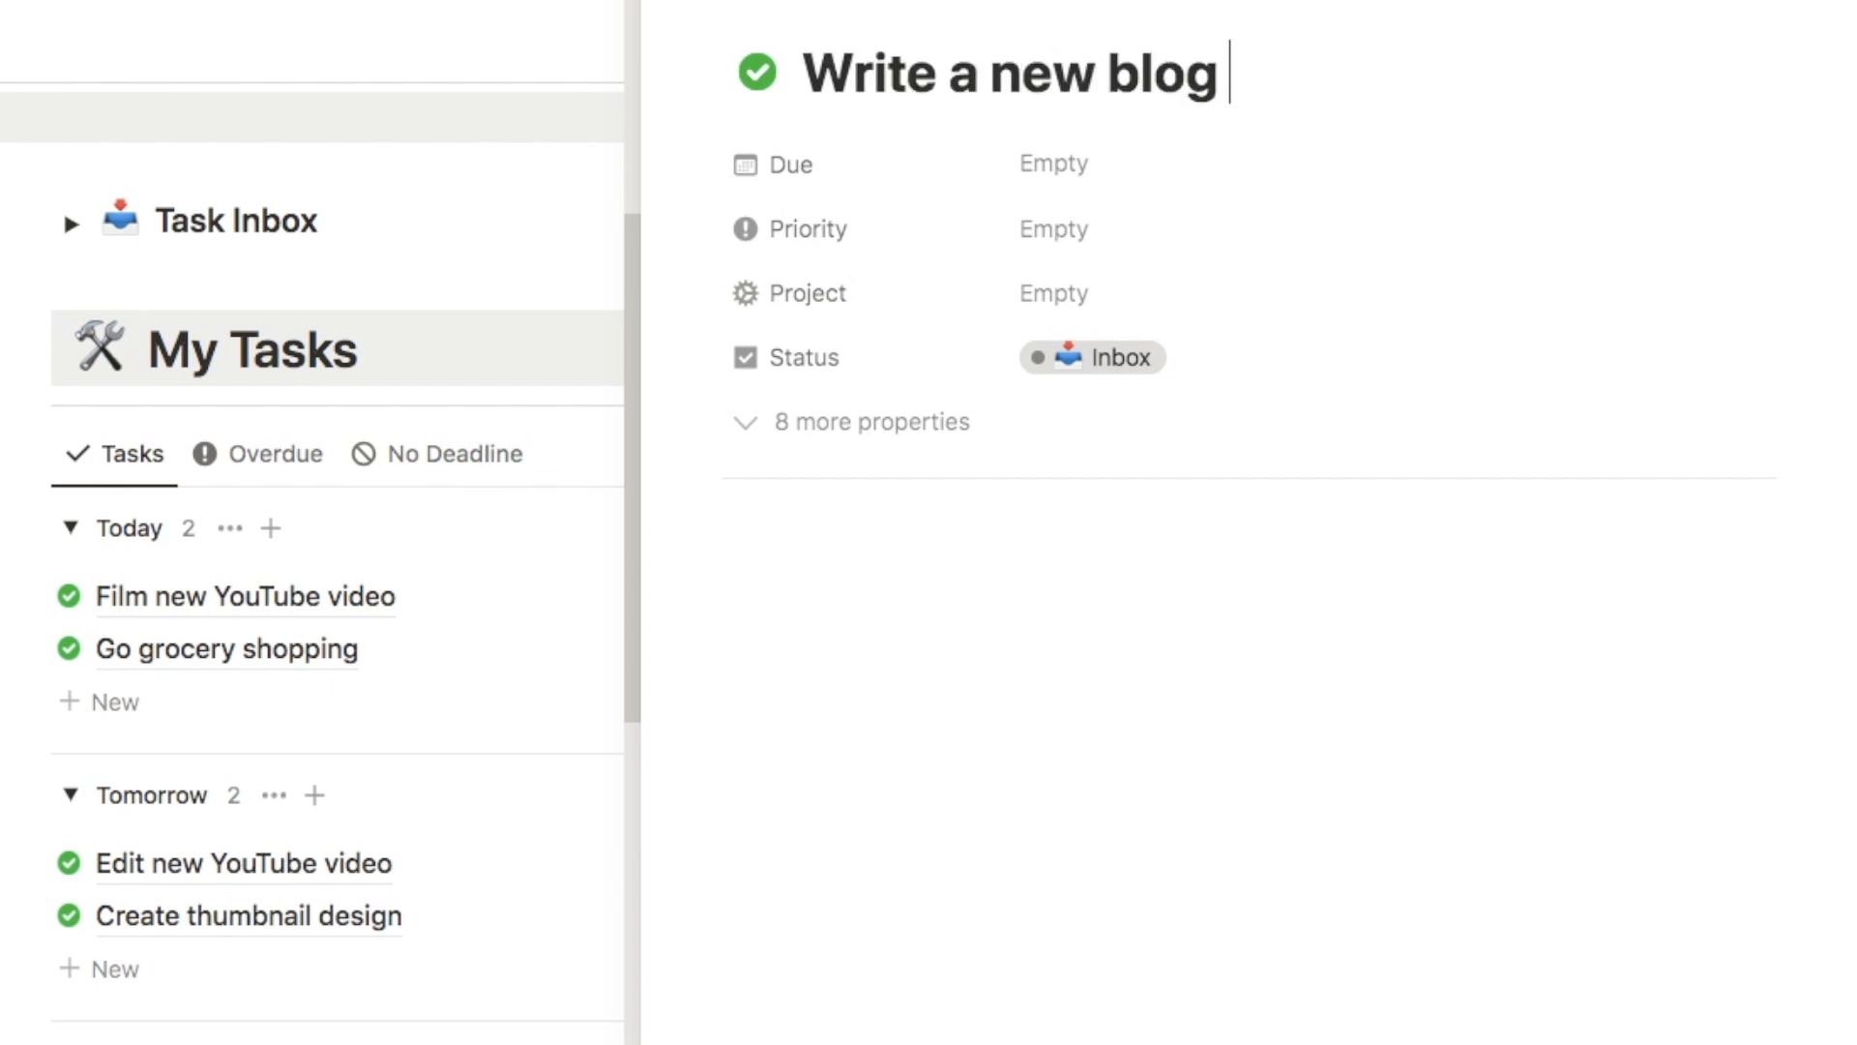
type("post")
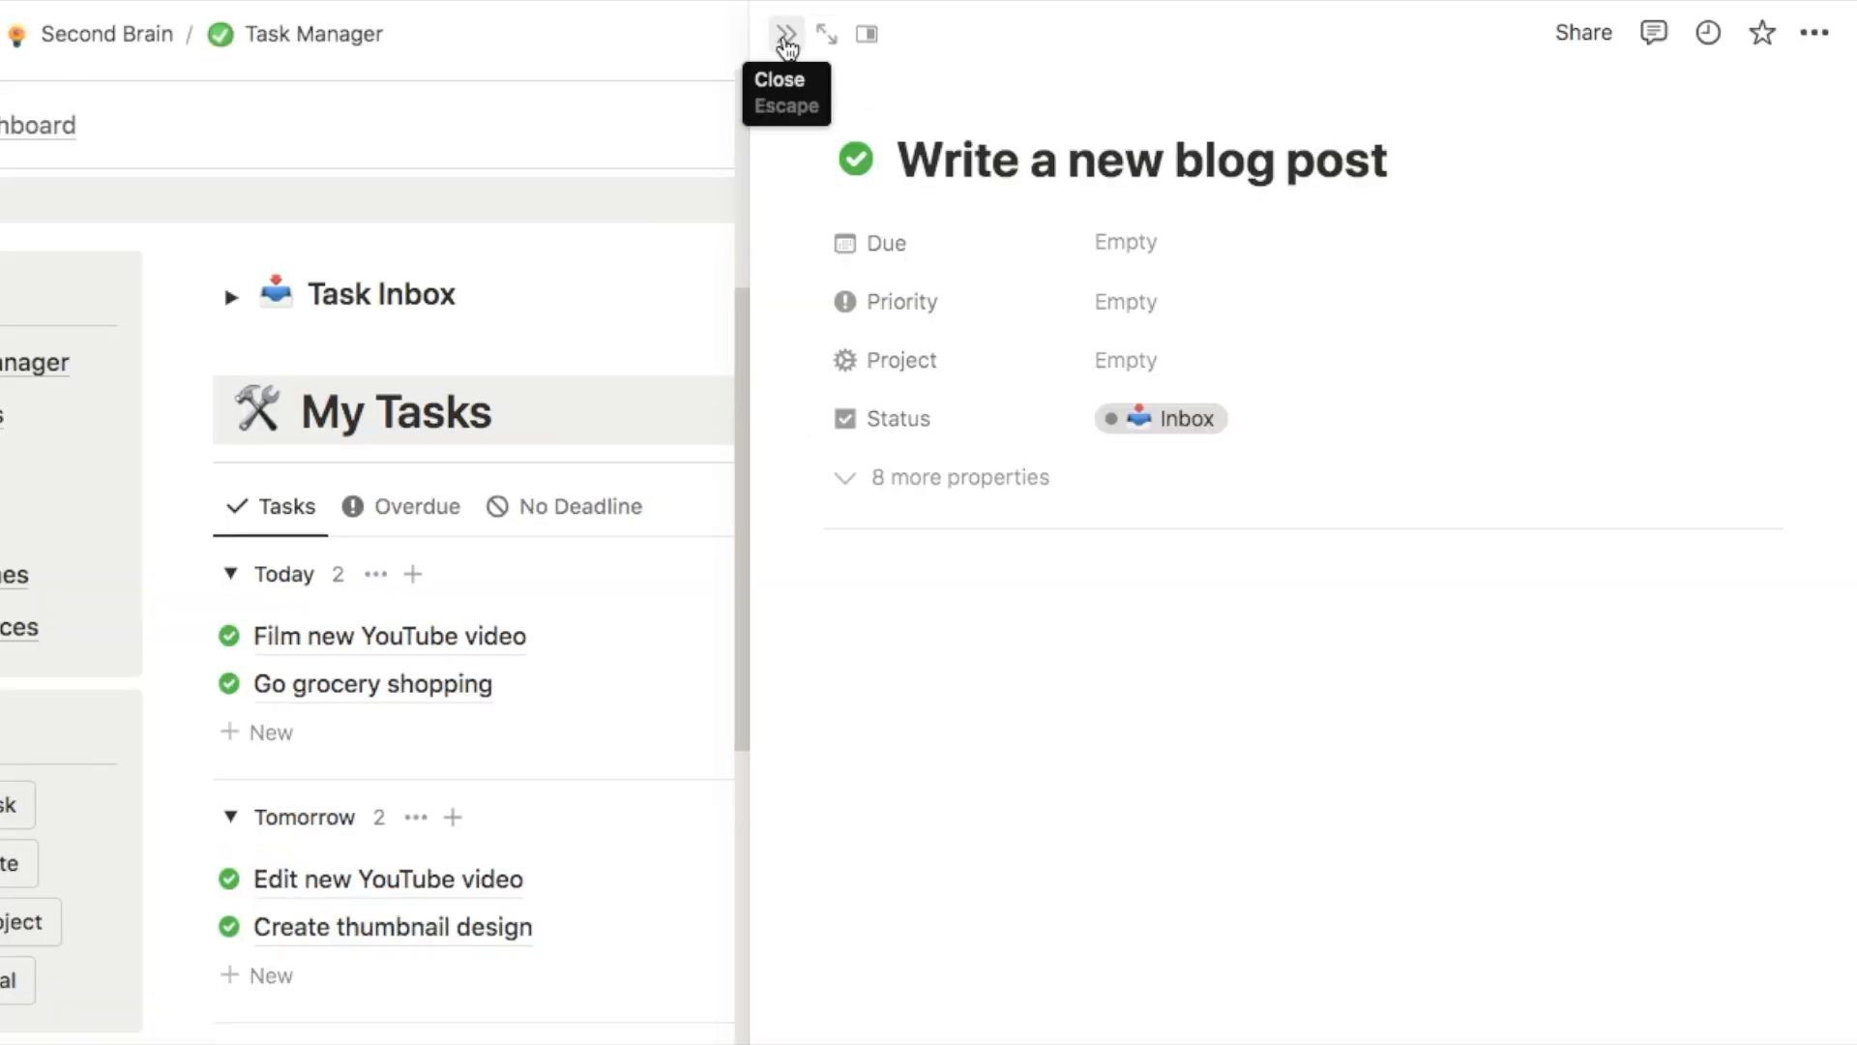
left_click(786, 33)
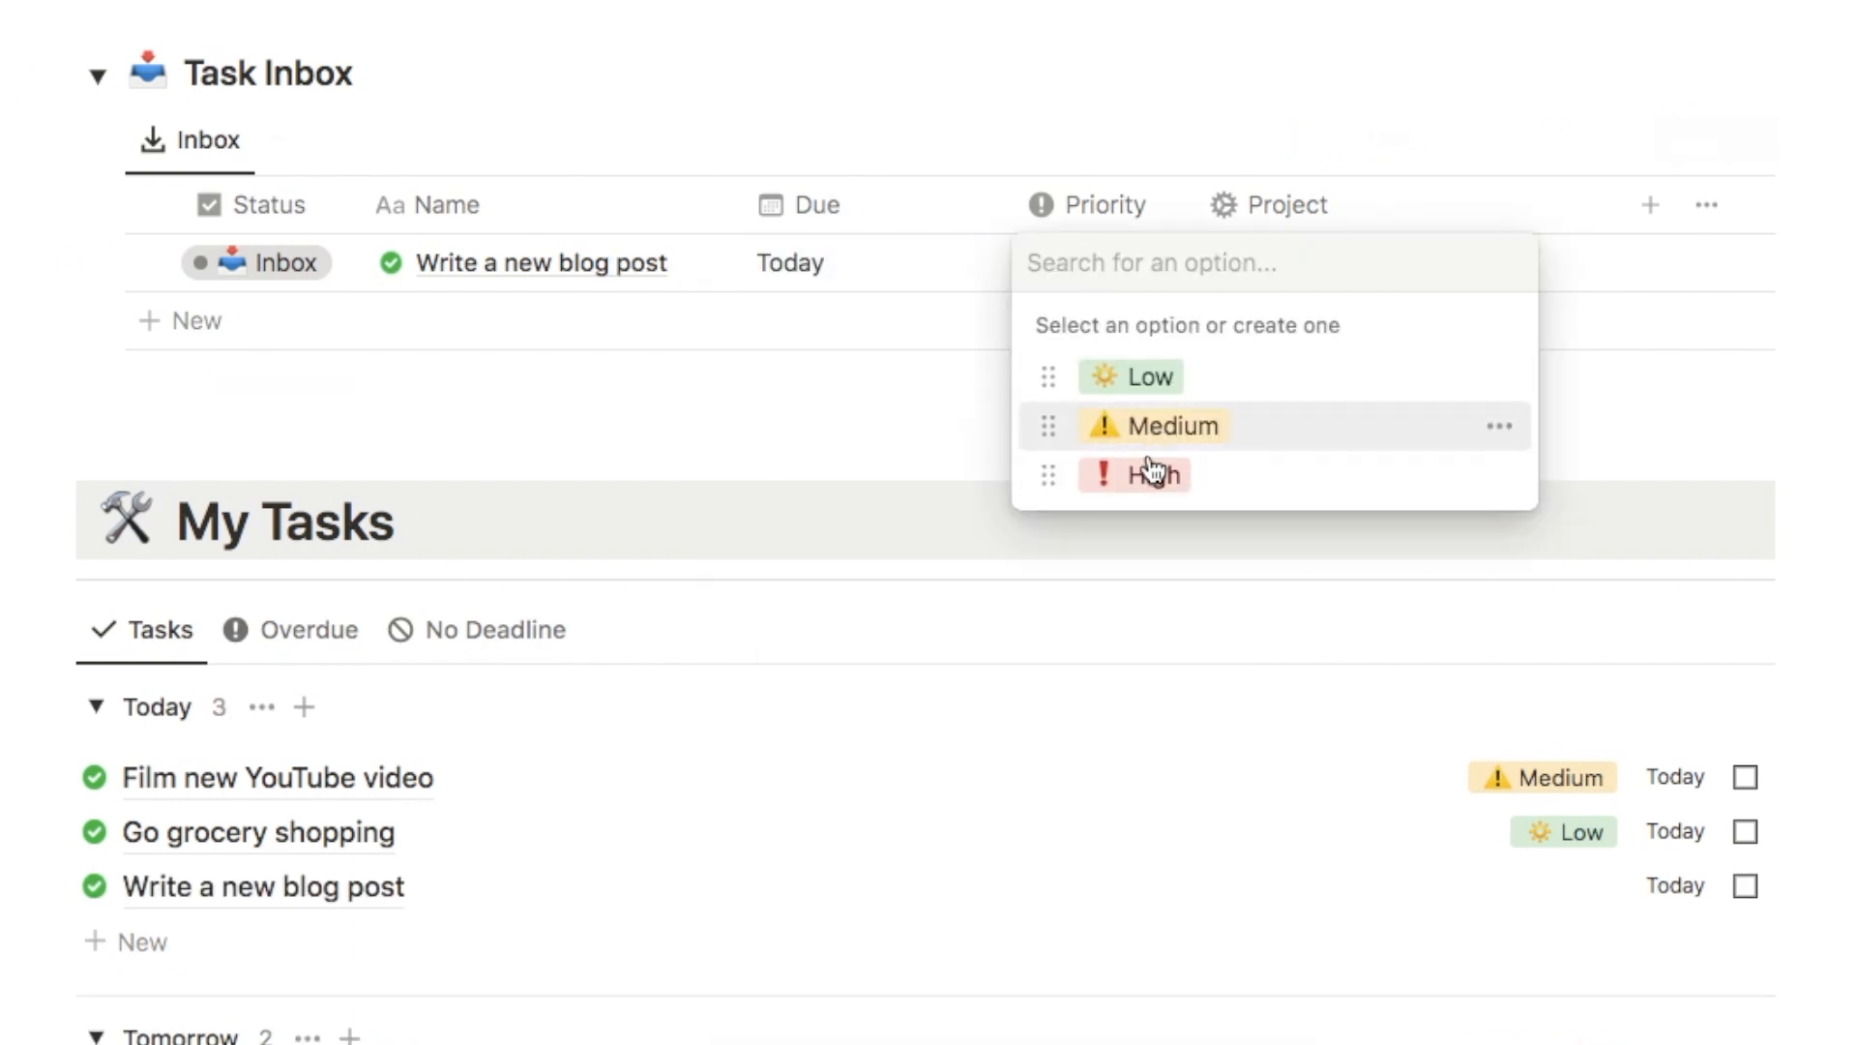
- Give Write a new blog post High priority and change its status from Inbox
left_click(1152, 475)
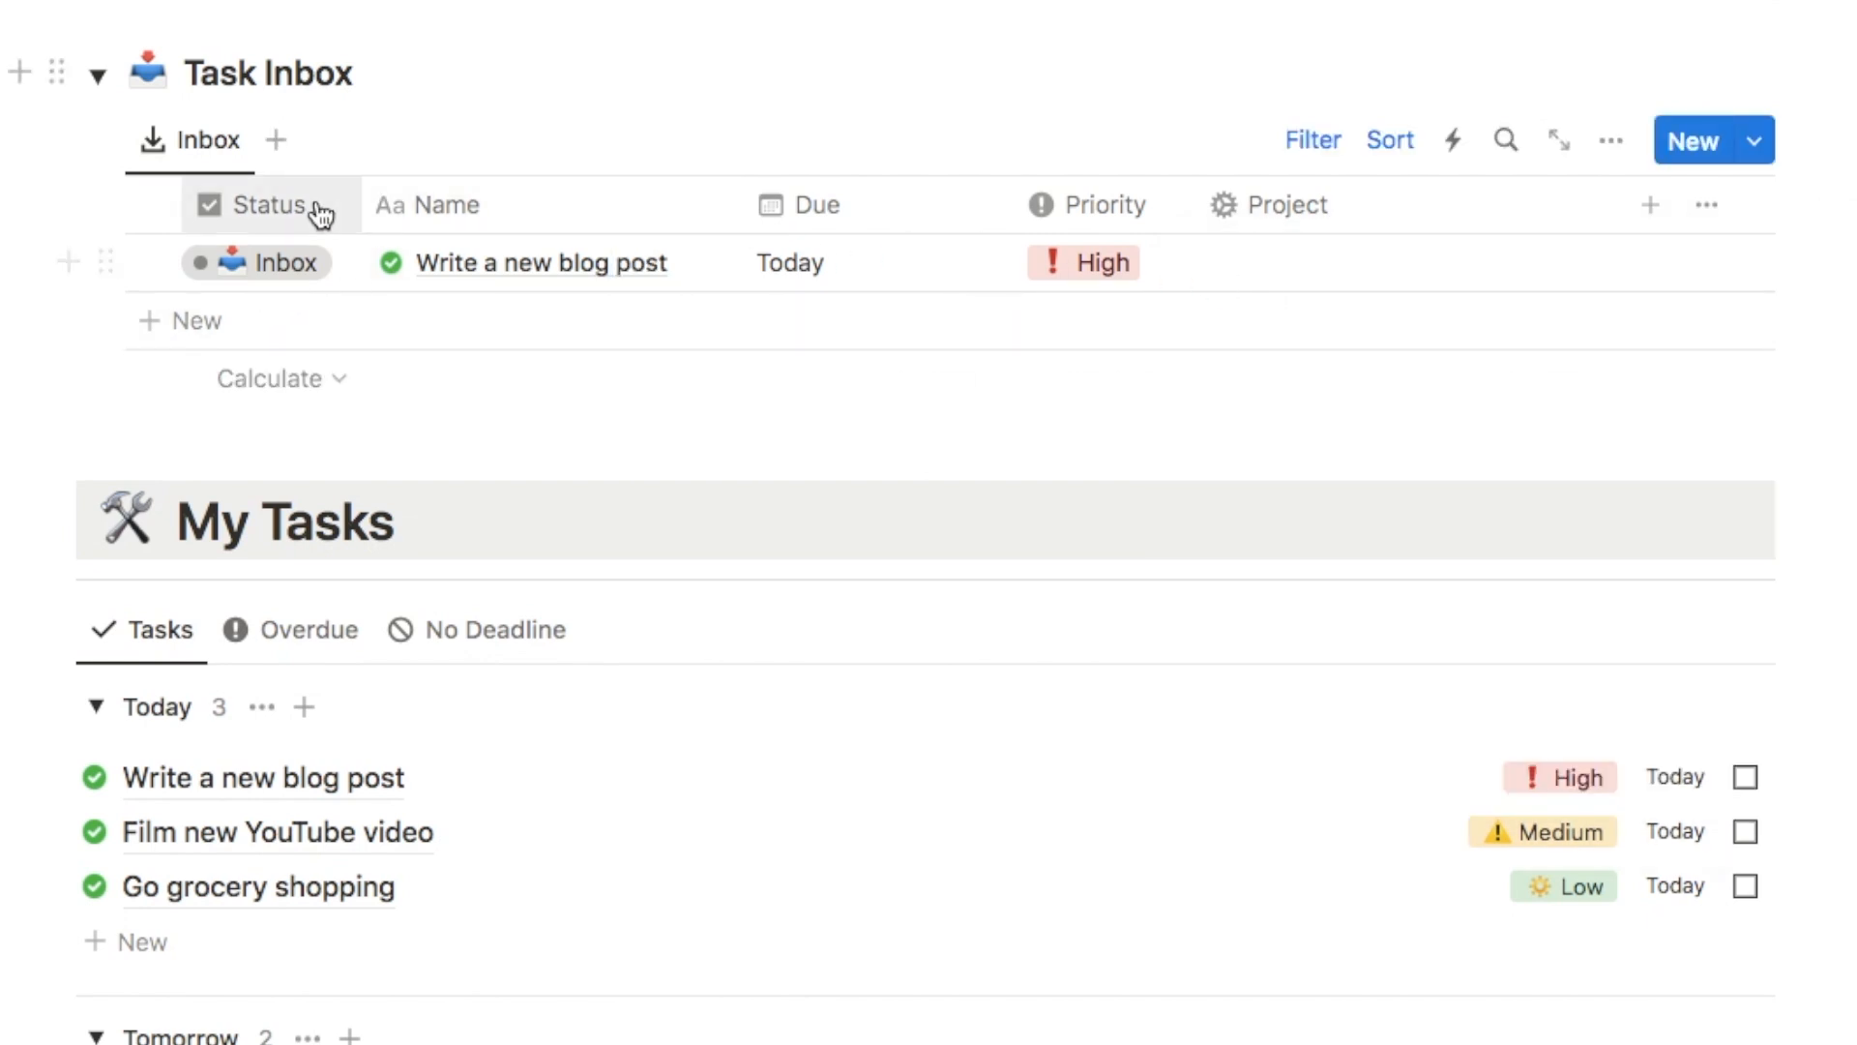
left_click(256, 262)
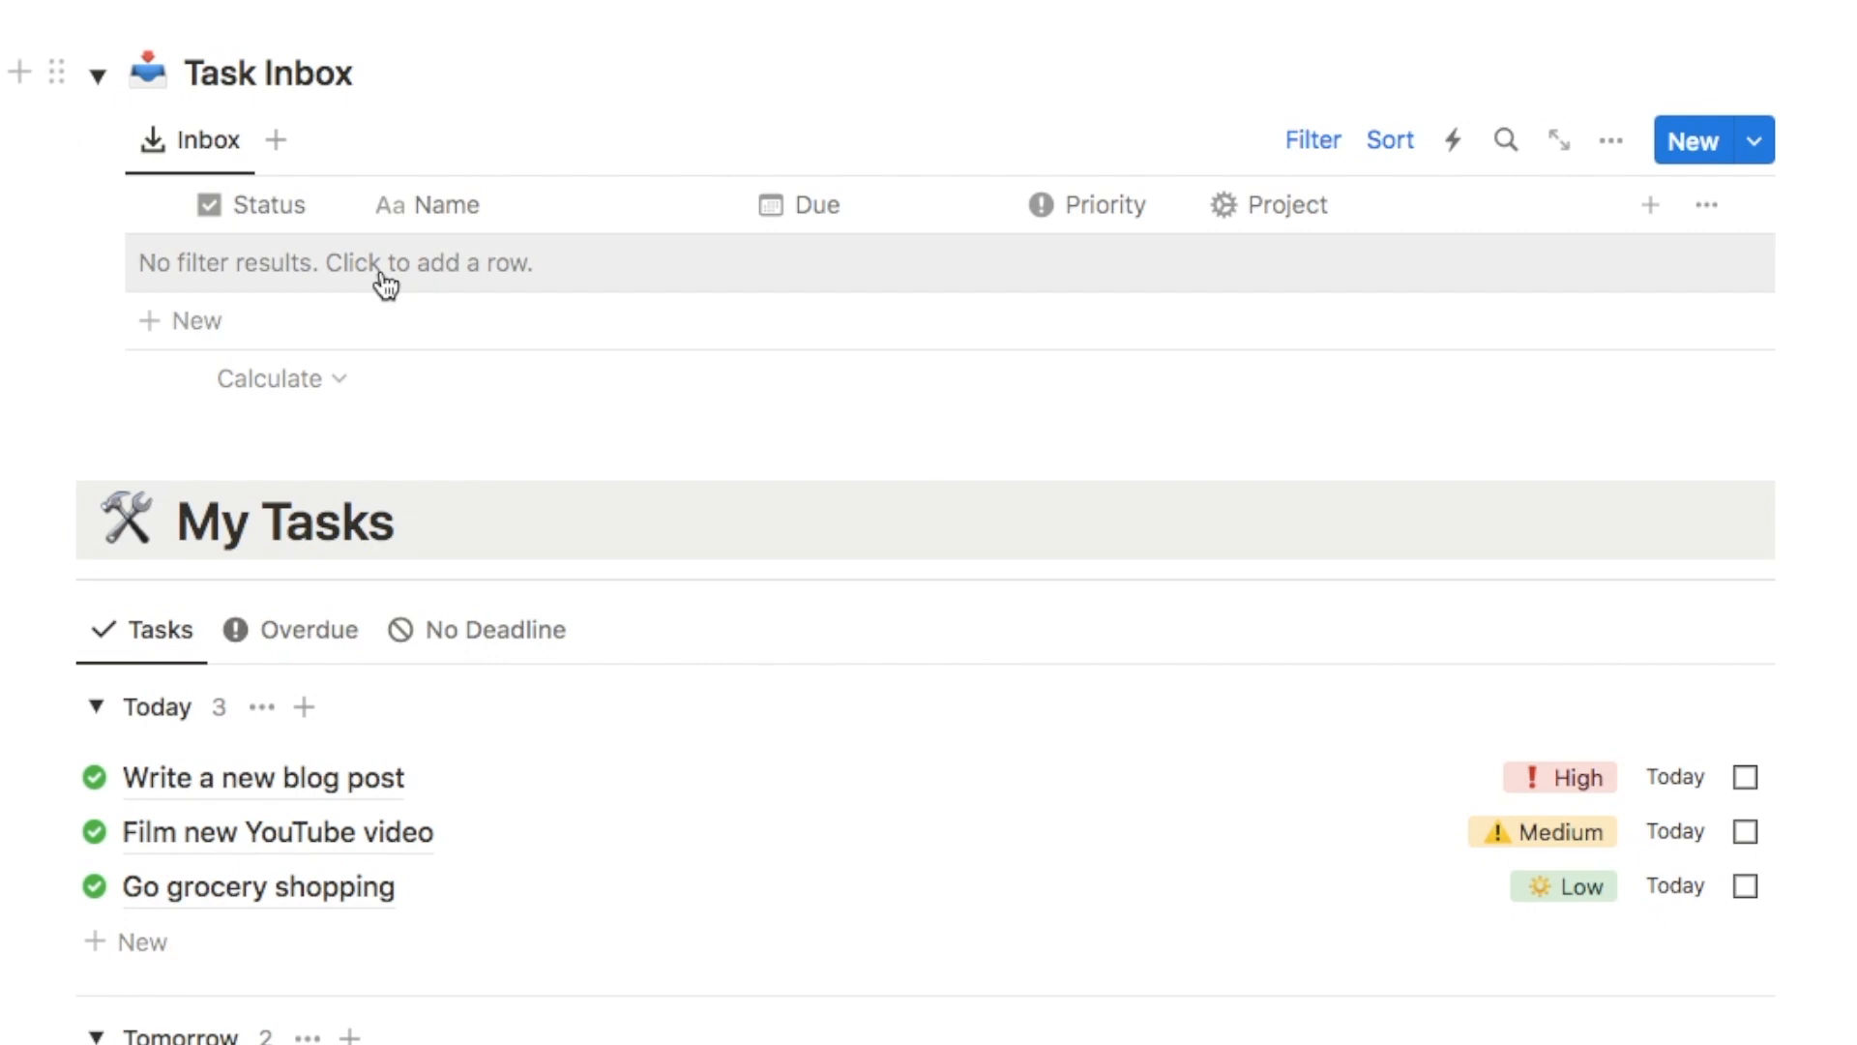
scroll("down", 3)
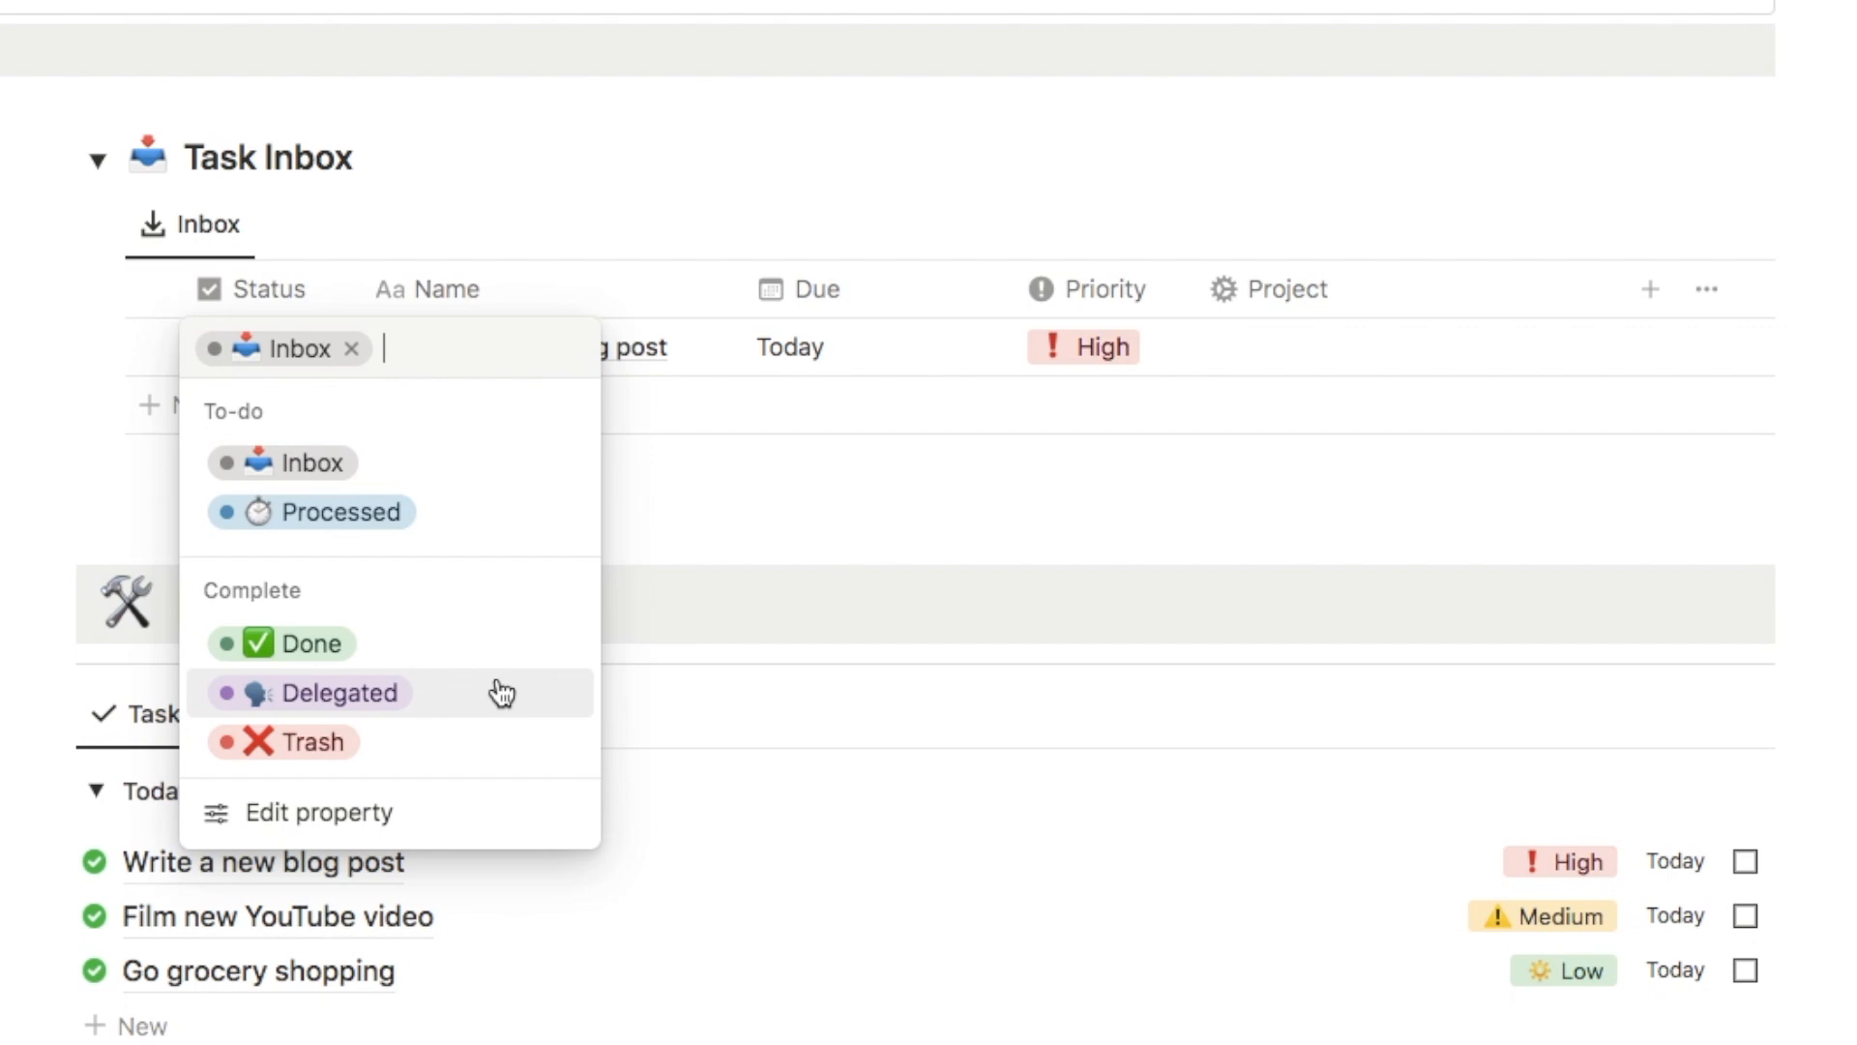
mouse_move(489, 664)
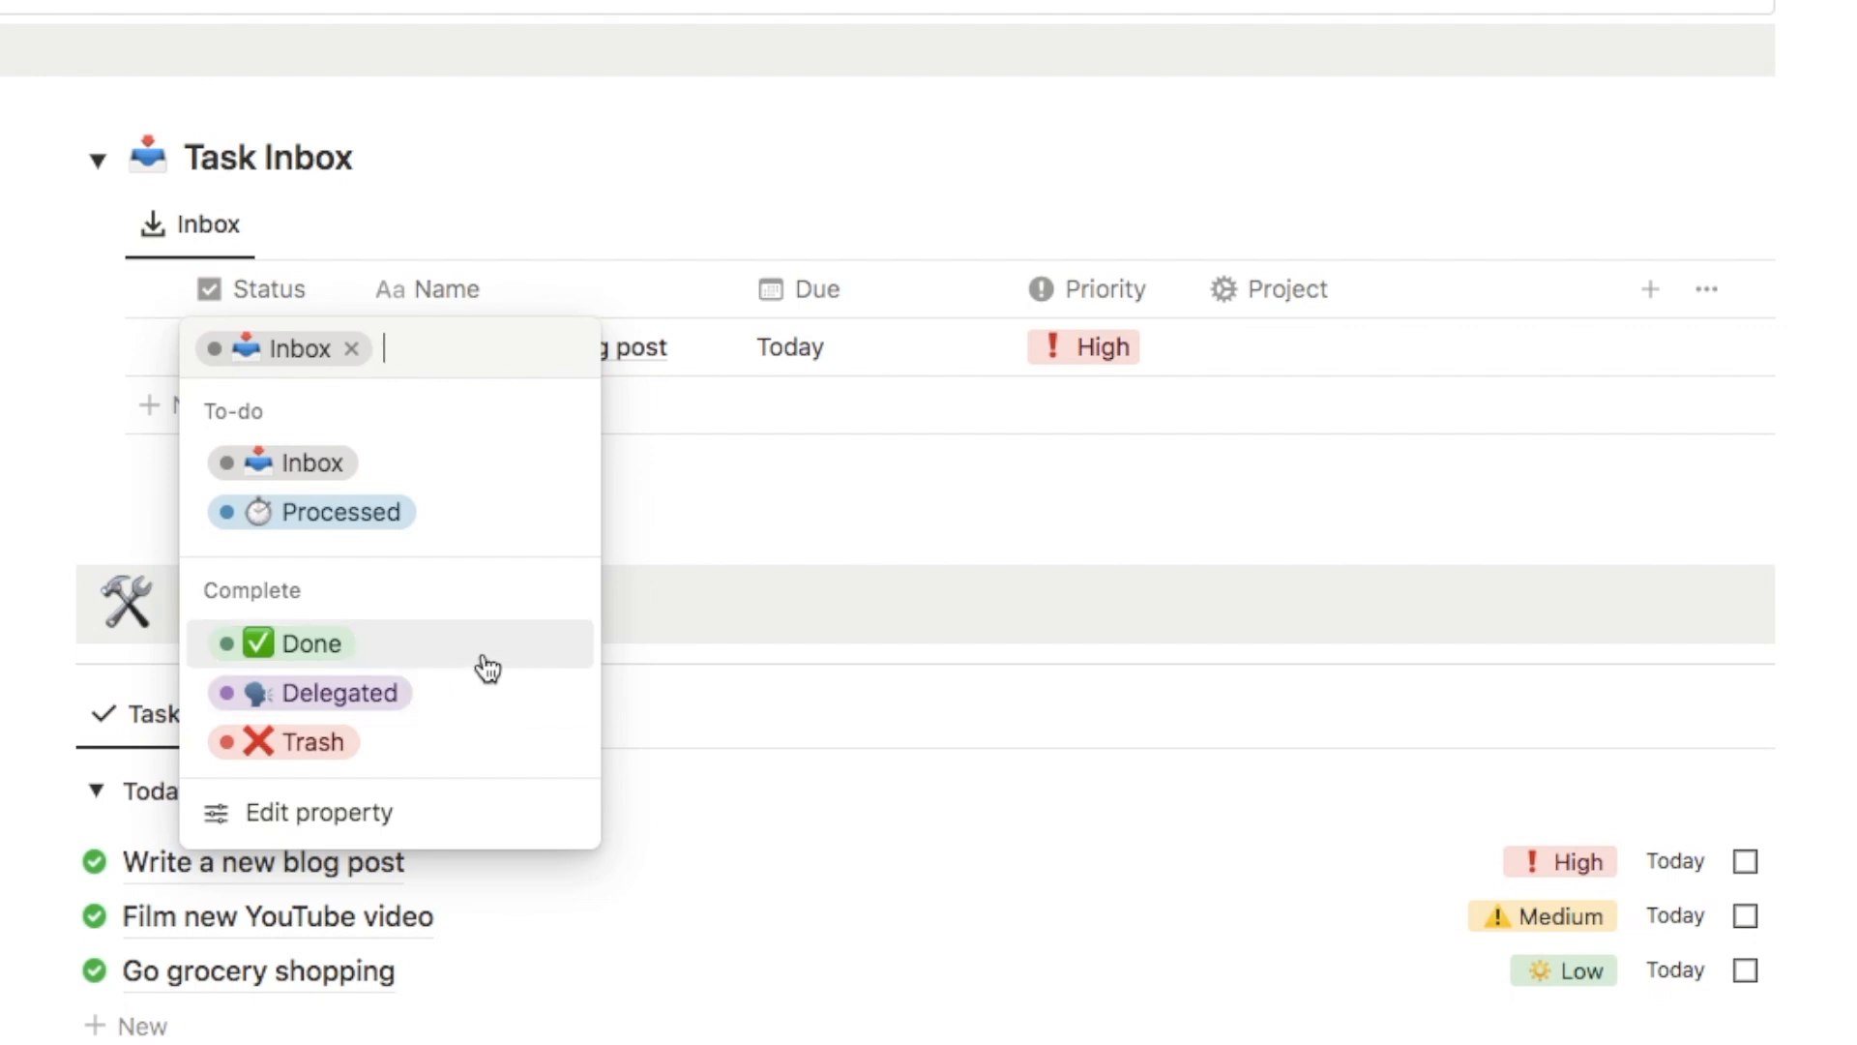
mouse_move(506, 699)
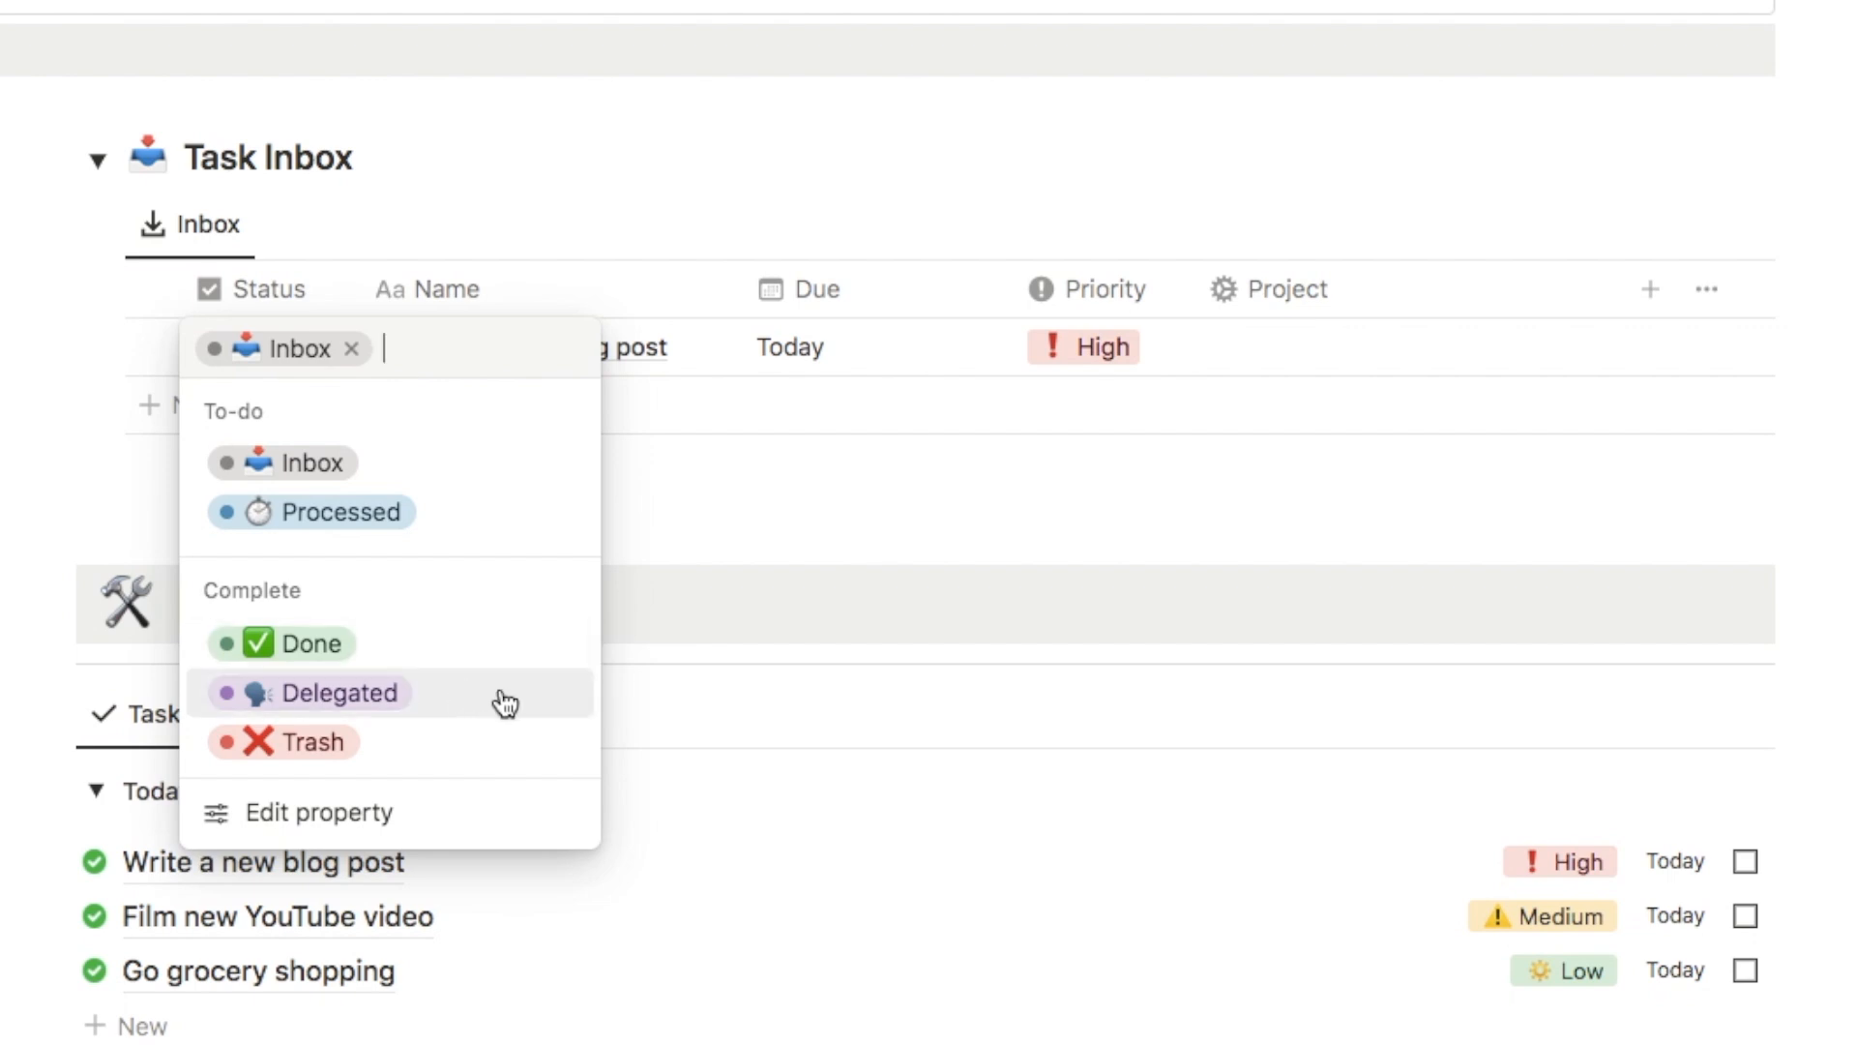
mouse_move(490, 751)
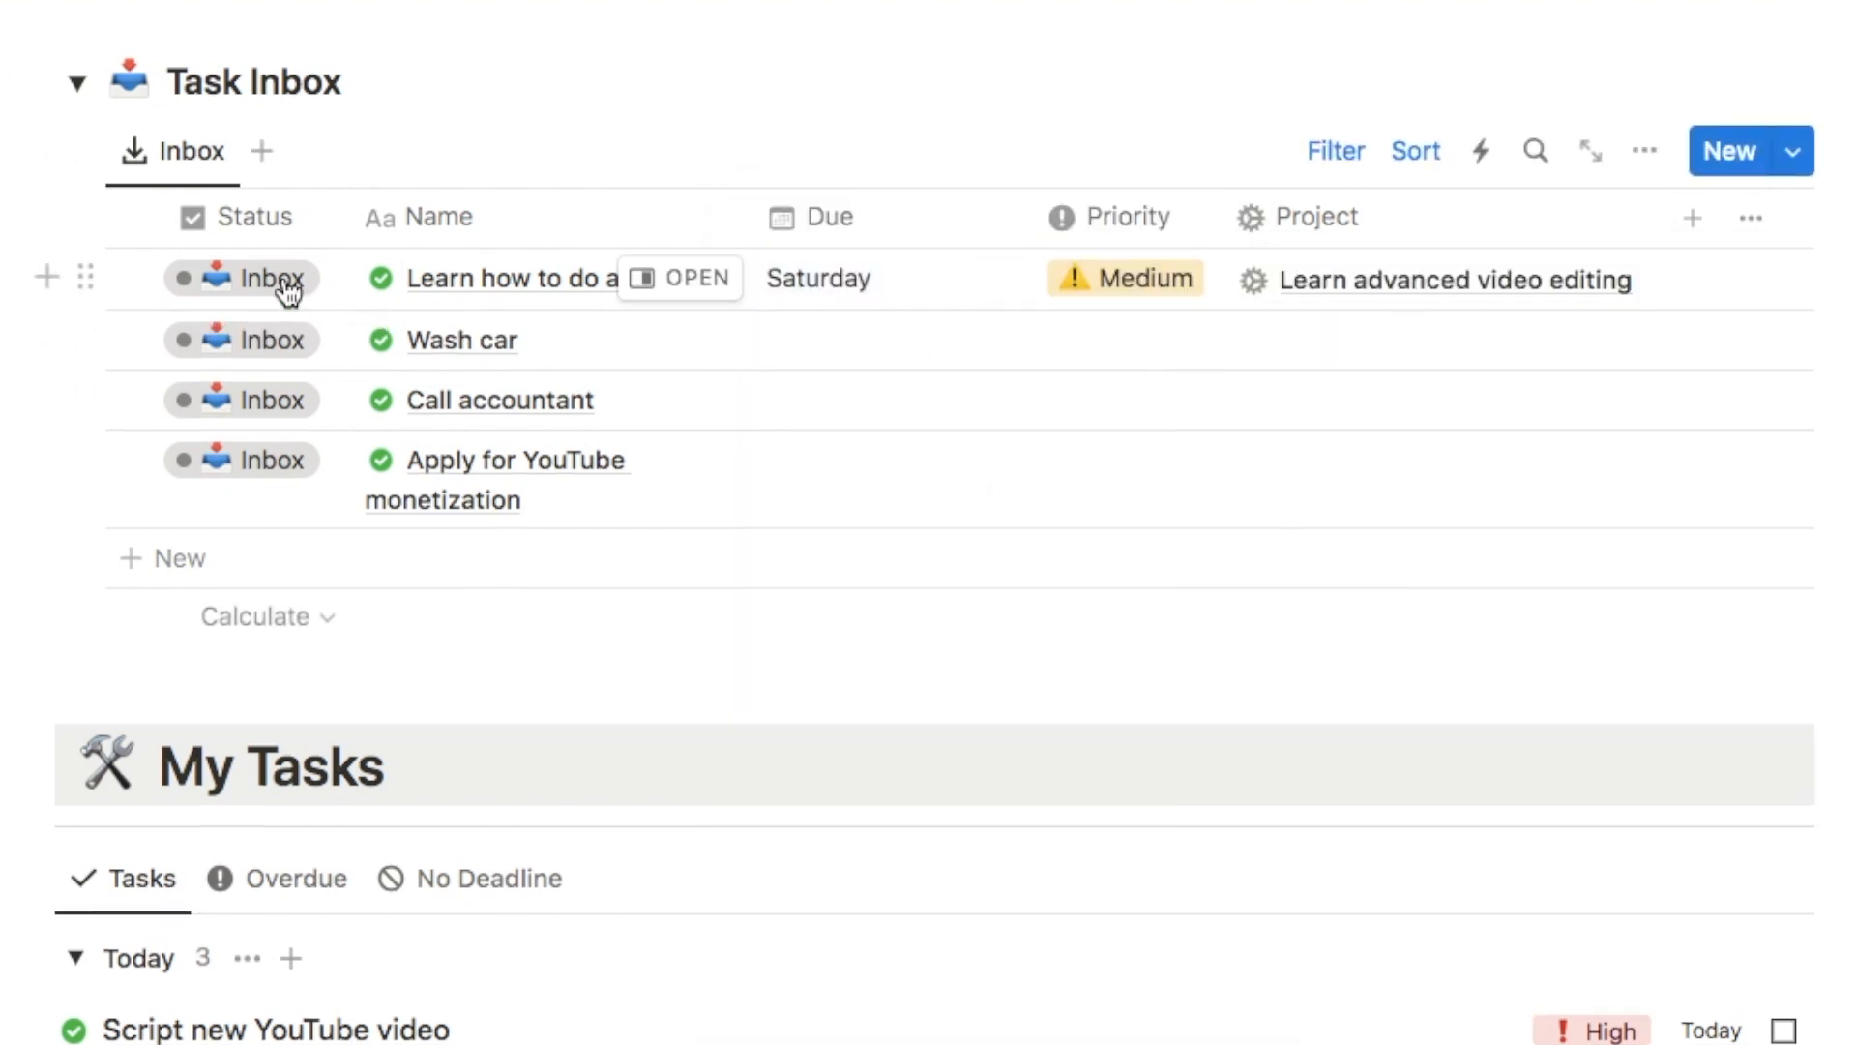
- Change the first inbox task's status and enter new tasks such as 'Add a menu'
left_click(817, 278)
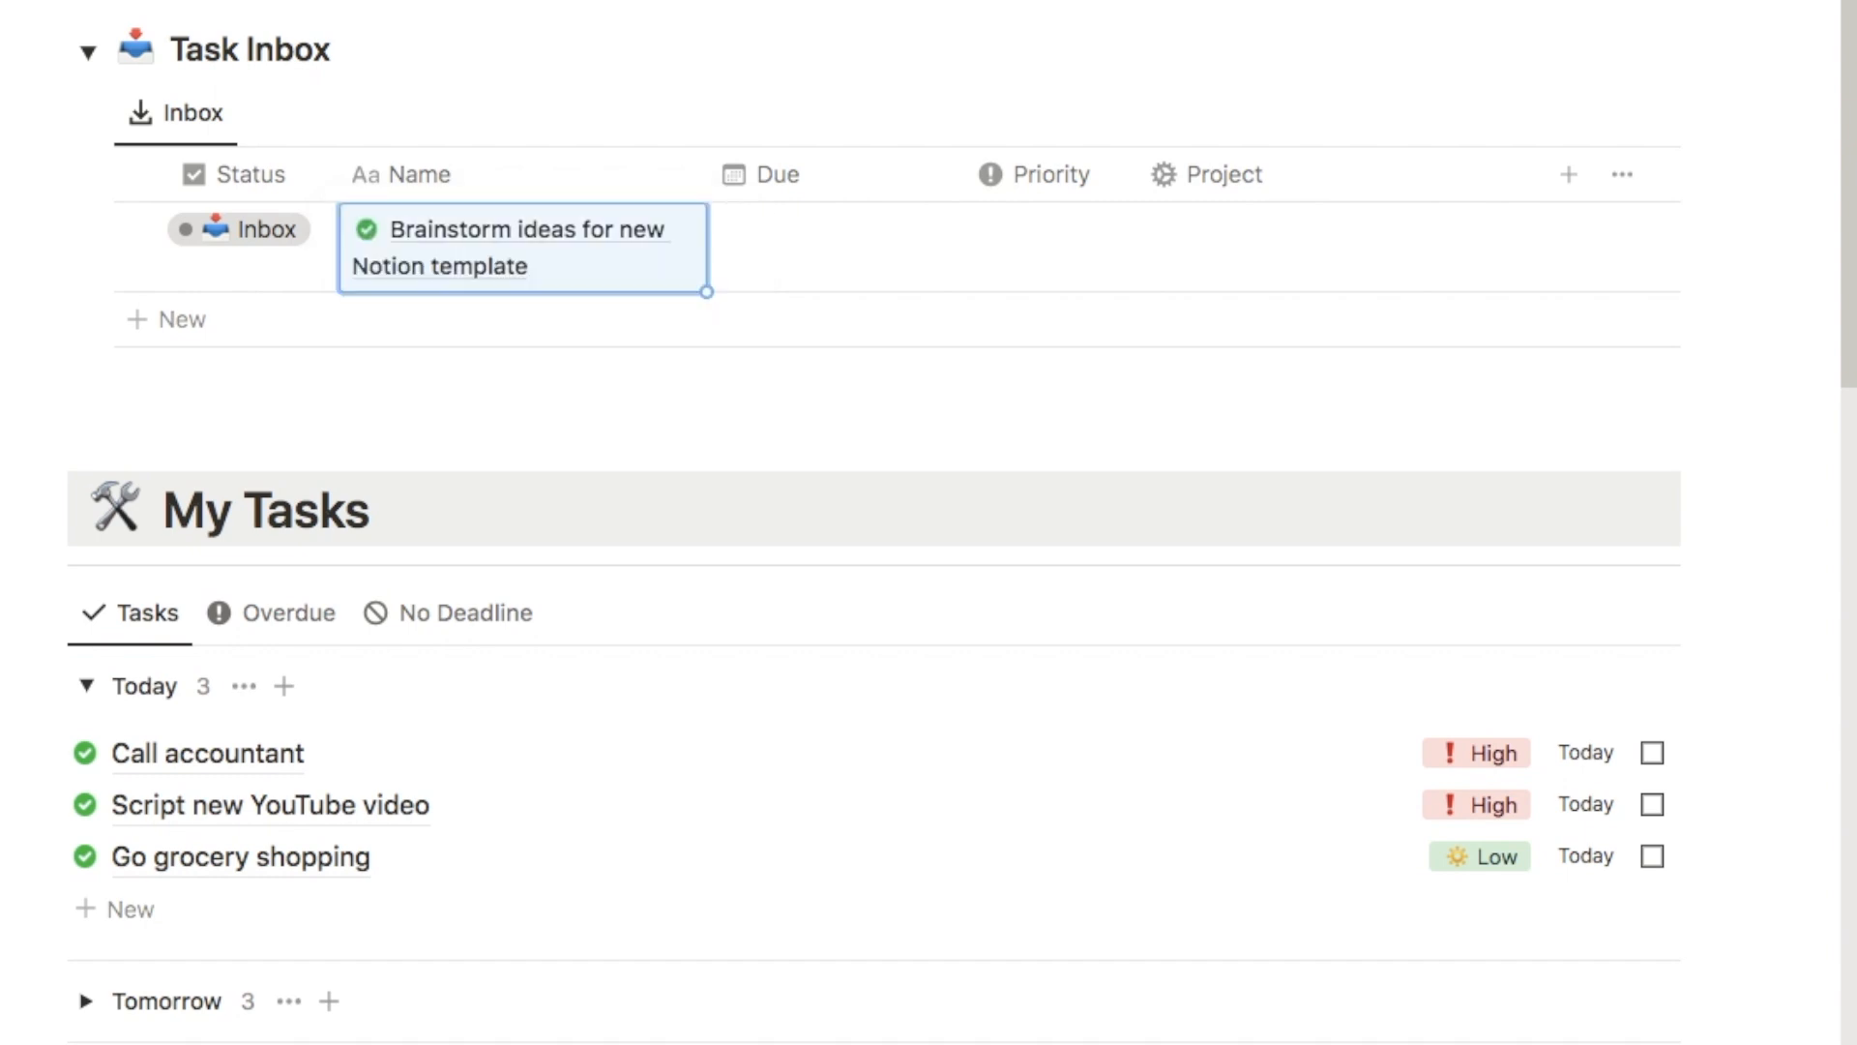
type("Add a me")
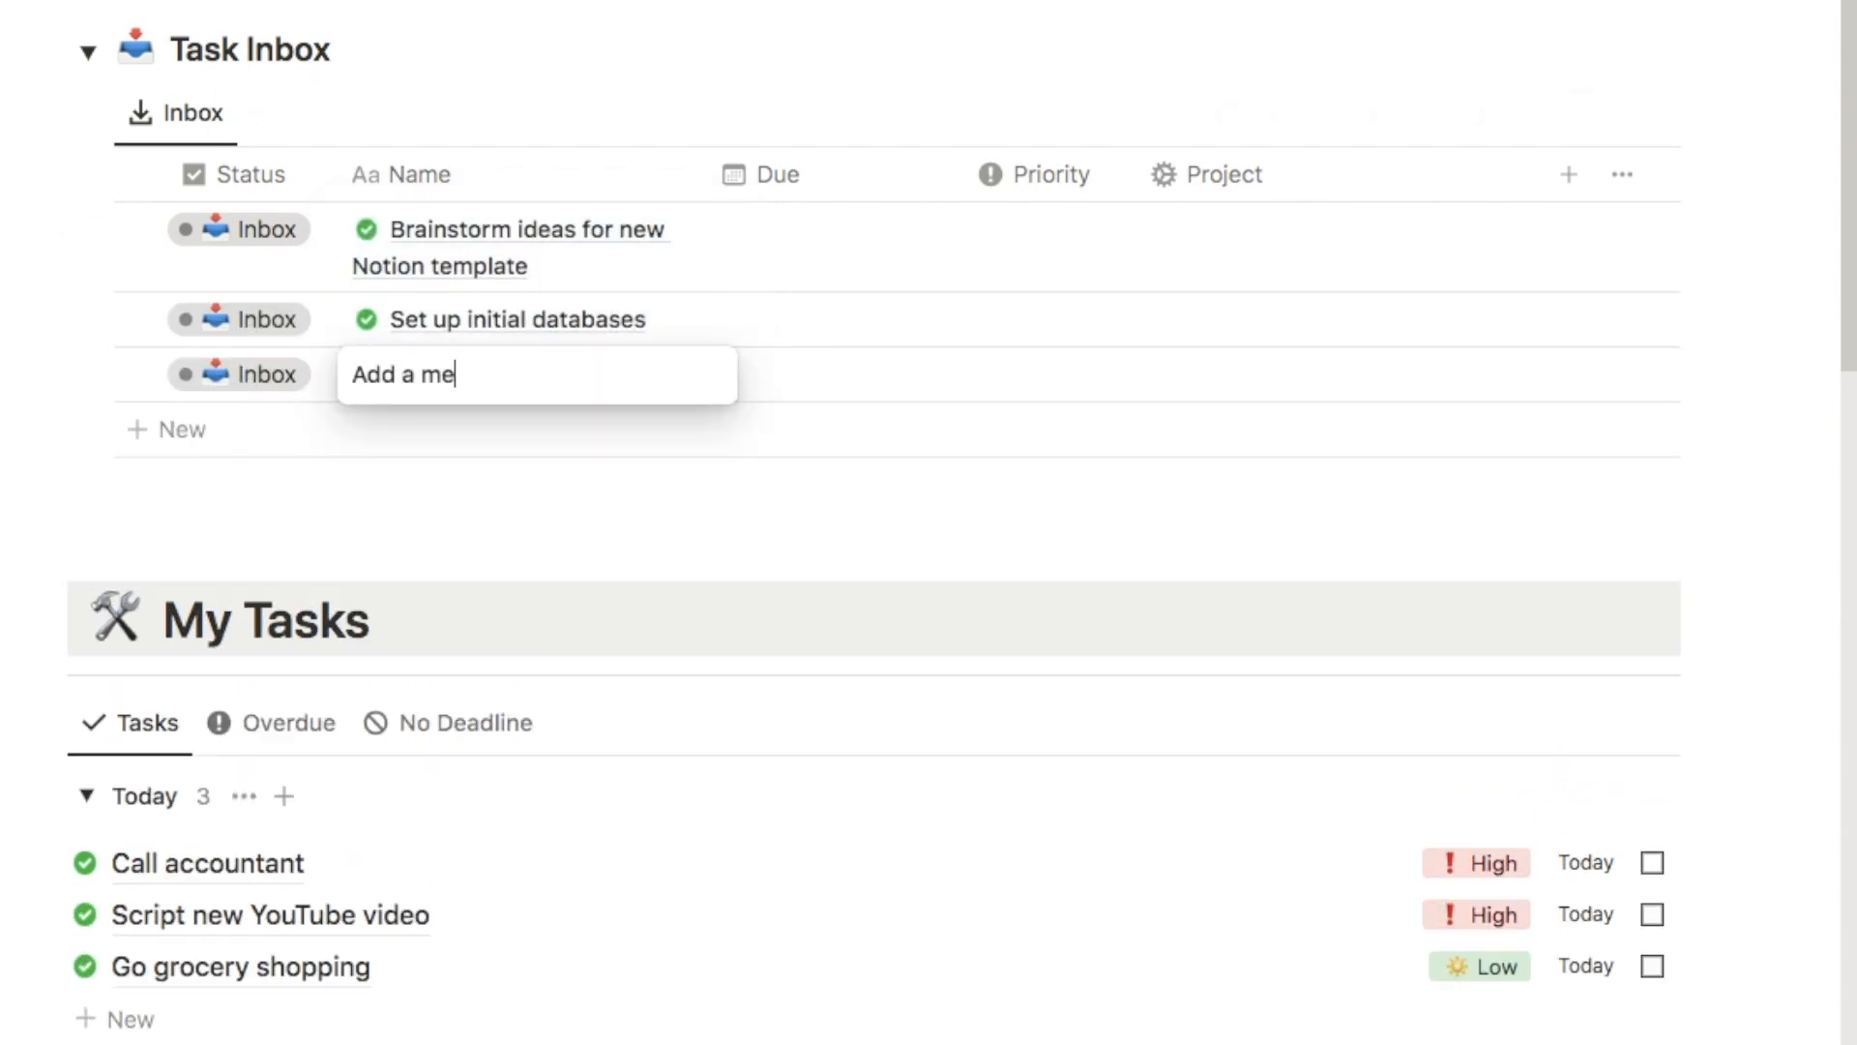
type("Film")
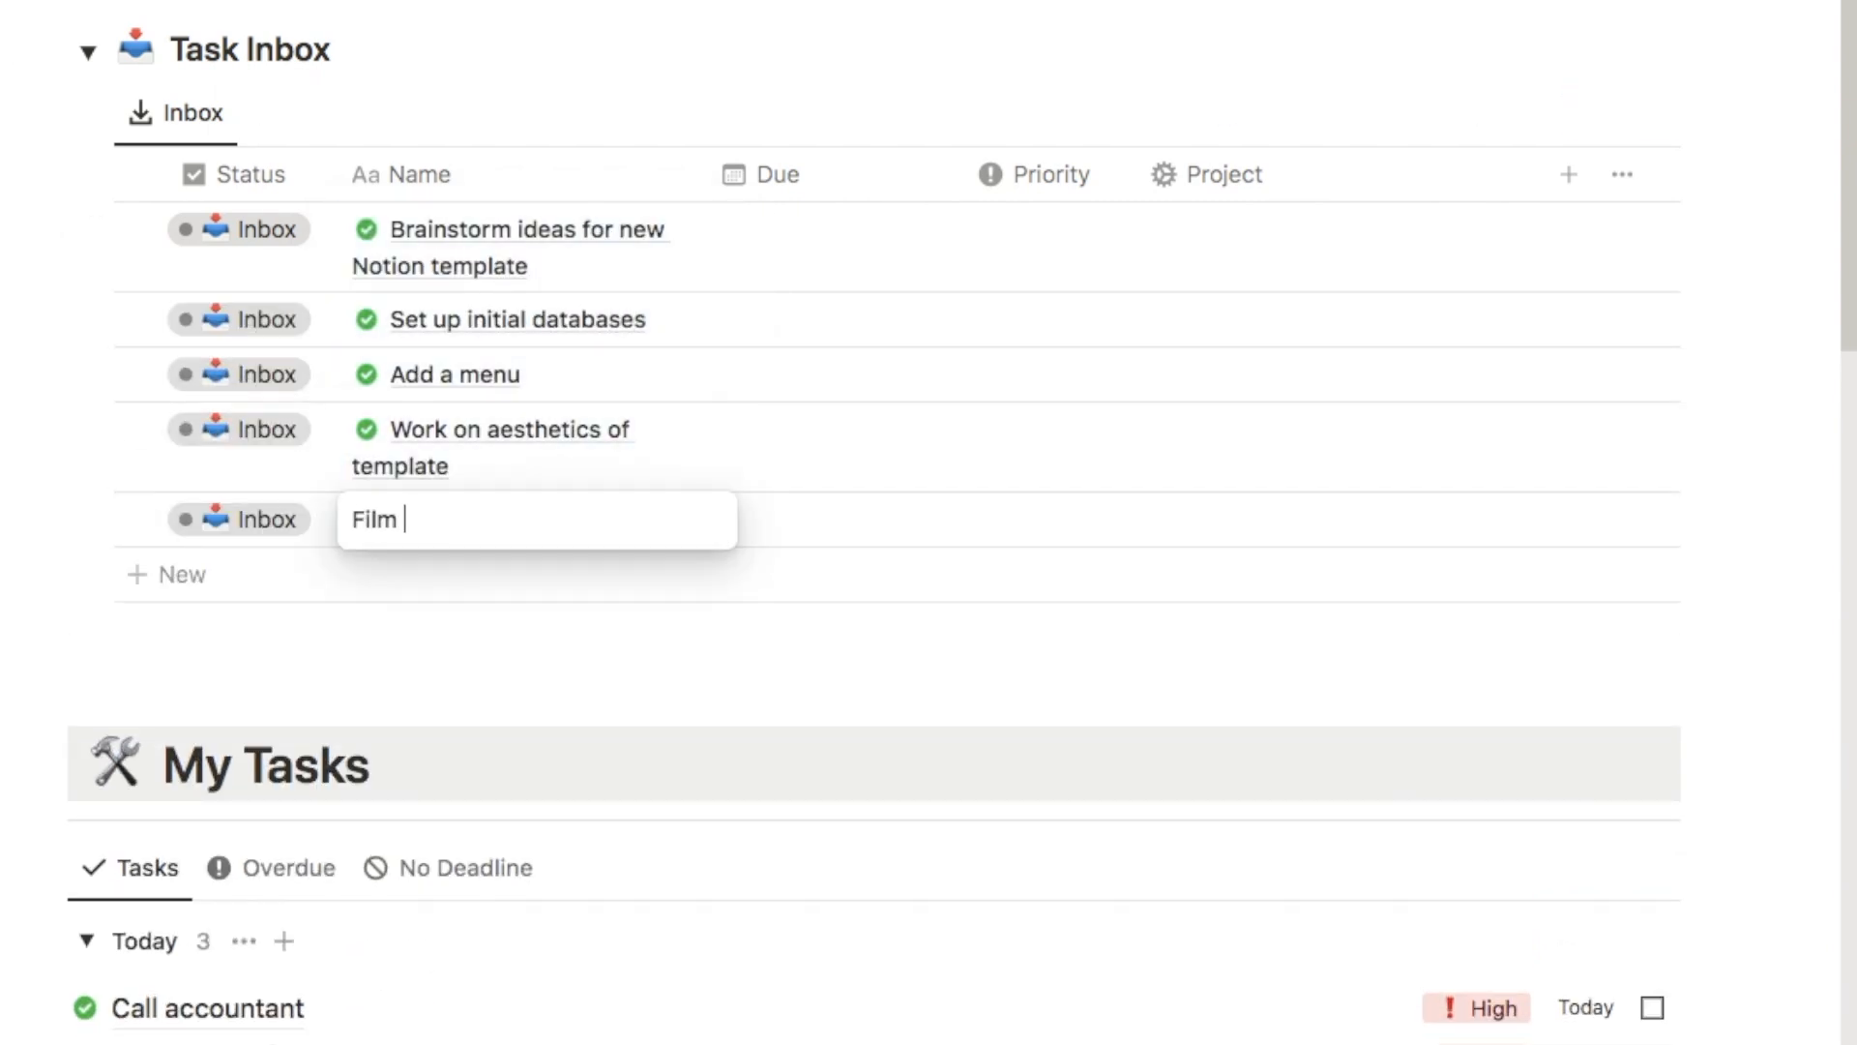
type("Cre")
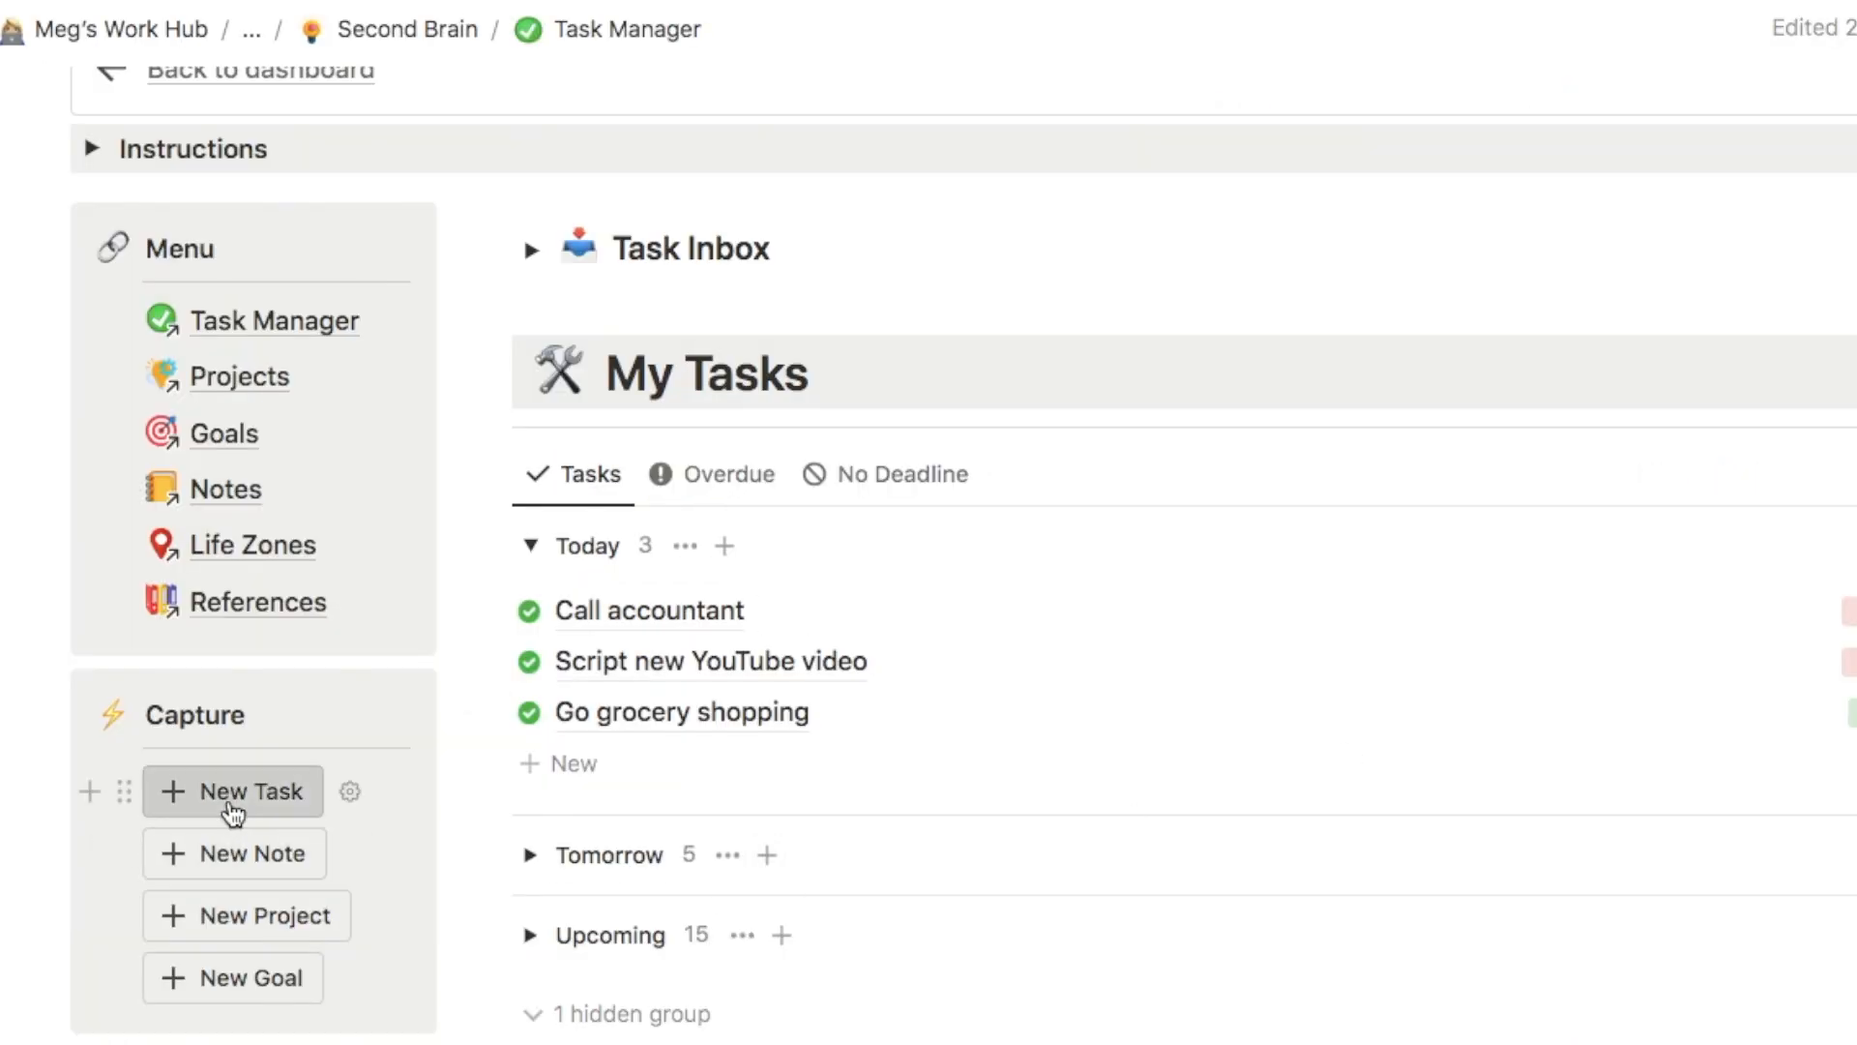
left_click(232, 791)
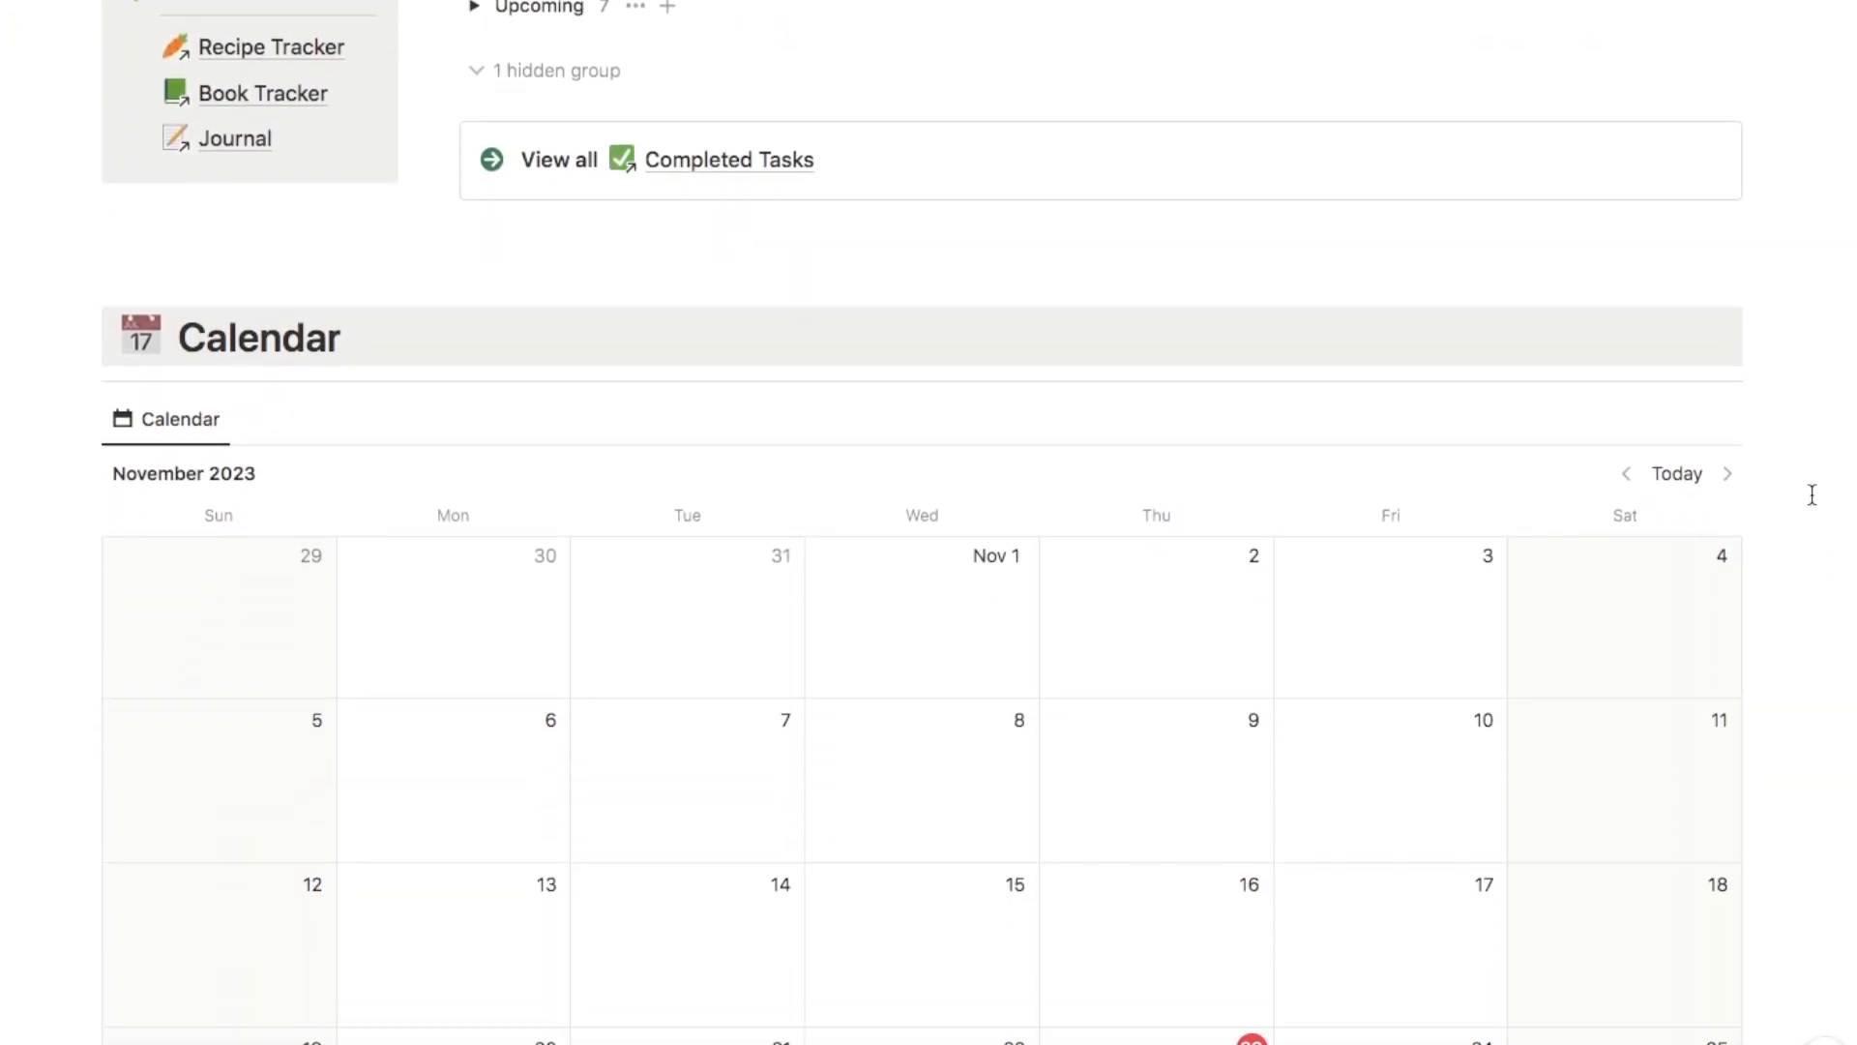
- Scroll down to the November 2023 calendar showing dated tasks and priorities
scroll("down", 3)
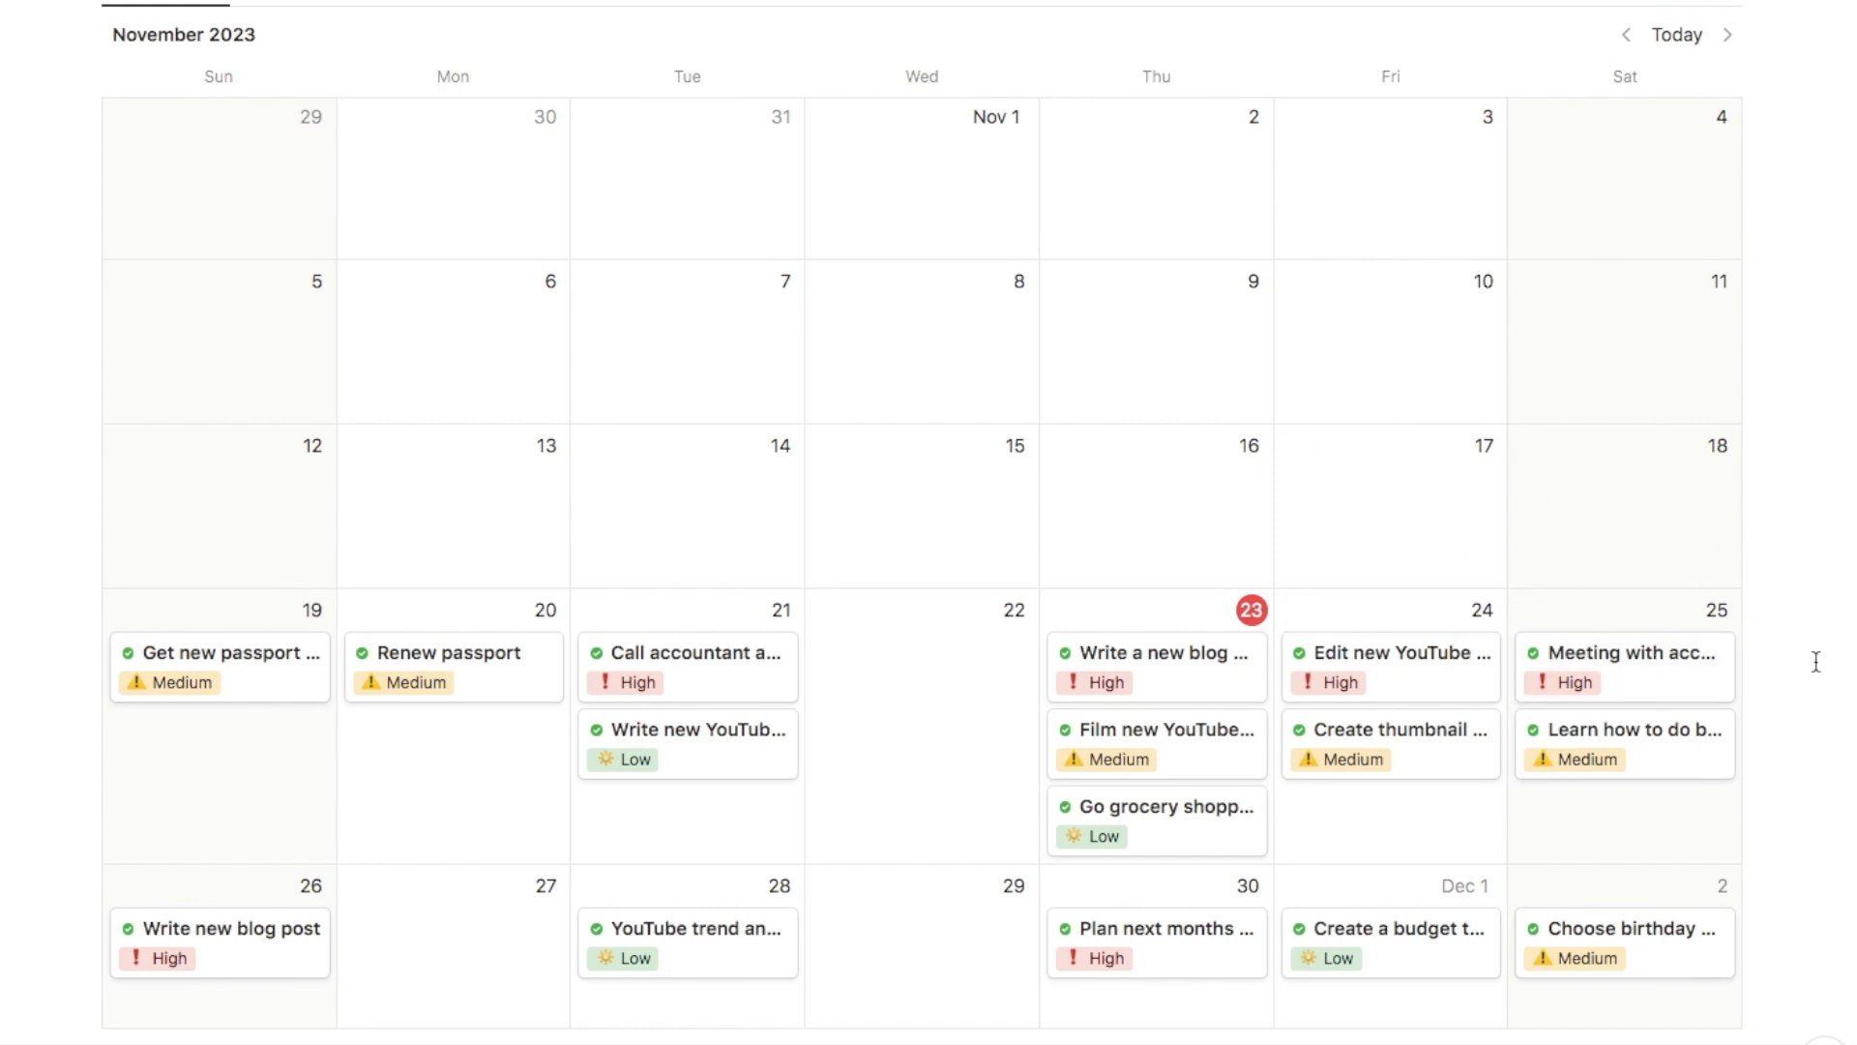
mouse_move(1798, 294)
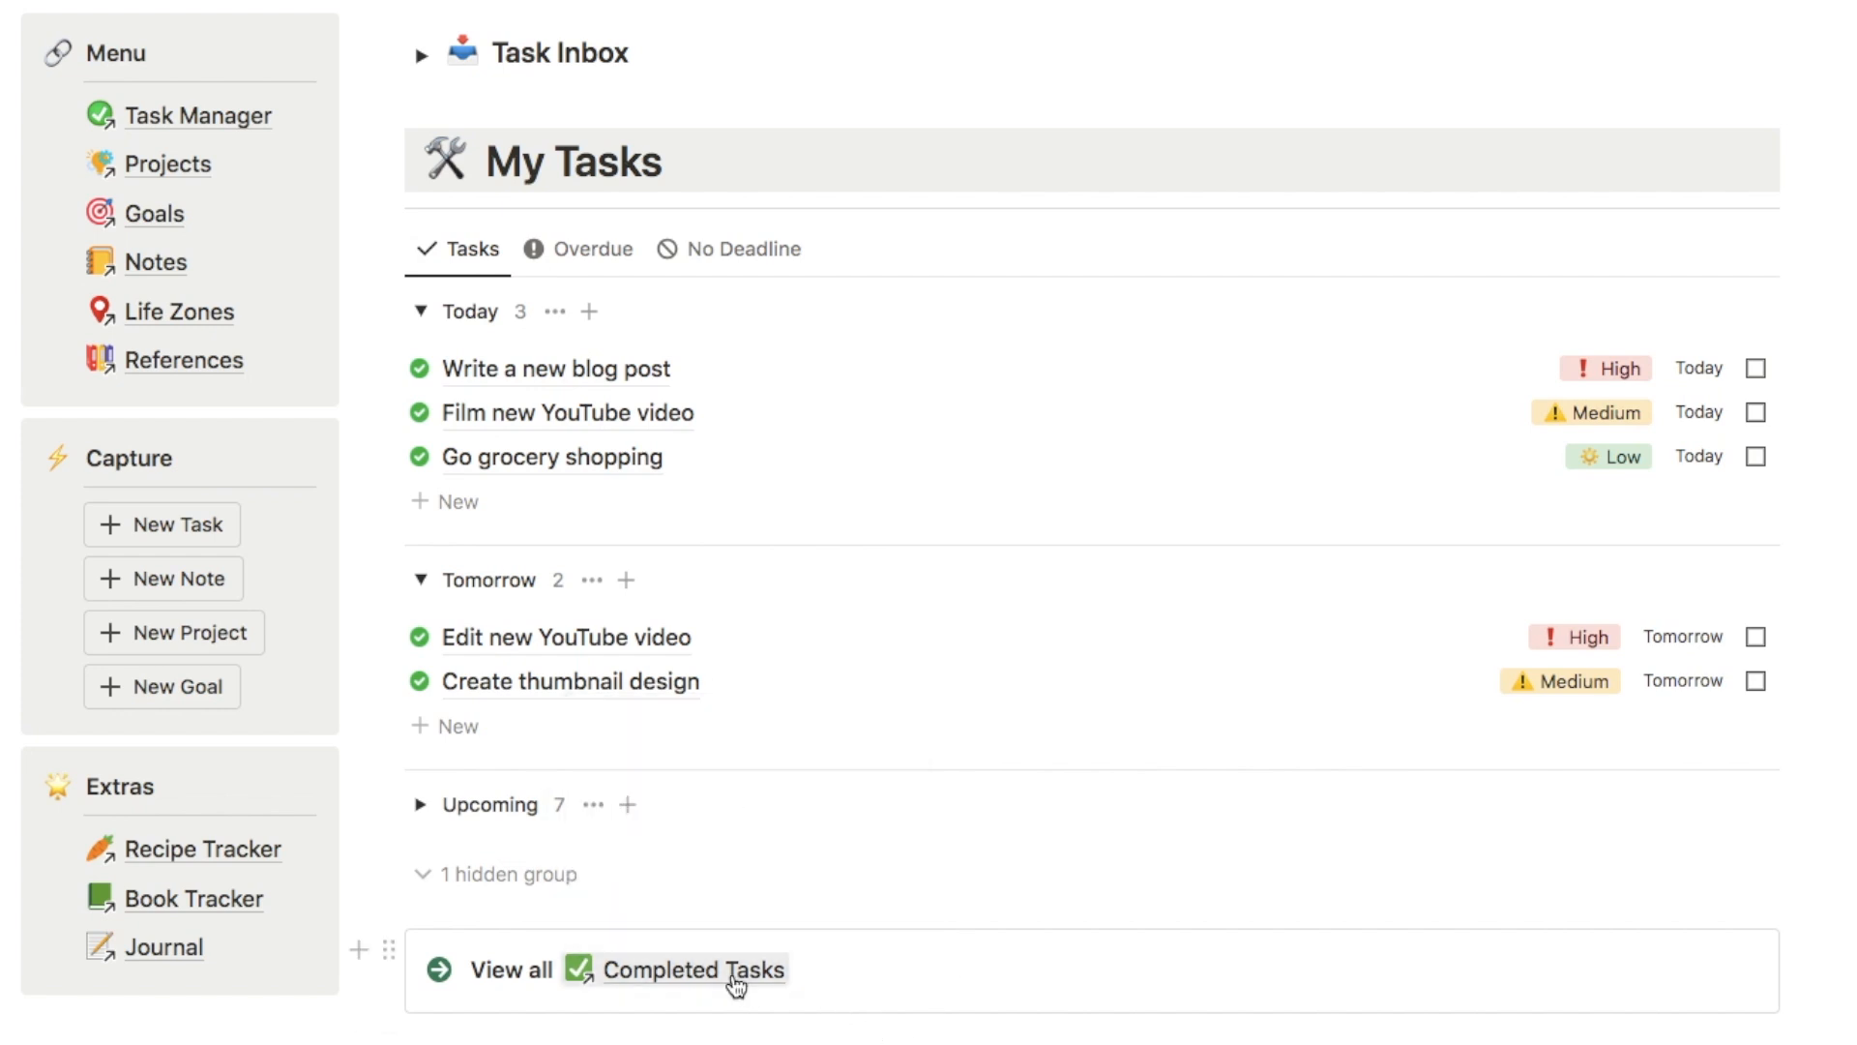
- Open View all Completed Tasks and scroll through the finished tasks
left_click(697, 969)
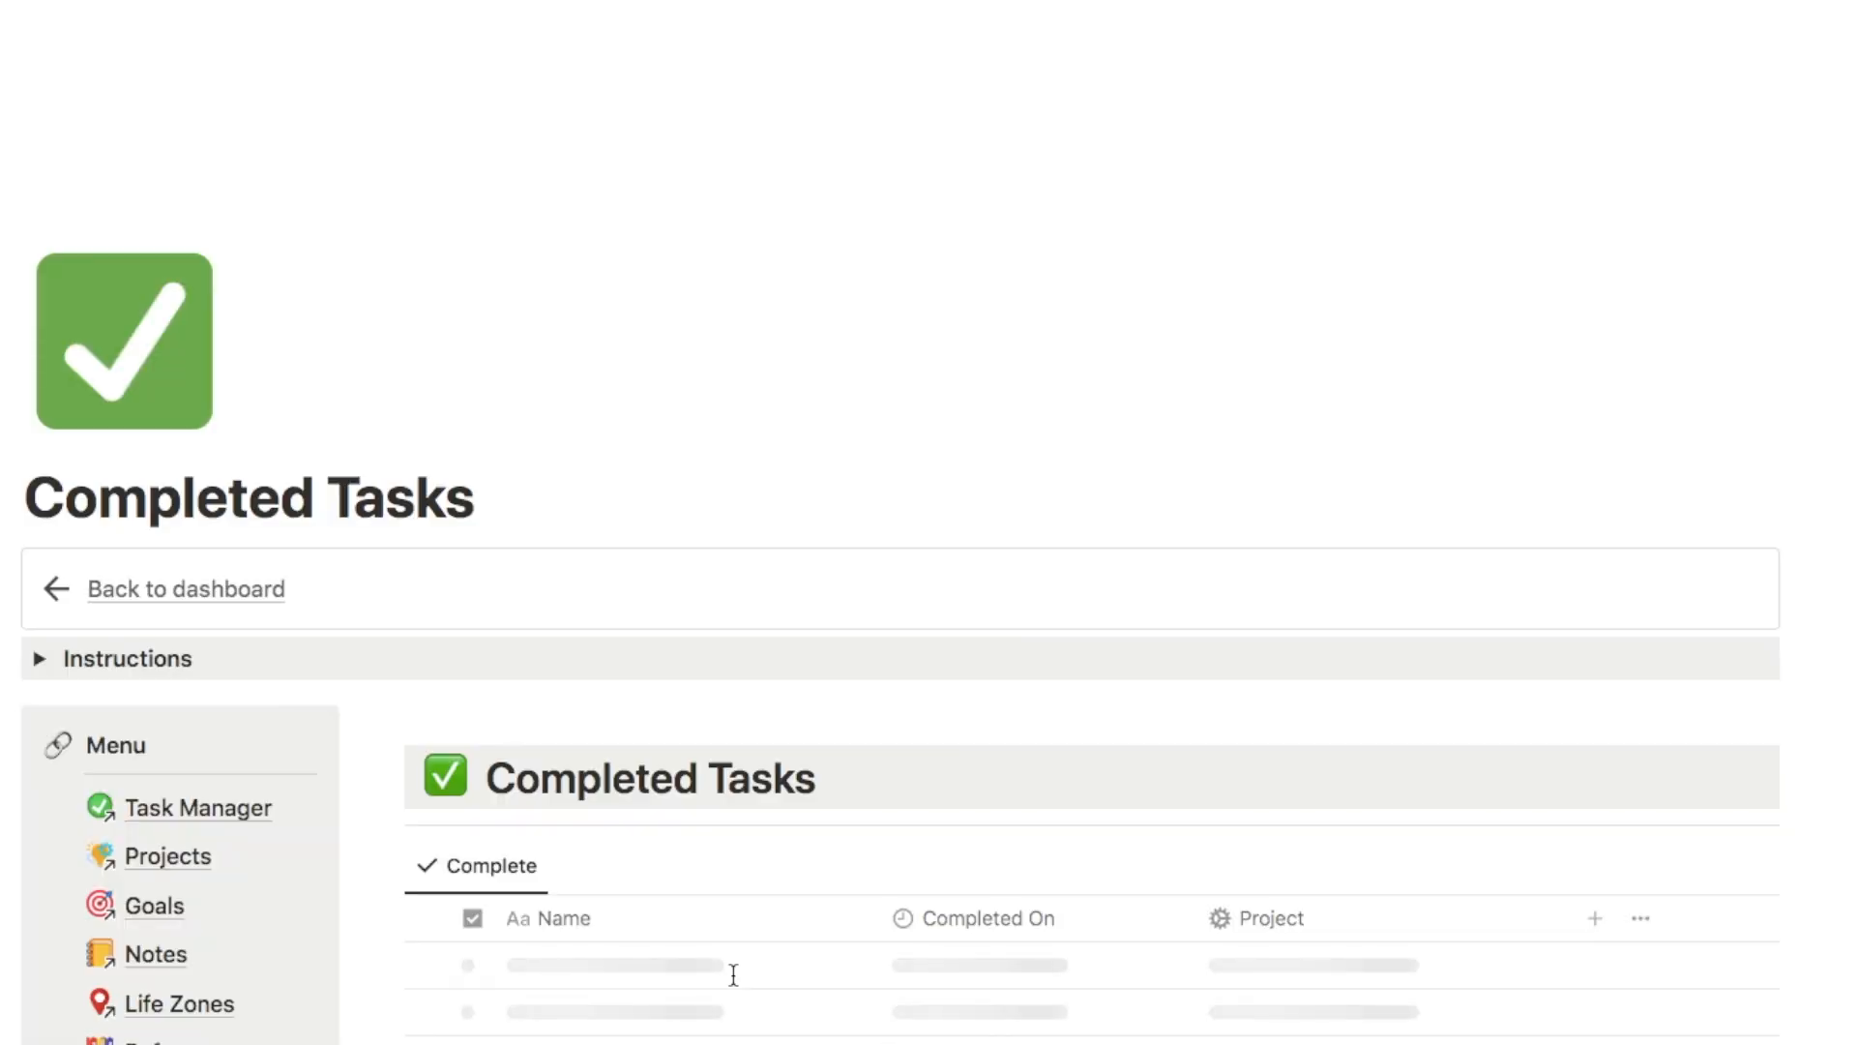
scroll("down", 3)
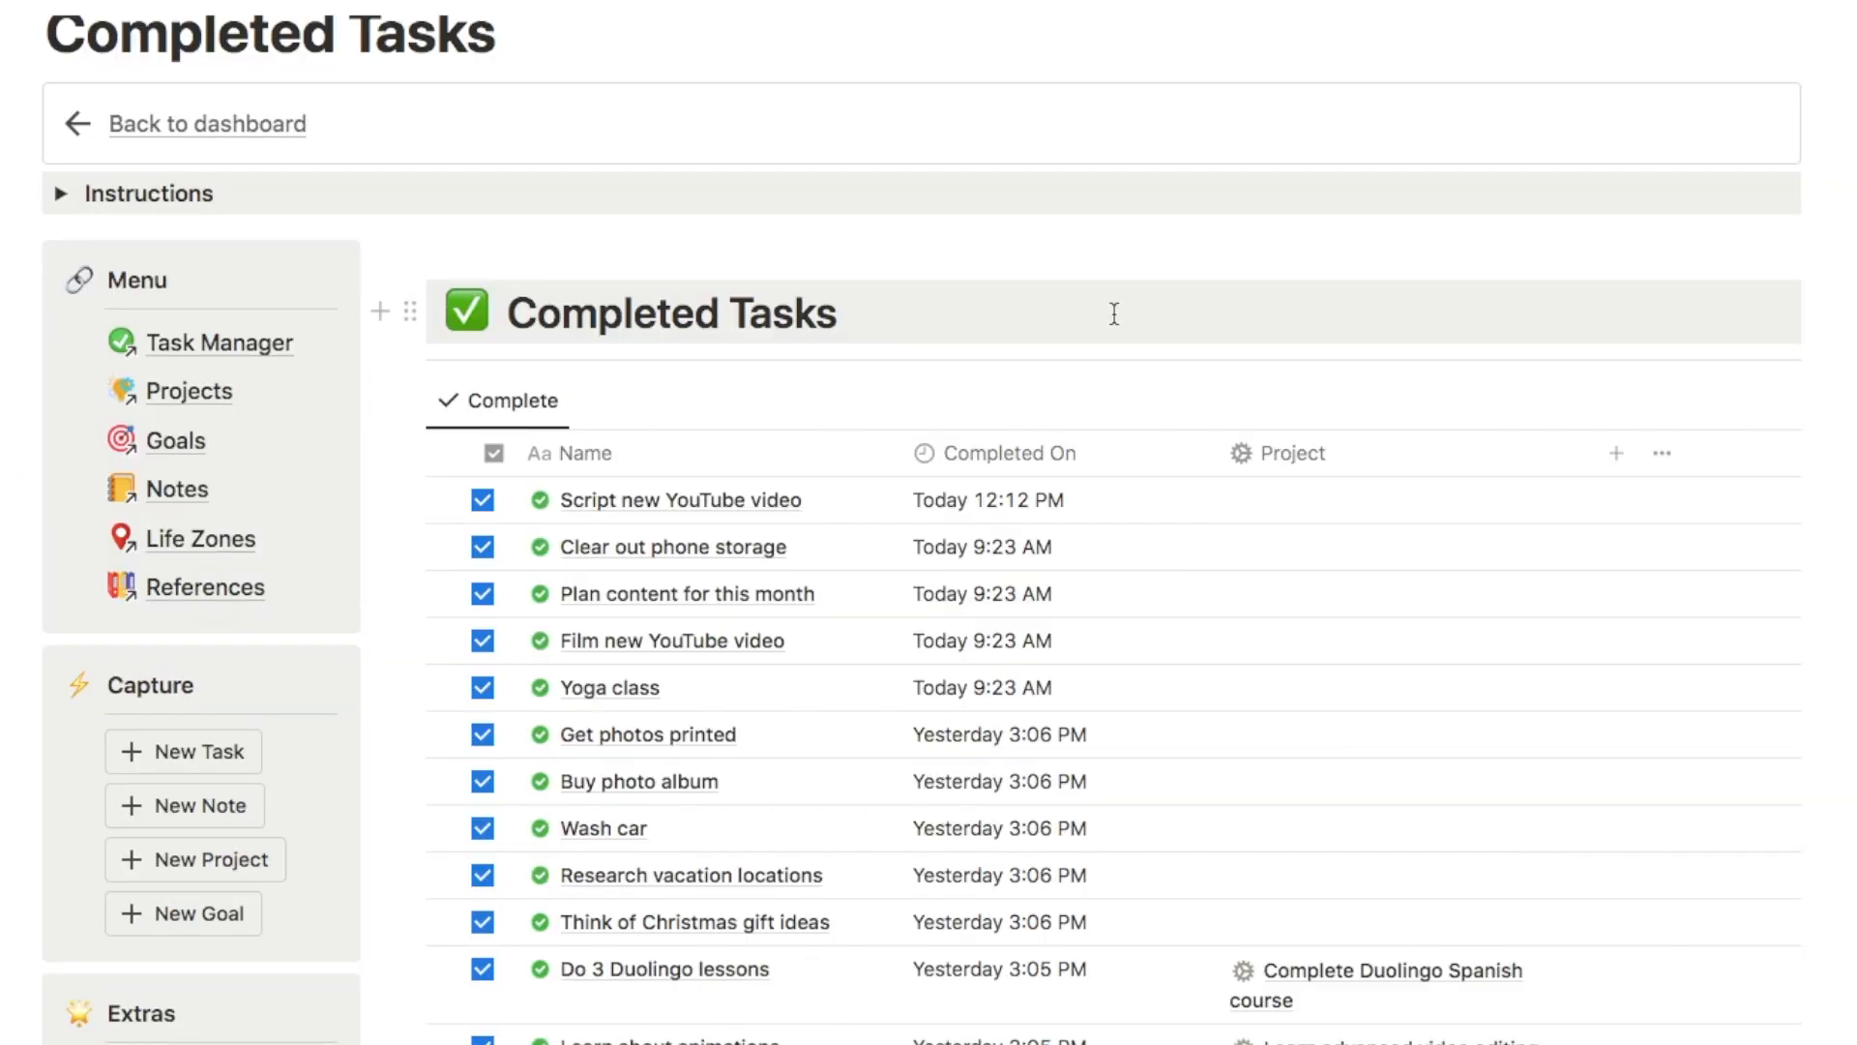
scroll("down", 3)
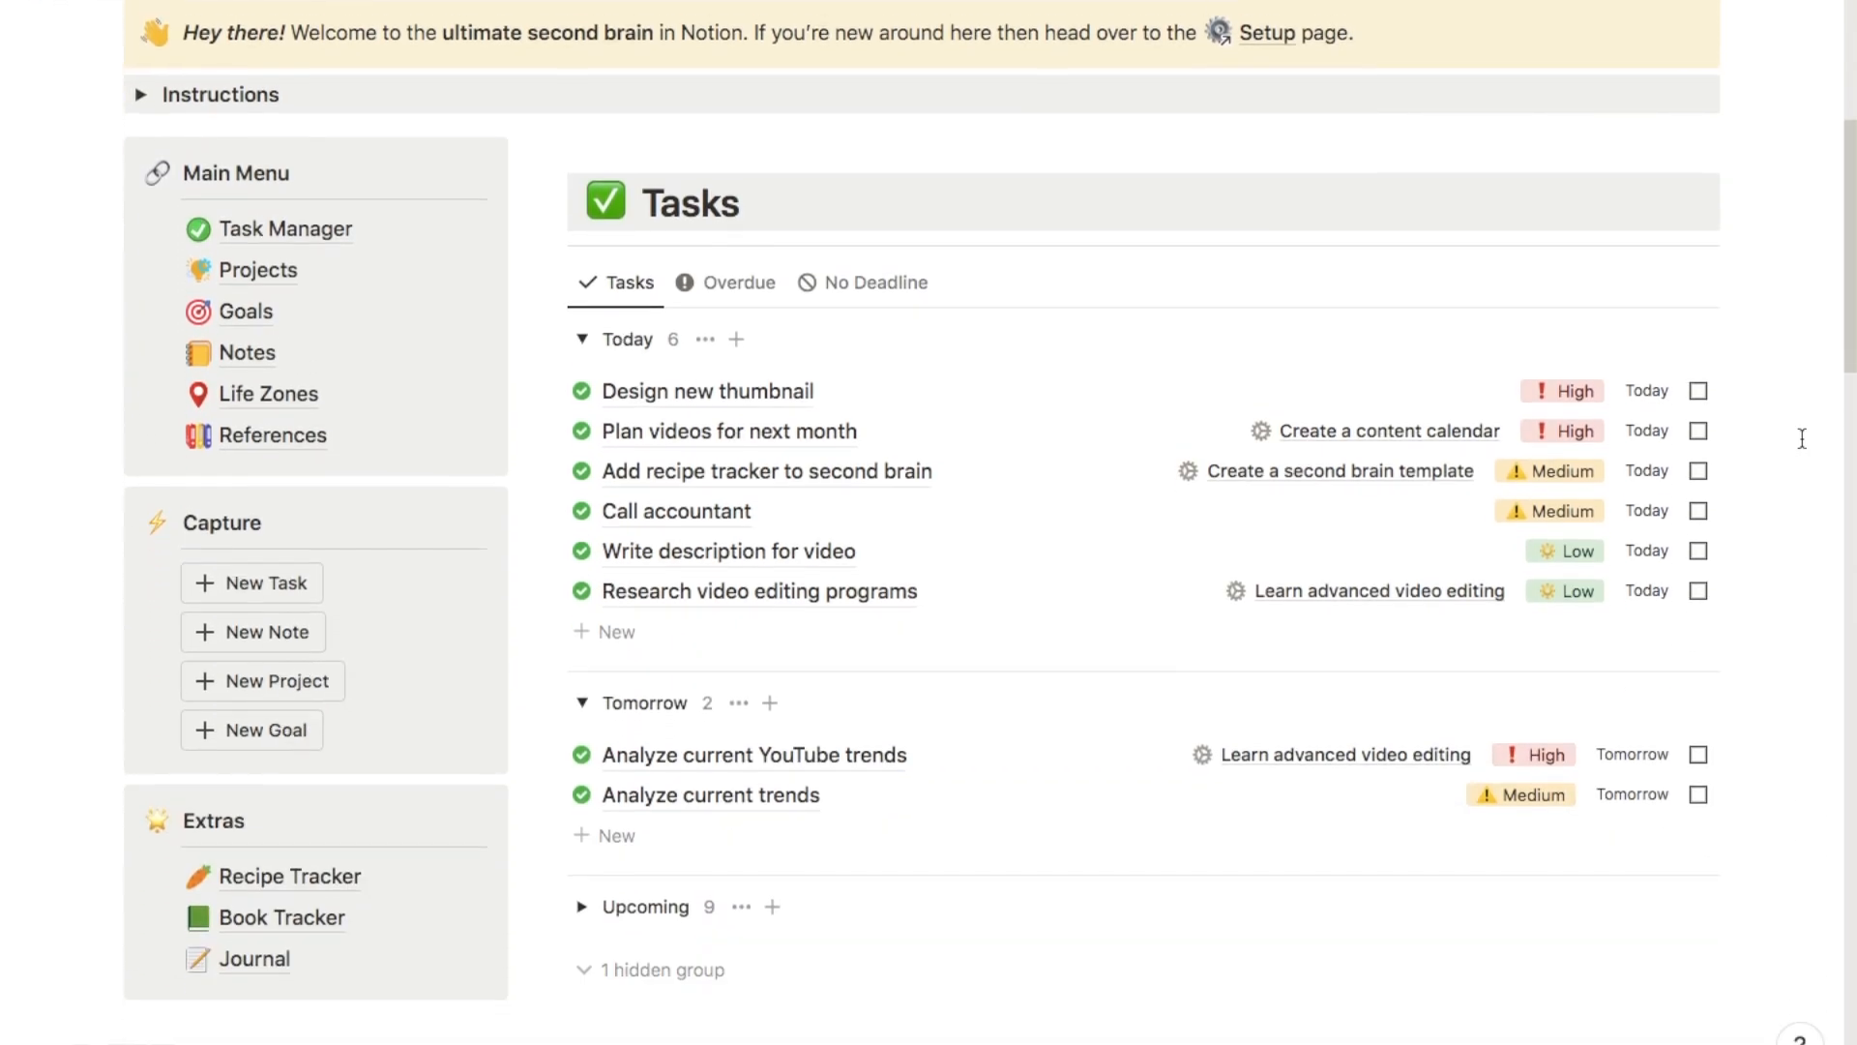
- Close the video idea side peek and open the 'THIS Notion Template Will 10x Your Productivity' video
scroll("down", 3)
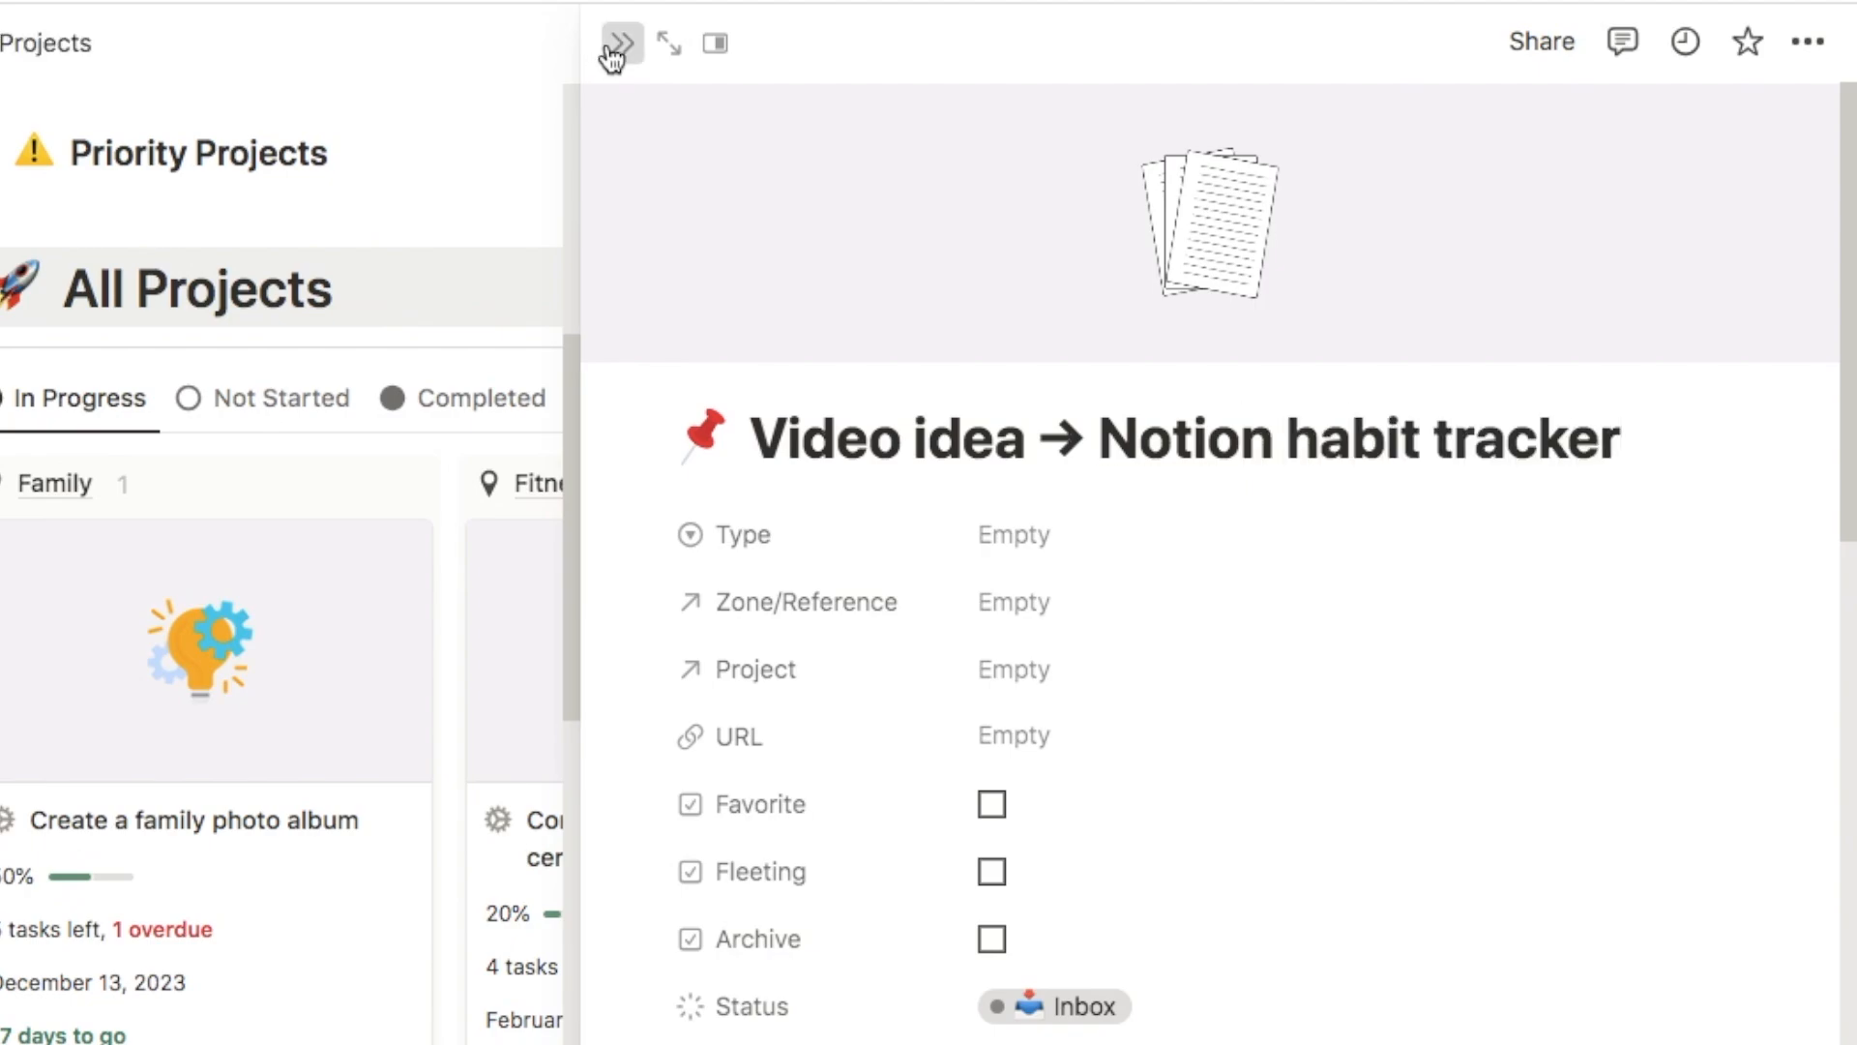
left_click(617, 43)
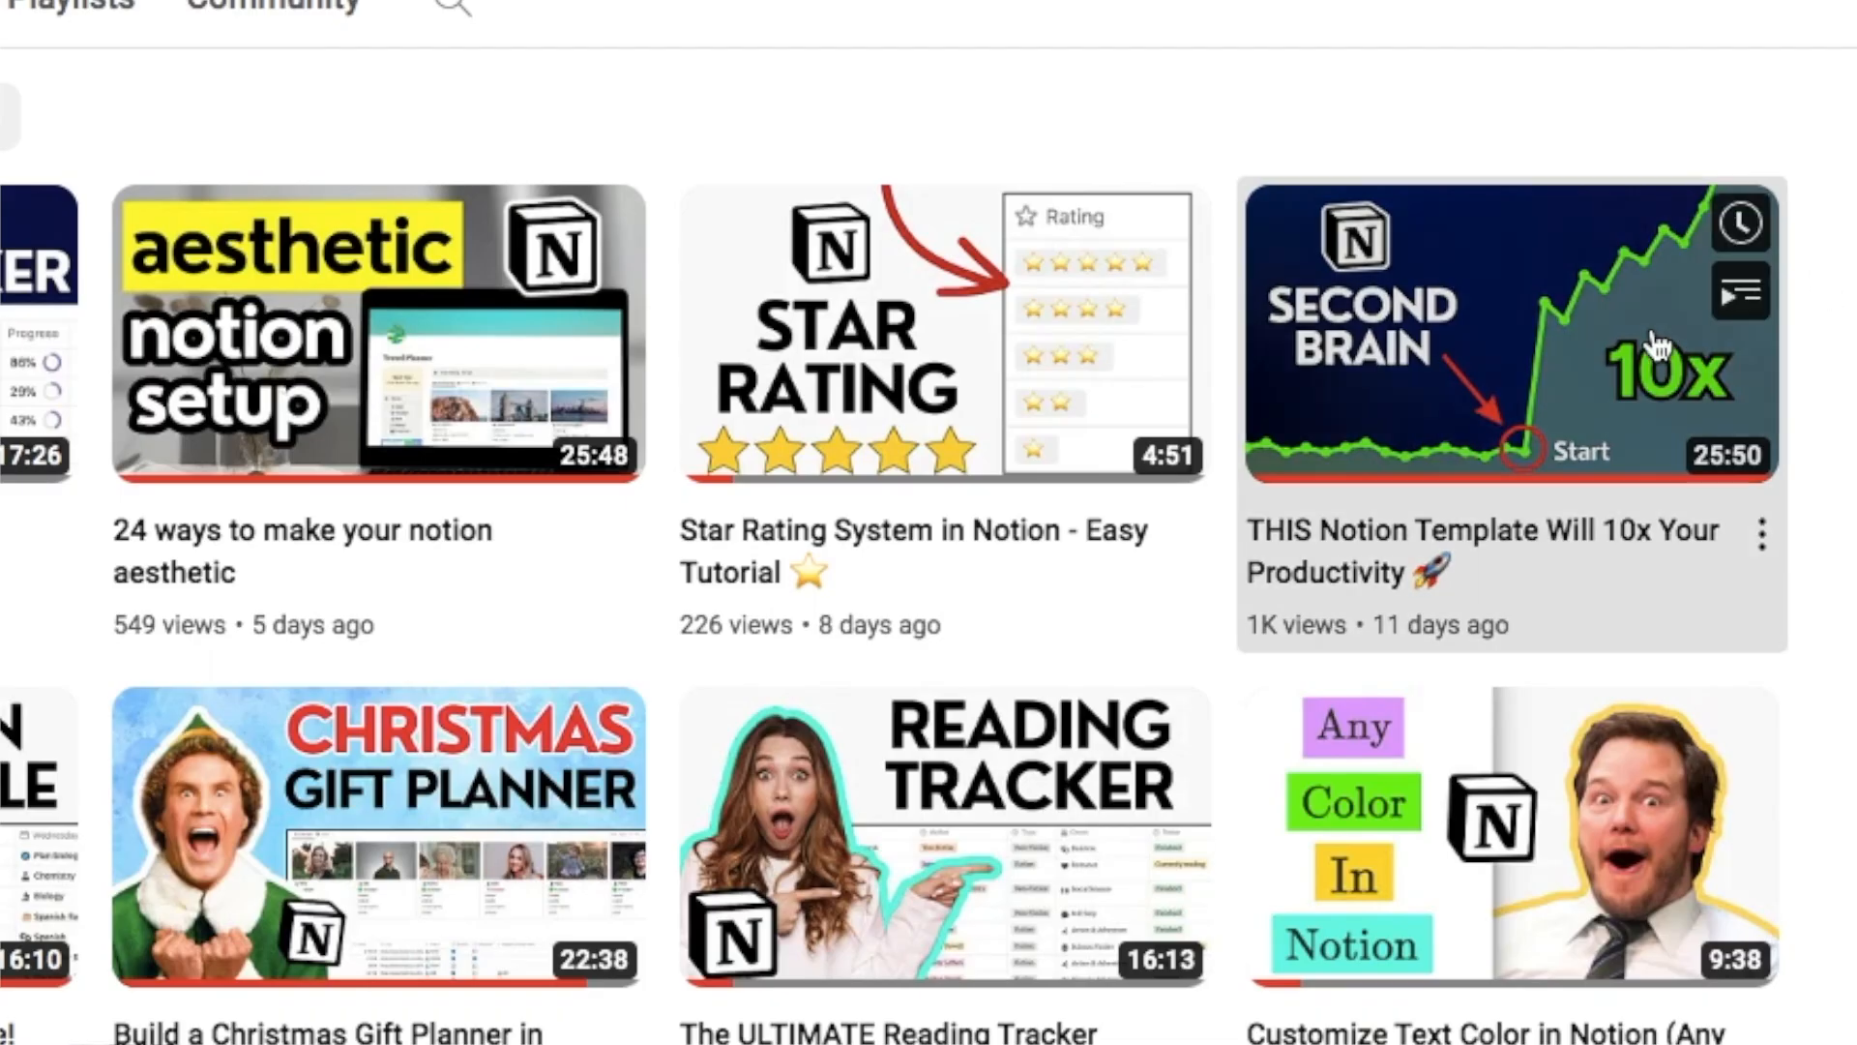
left_click(1510, 333)
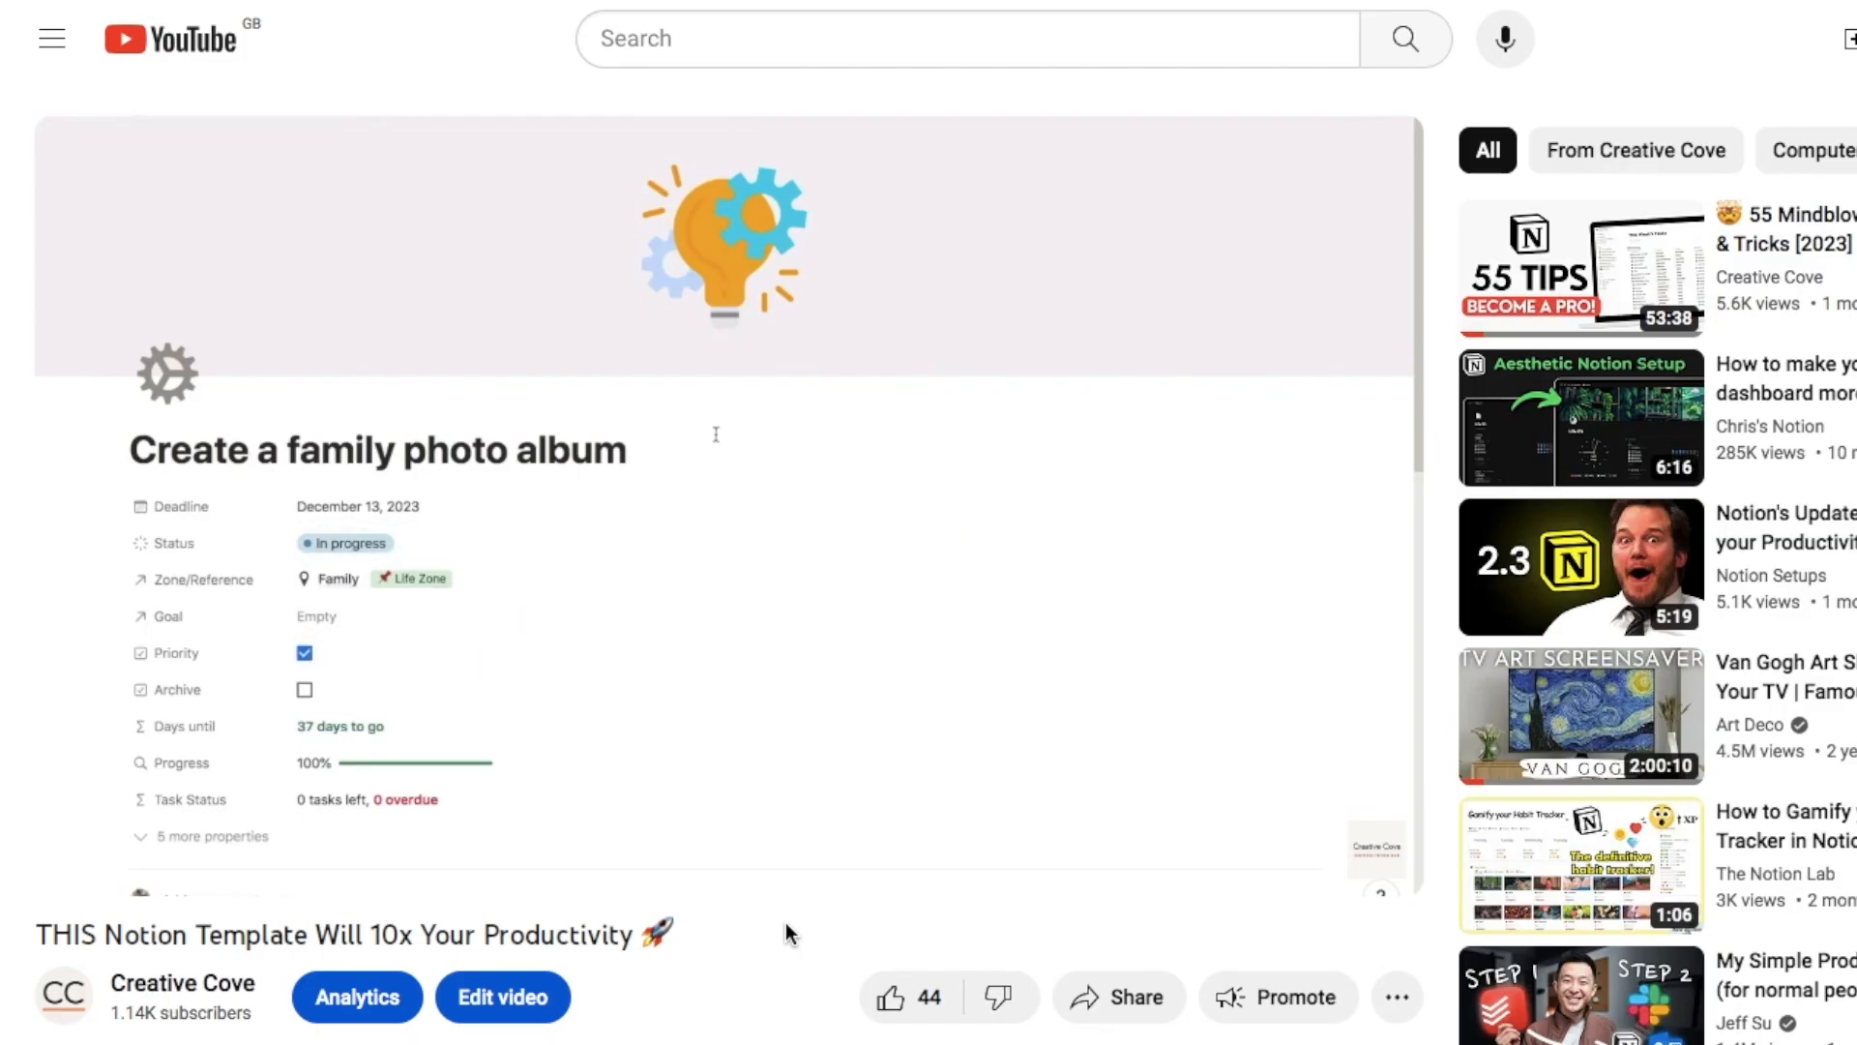